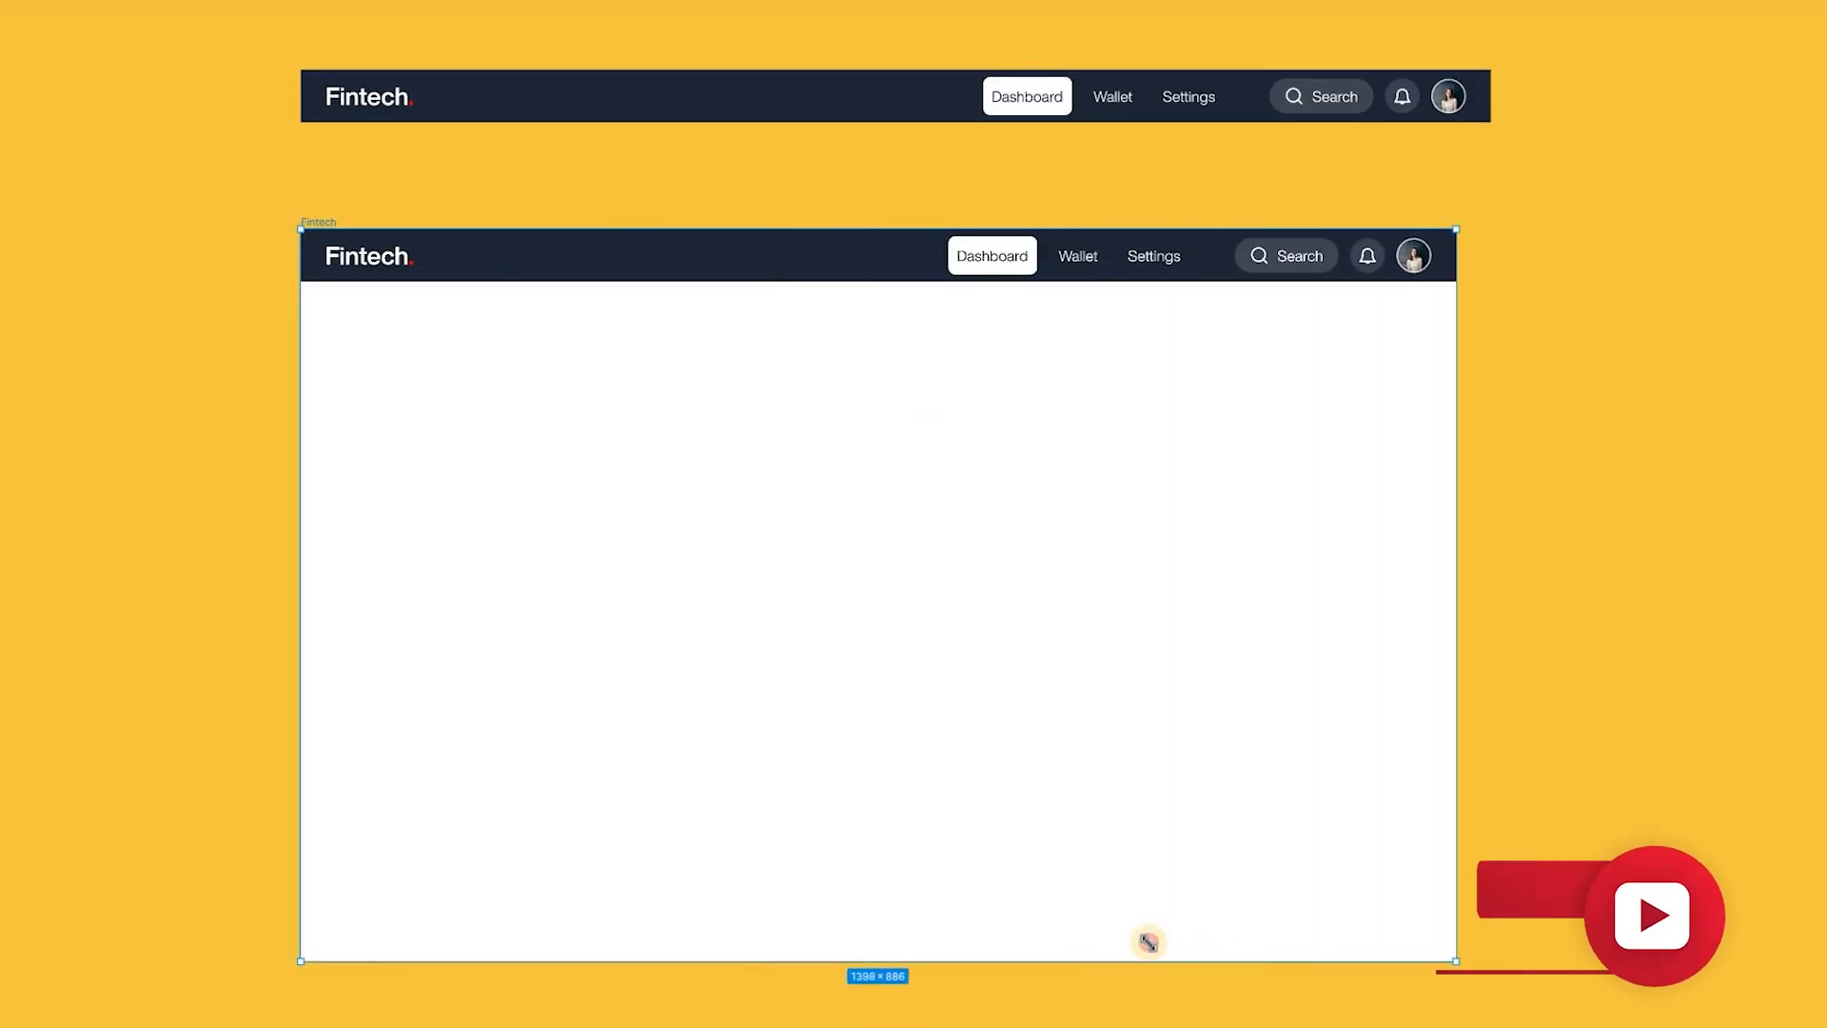
Step: Drag the Fintech frame narrower and wider to preview how the nav bar adapts
left_click_drag(1452, 961, 938, 930)
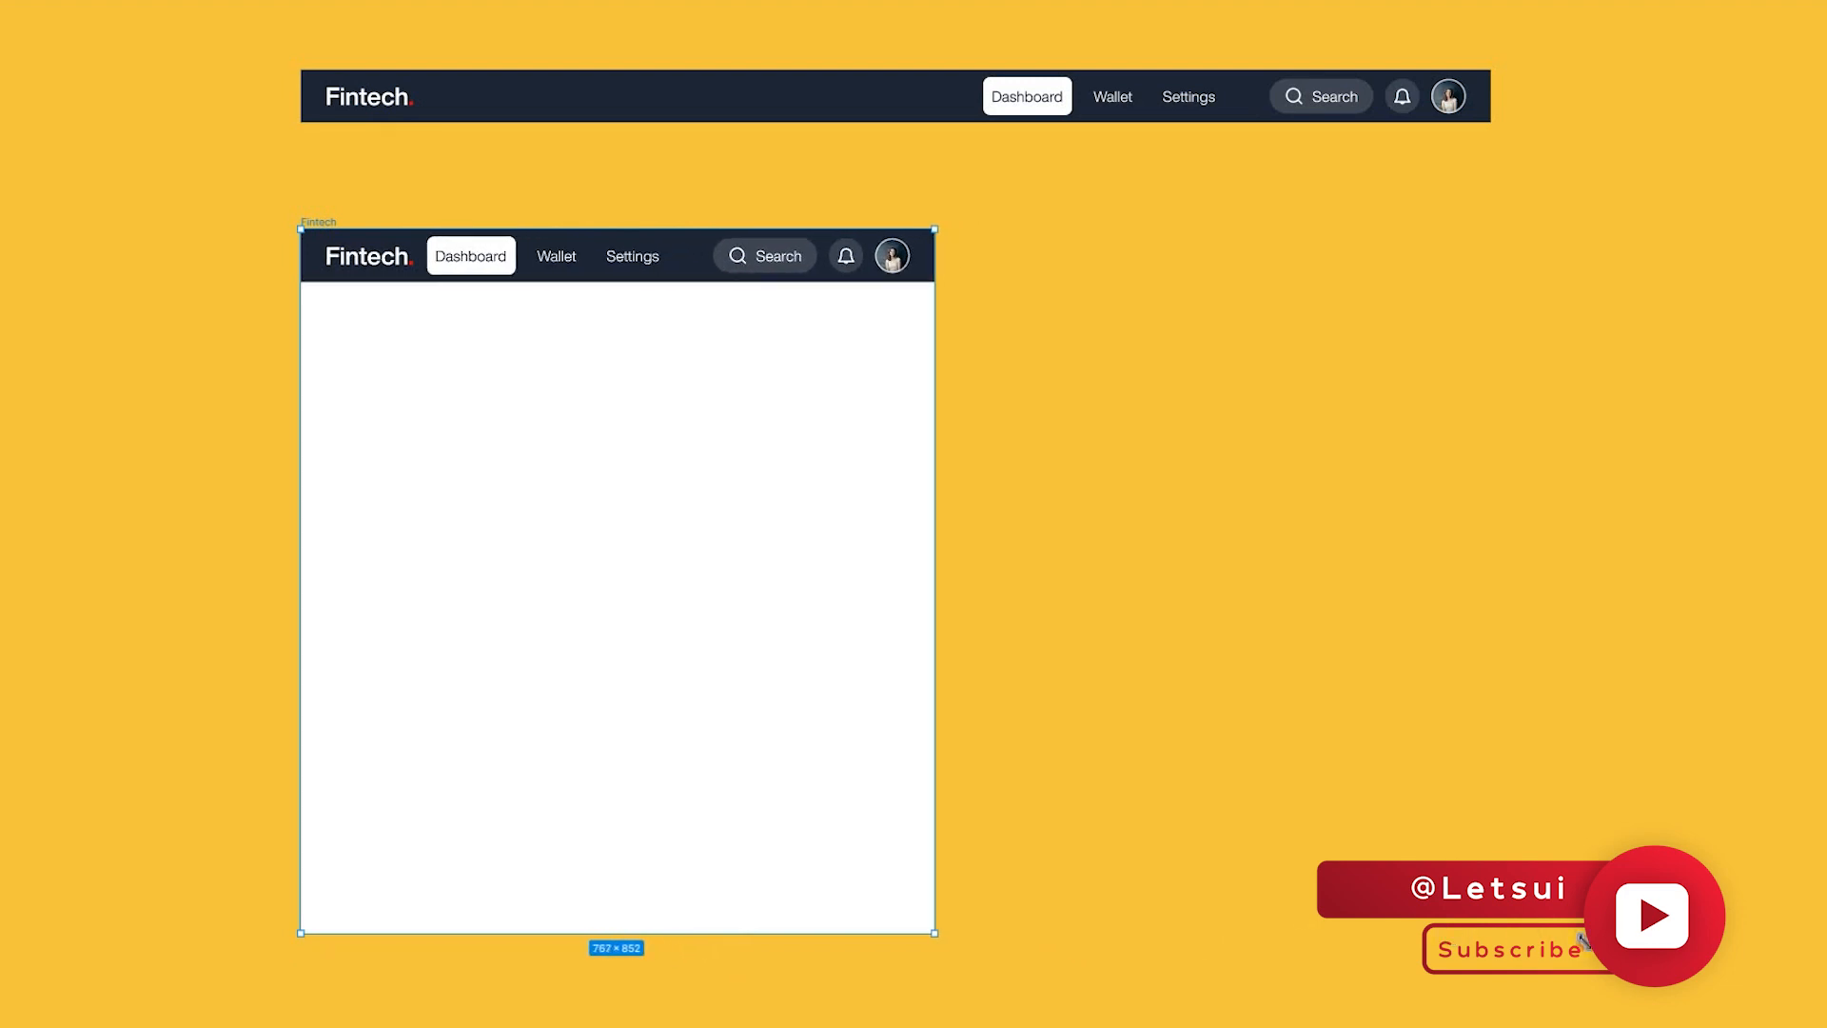
left_click_drag(933, 933, 967, 930)
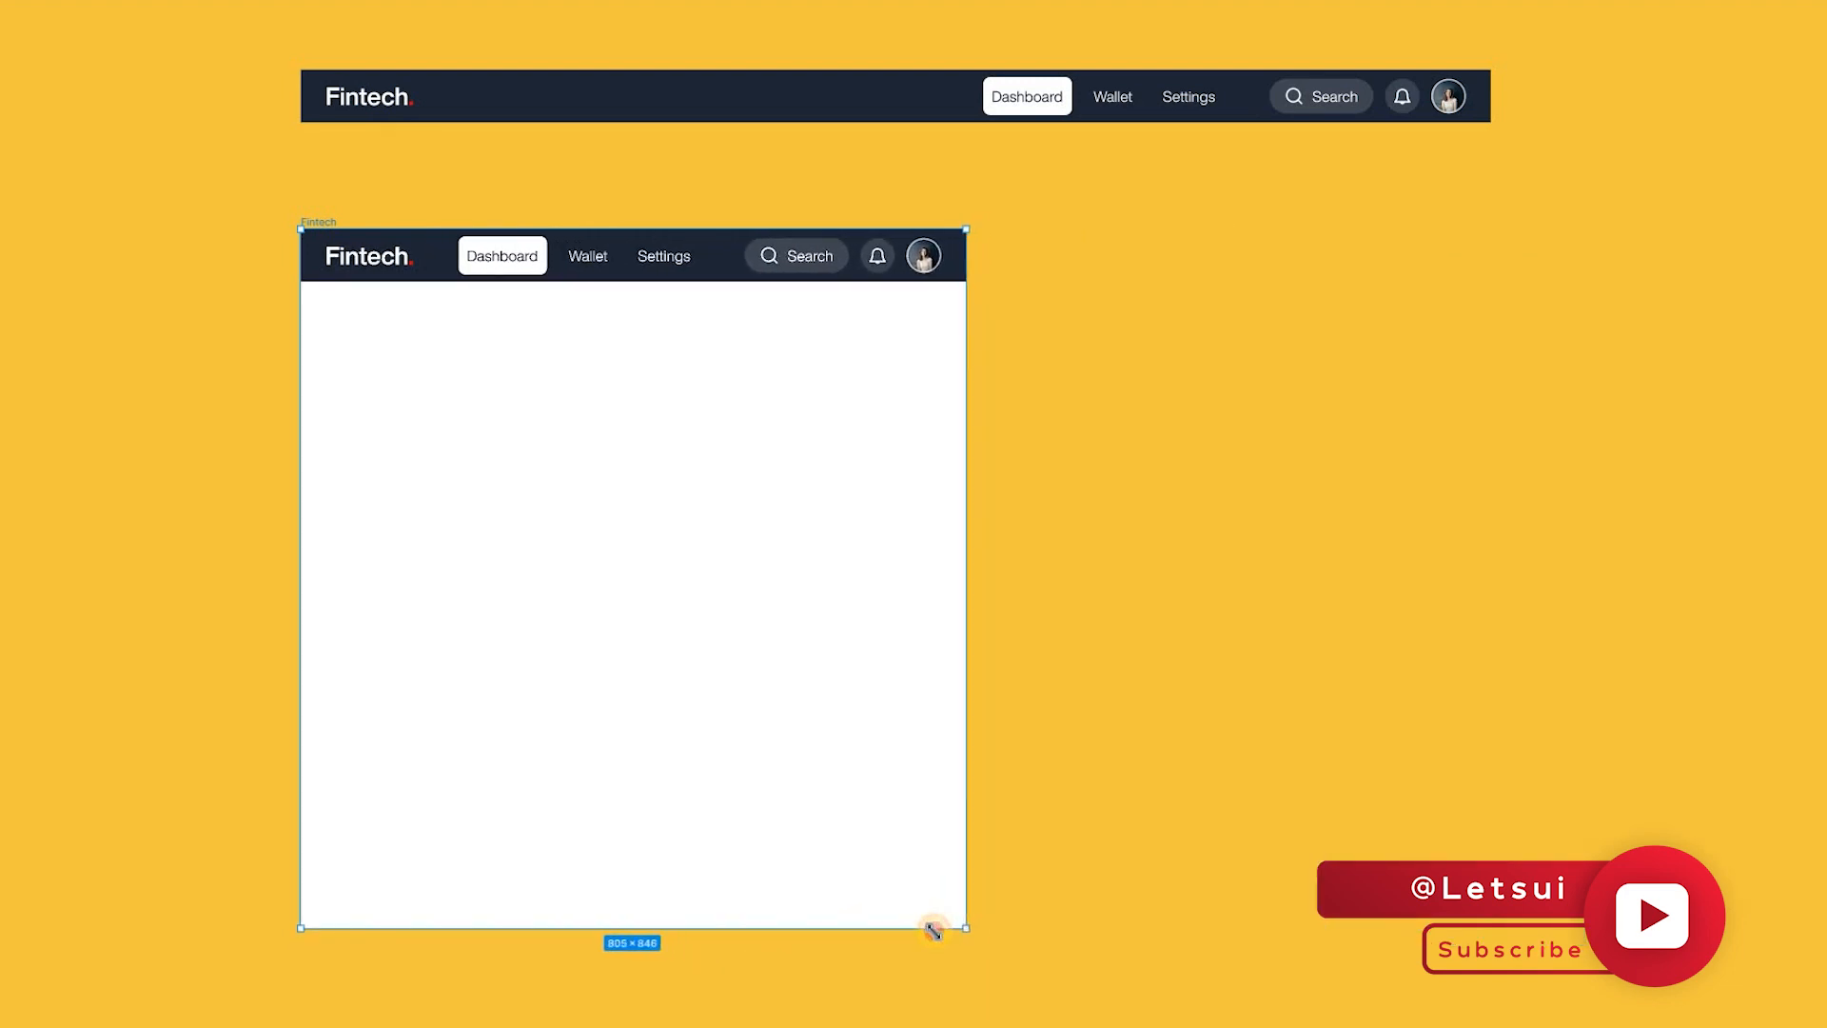
left_click_drag(965, 926, 1036, 936)
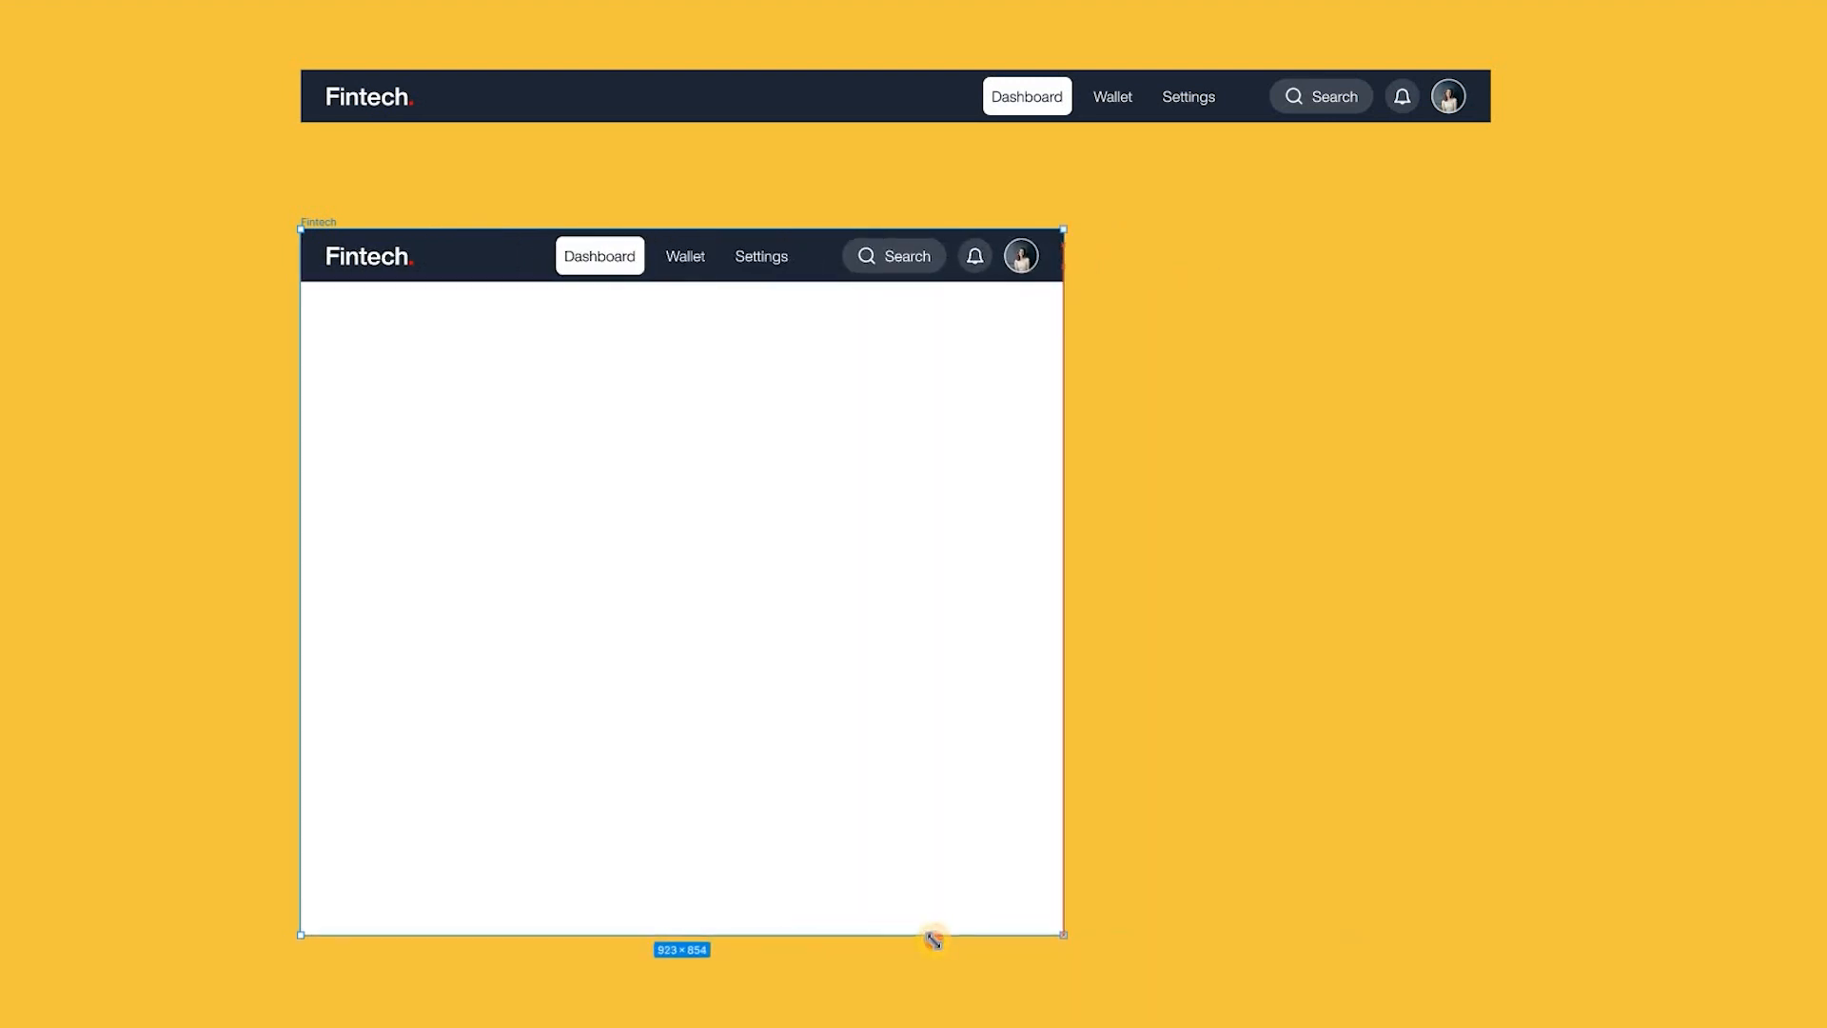
left_click_drag(934, 938, 951, 941)
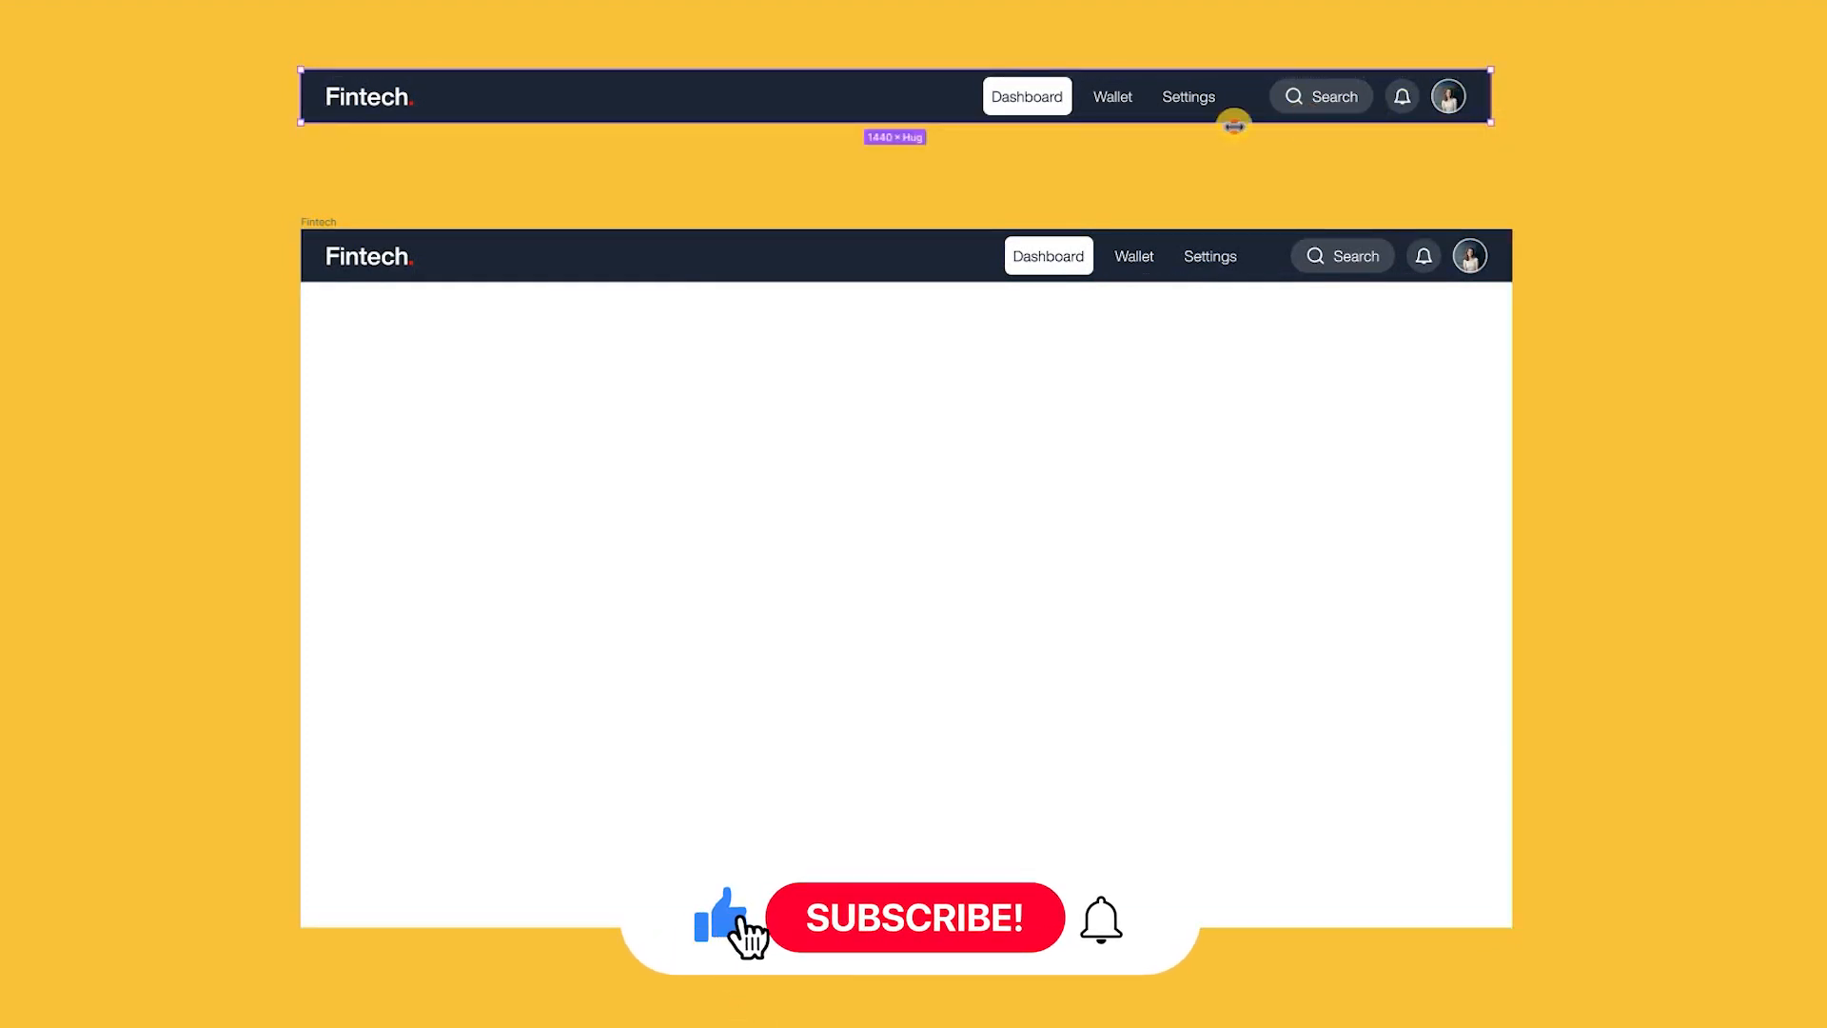
left_click(915, 916)
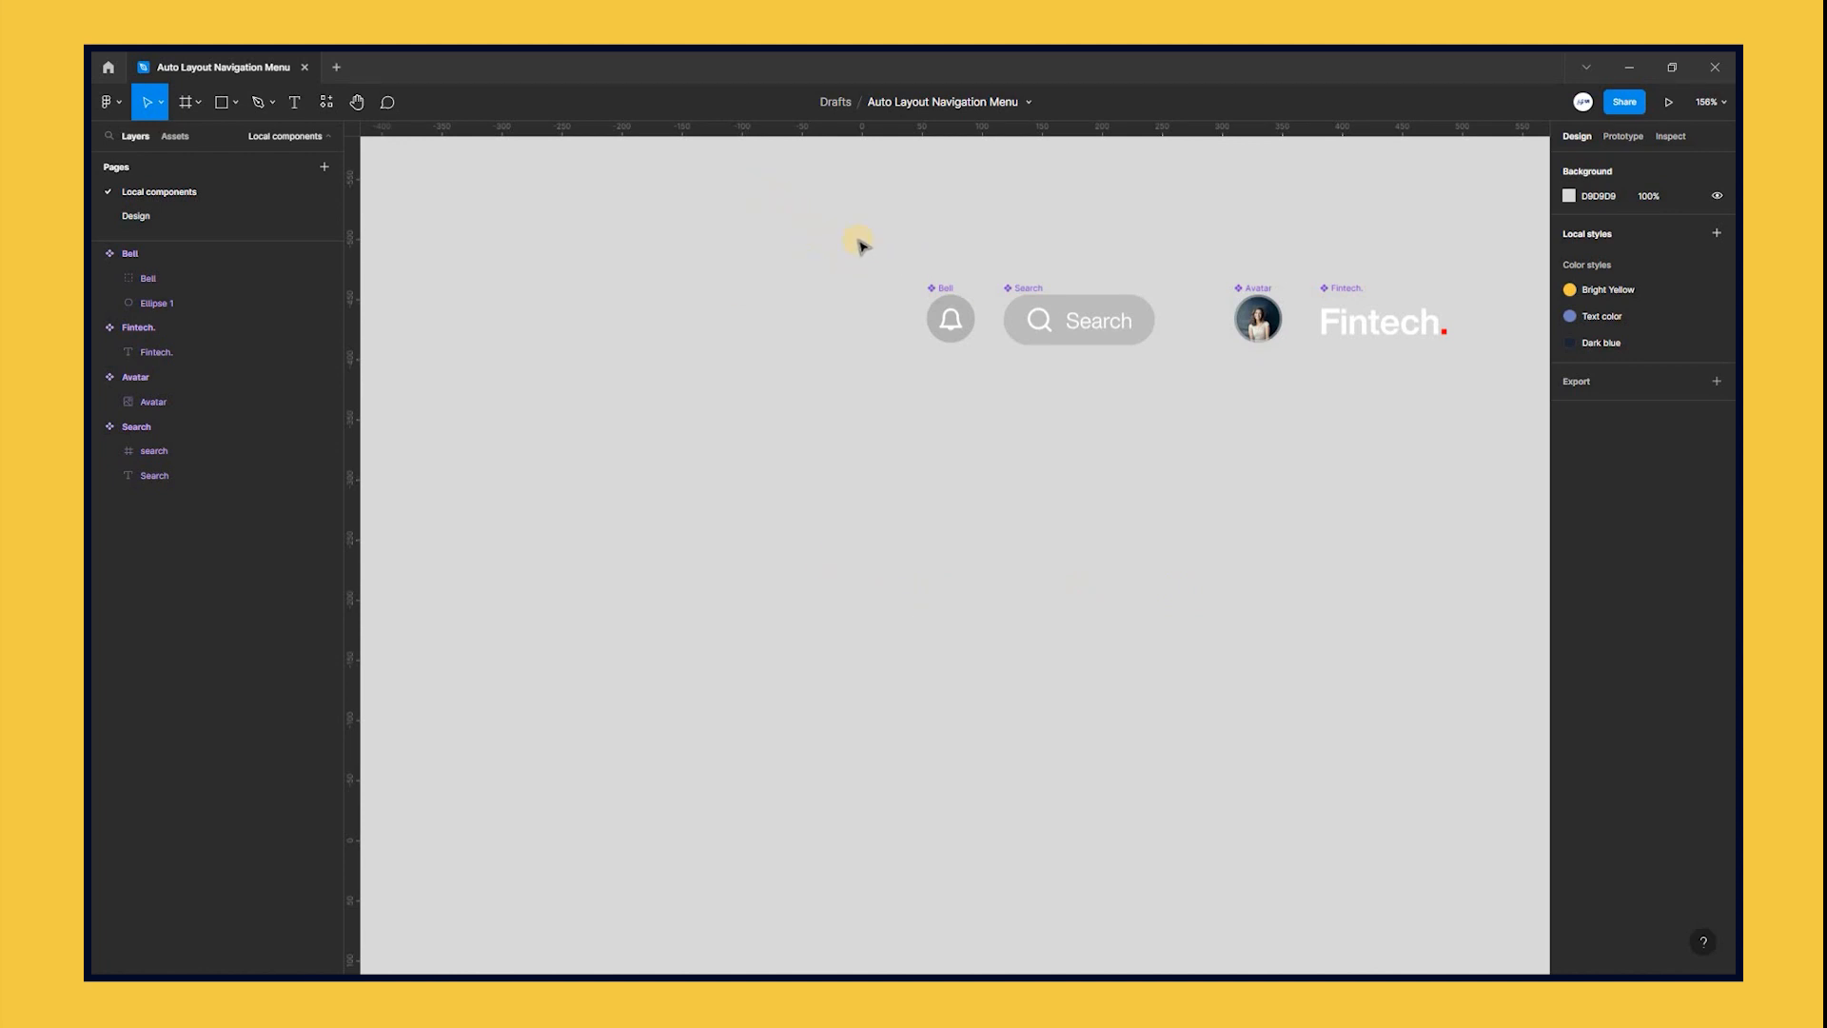
mouse_move(1289, 299)
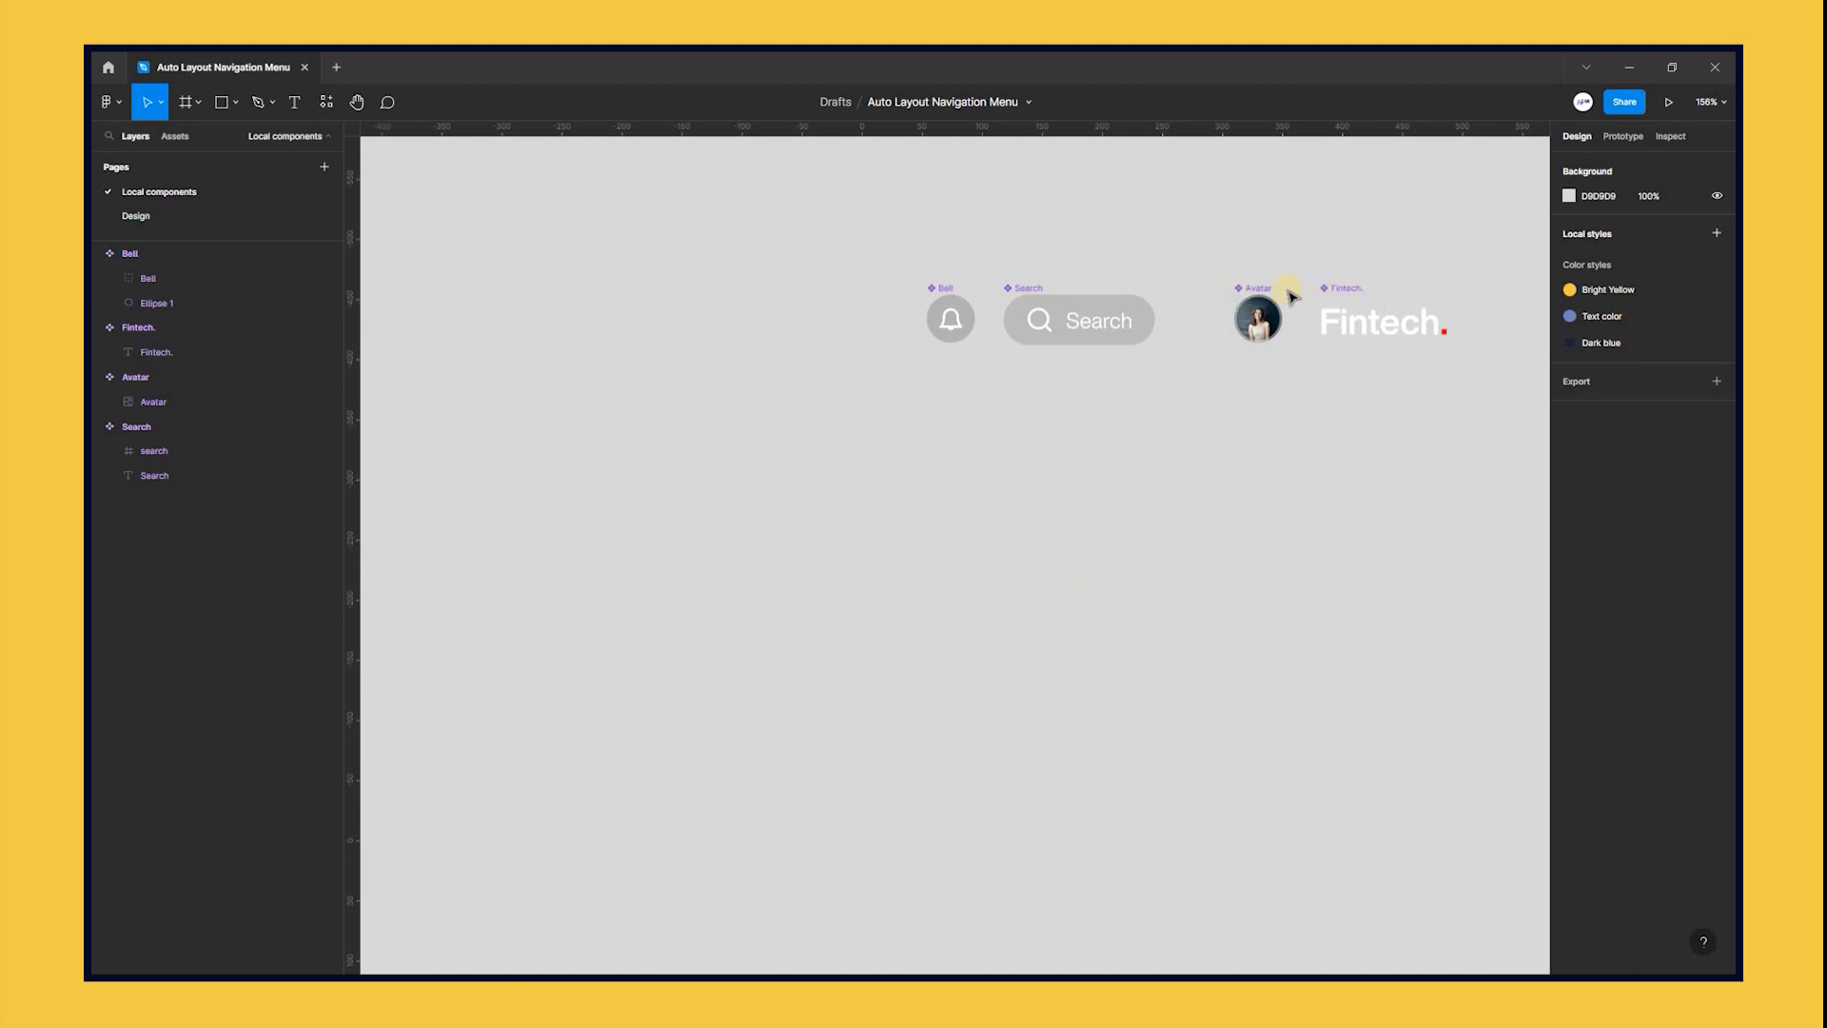
left_click(1258, 319)
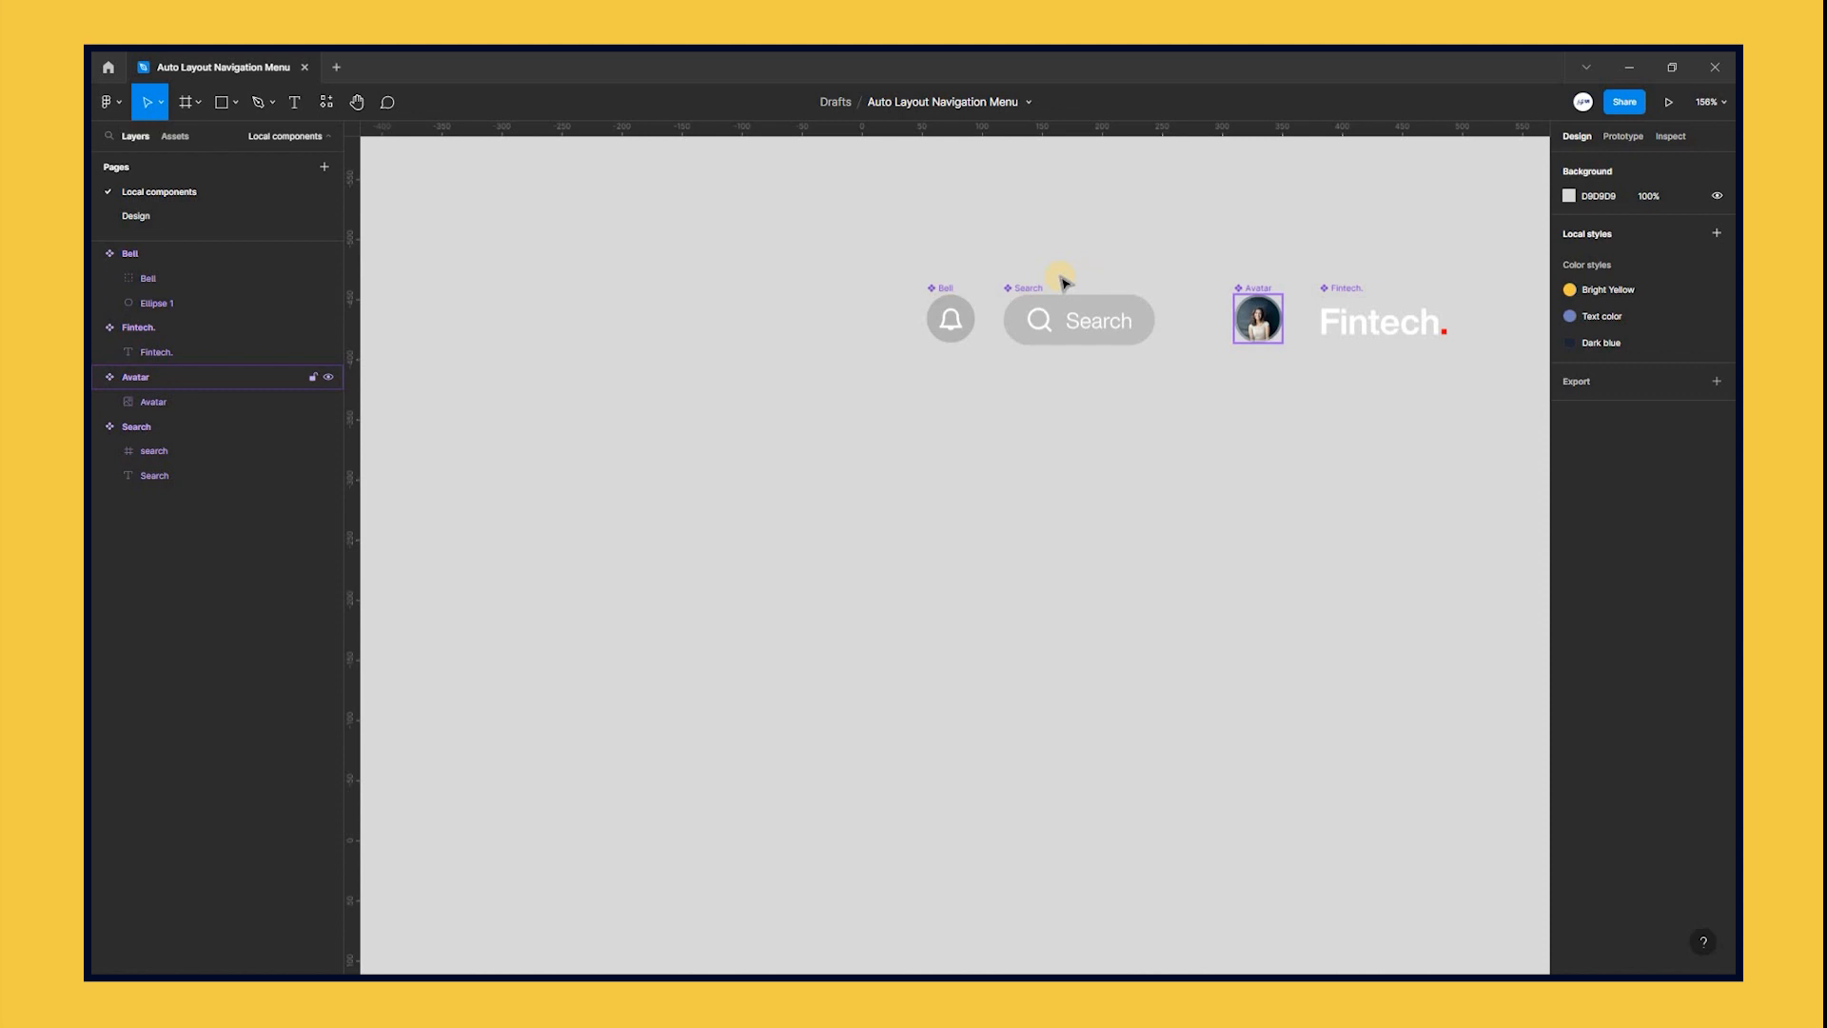
left_click(1078, 320)
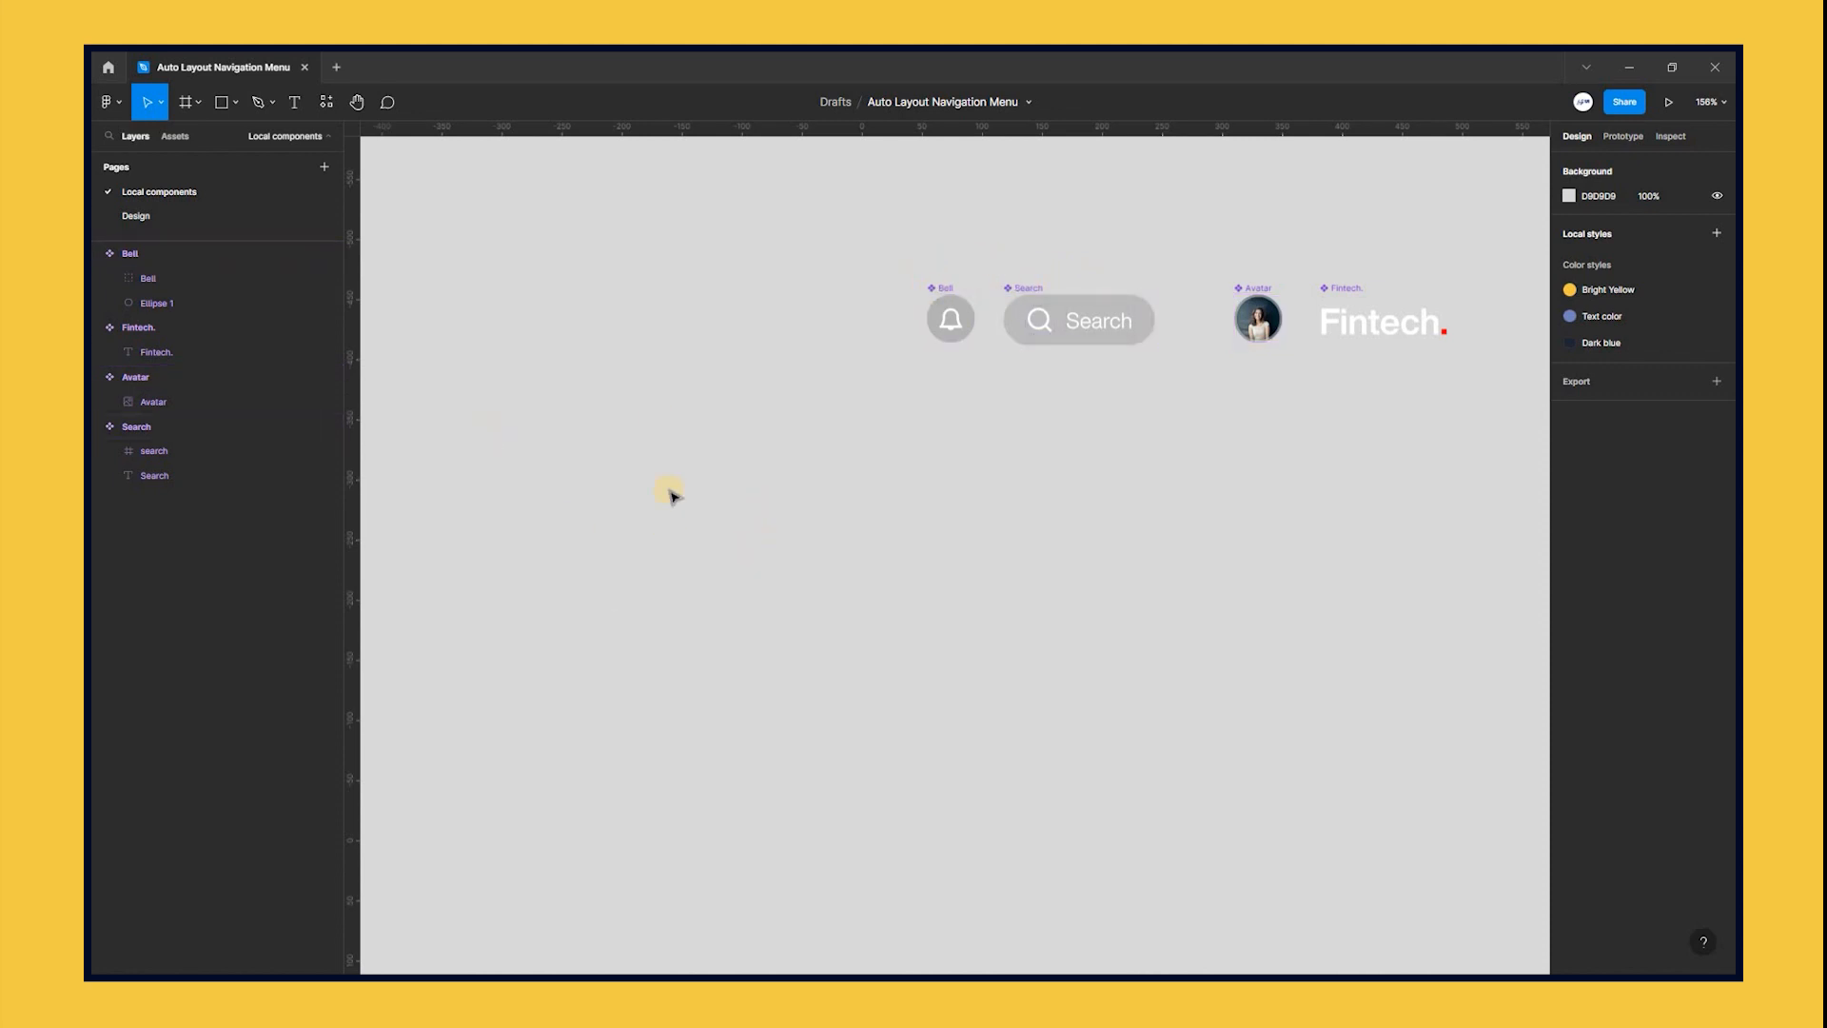
mouse_move(723, 514)
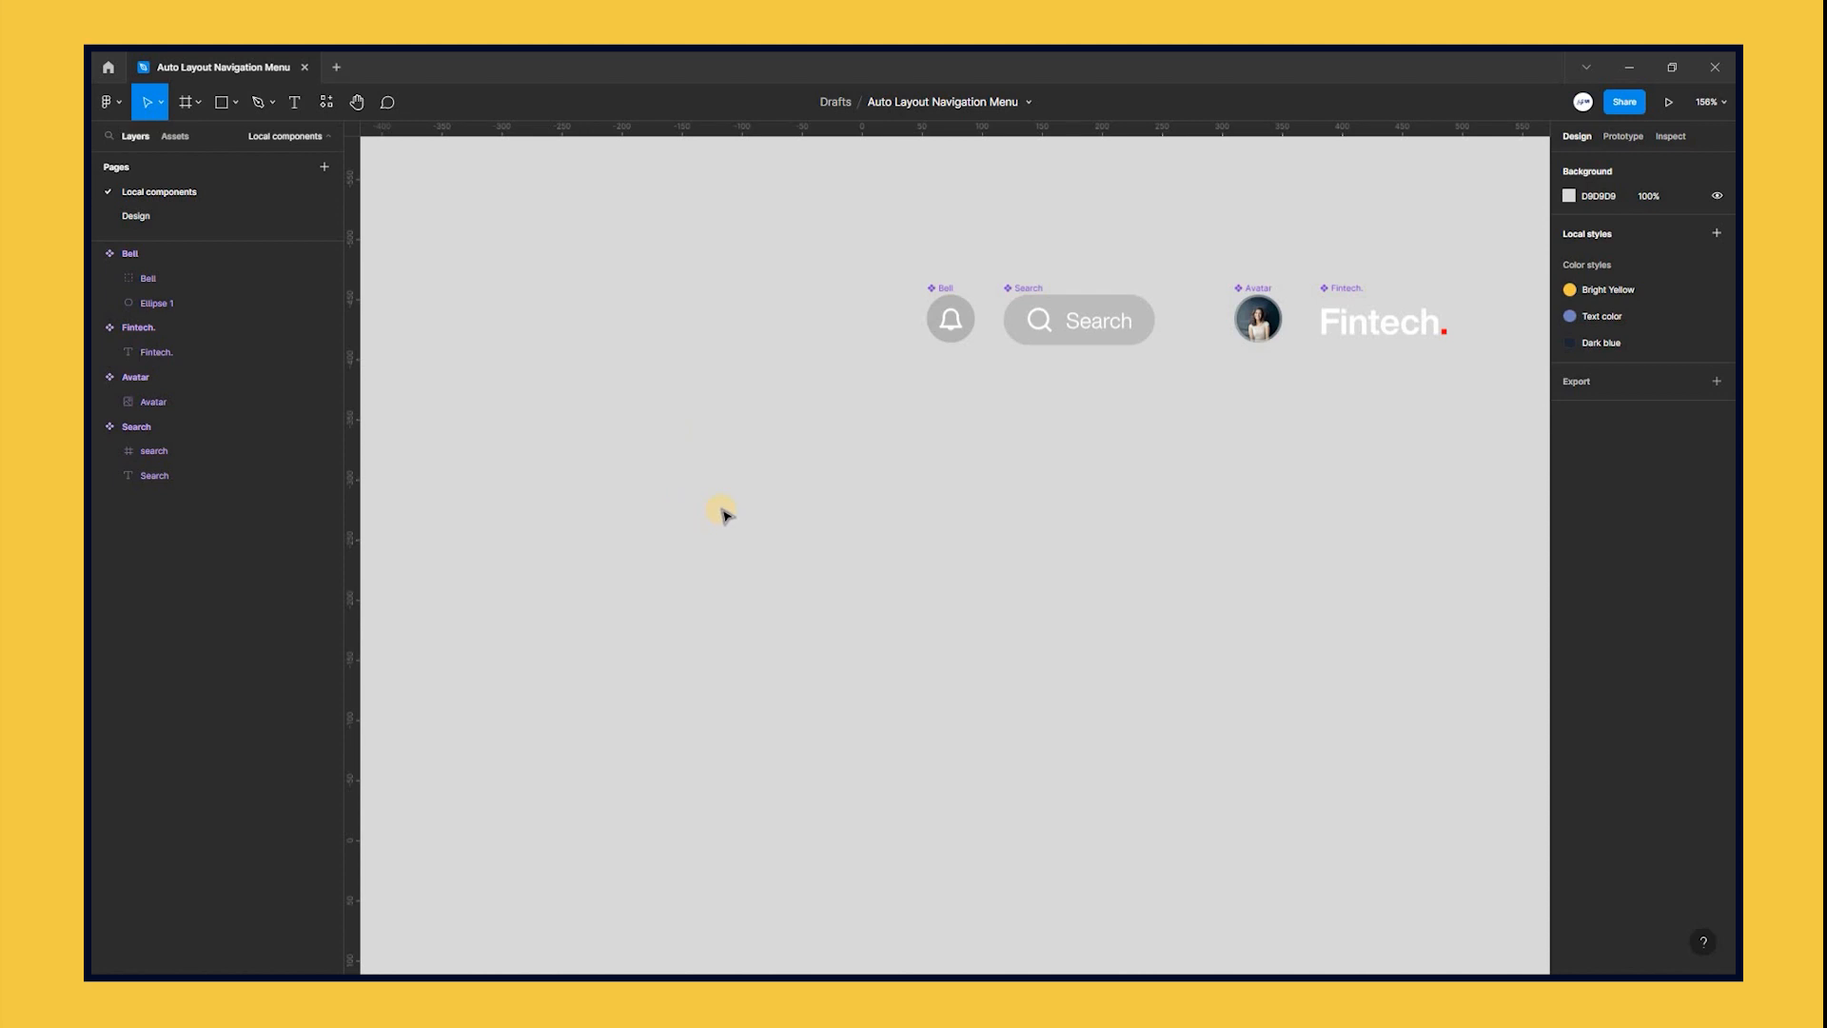
Step: Add a 'nav list' text label, wrap it in auto layout, and make it a component
left_click(296, 101)
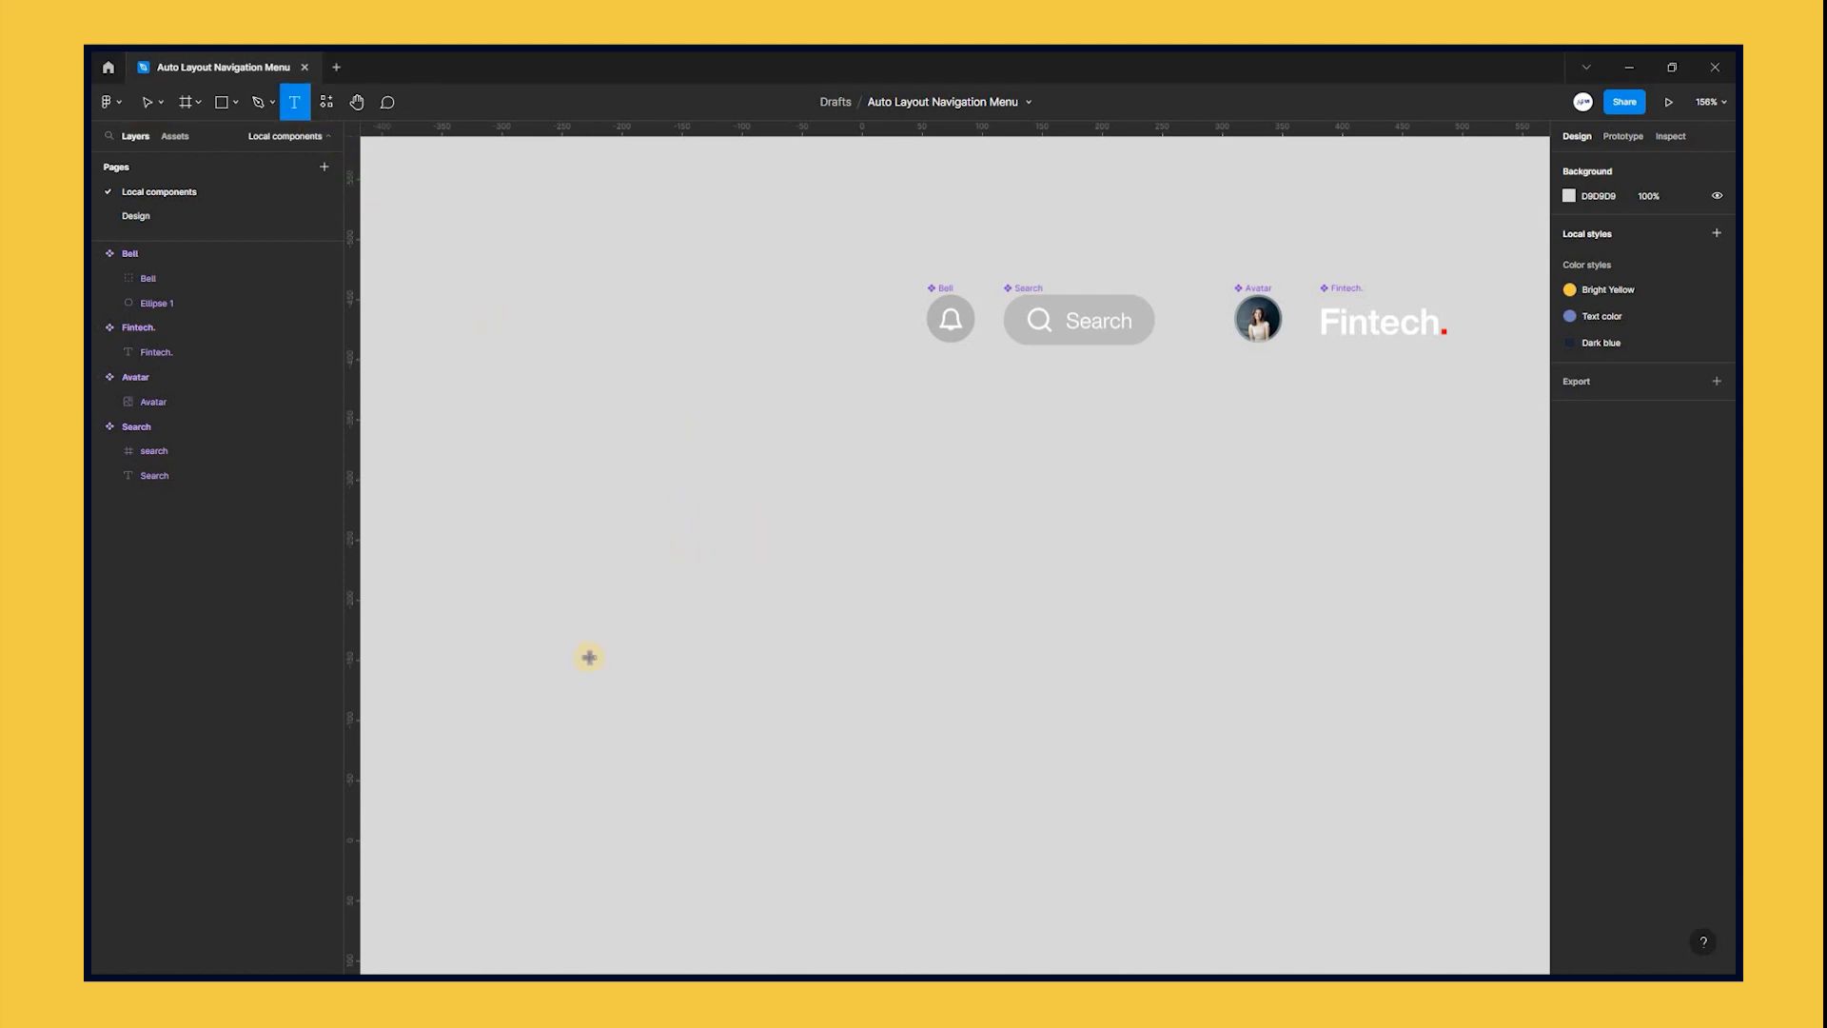
type("nav l")
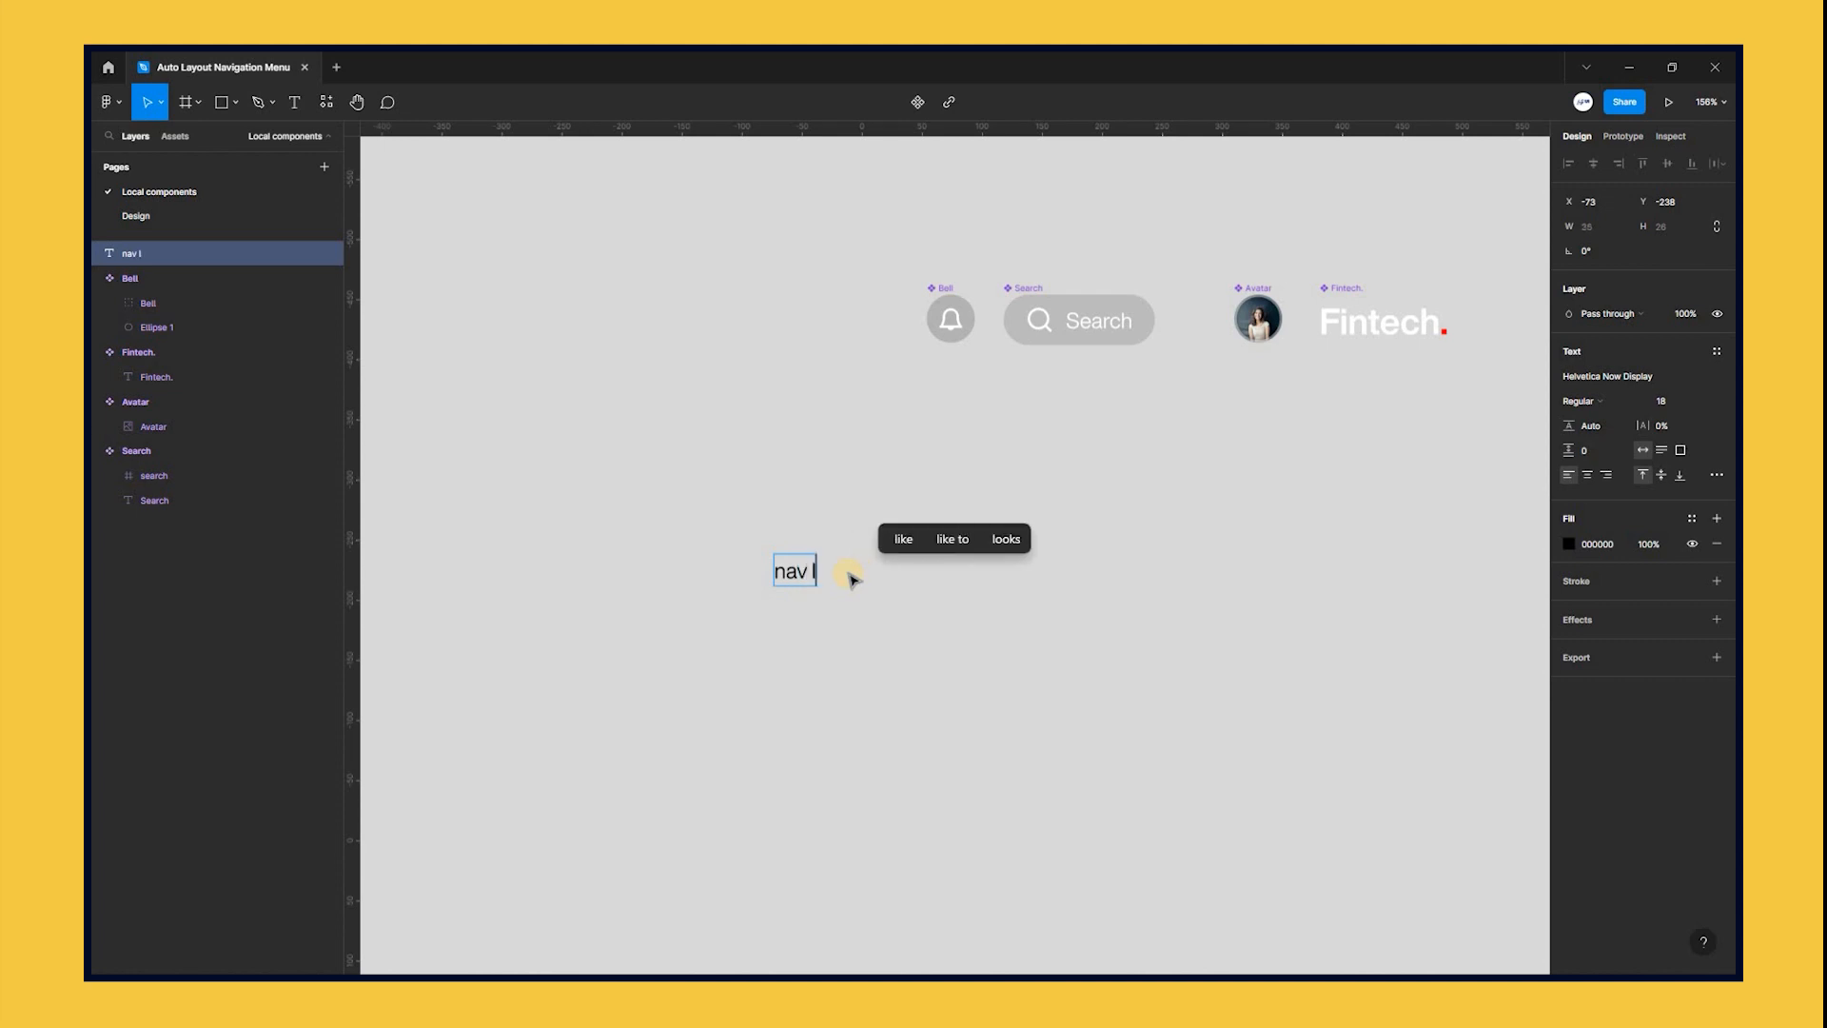
type("ist")
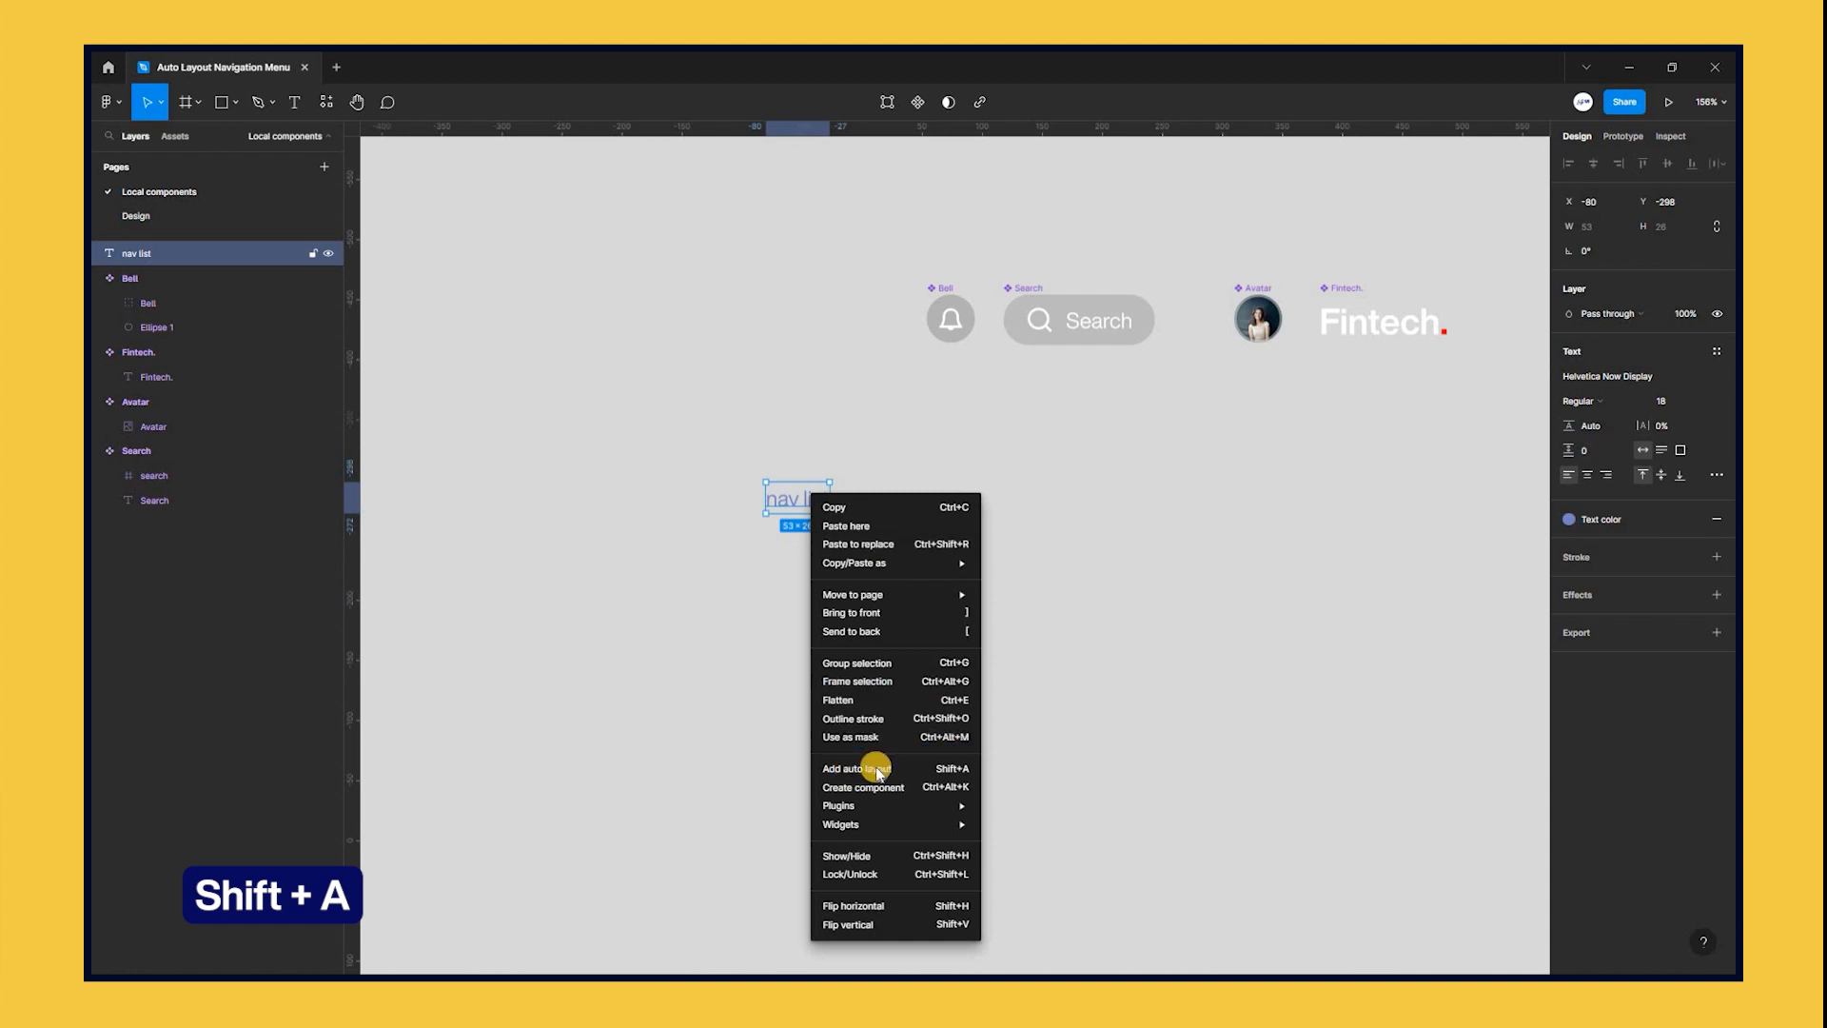
left_click(855, 768)
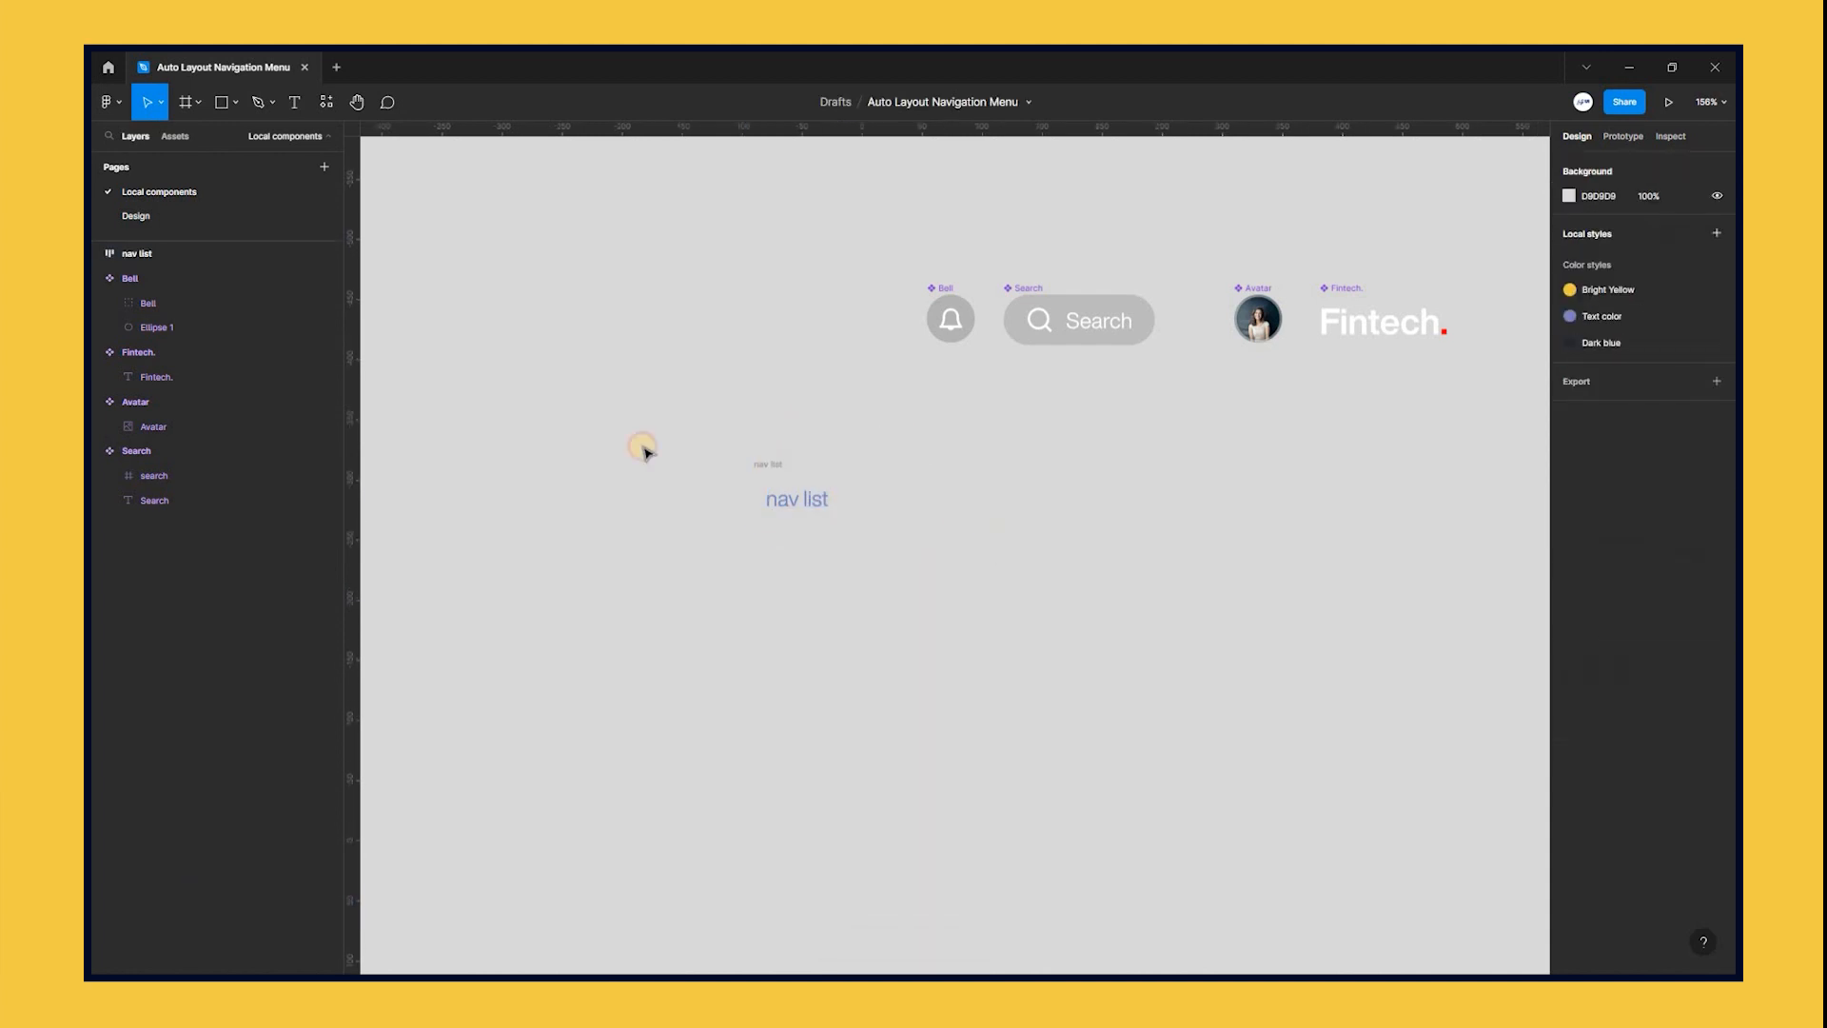
left_click(796, 499)
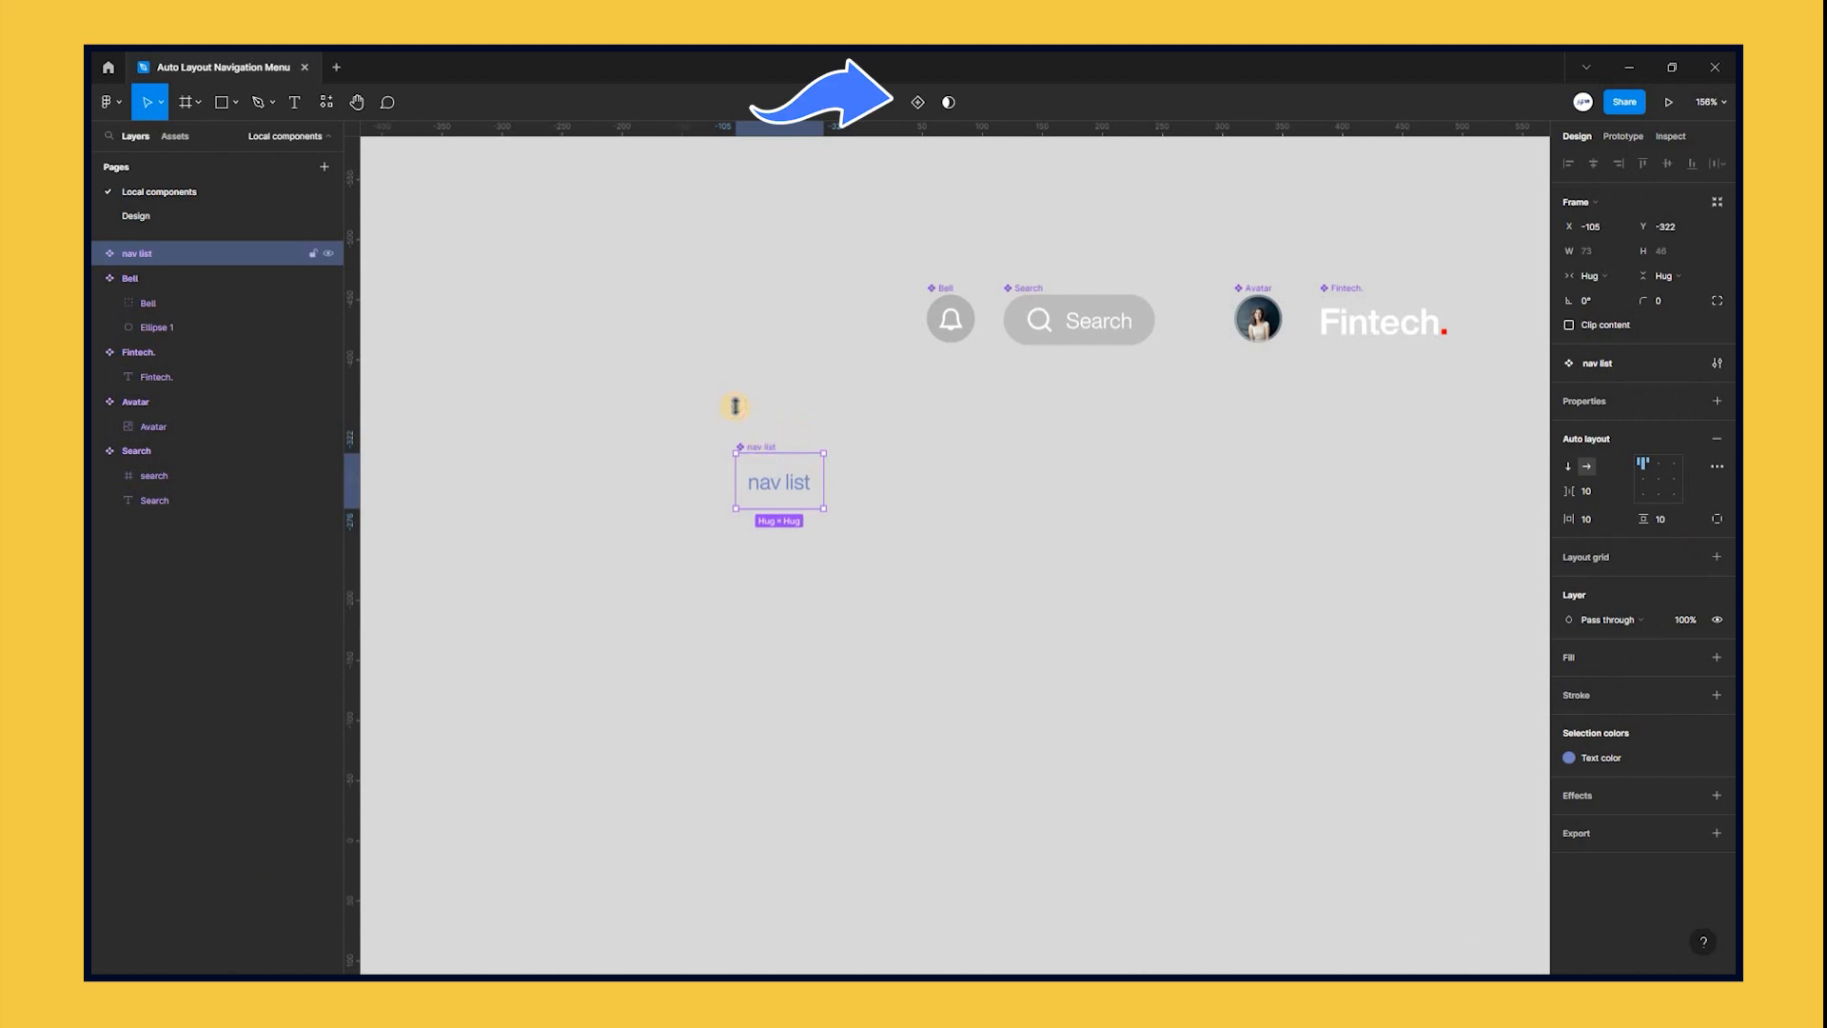
left_click(681, 388)
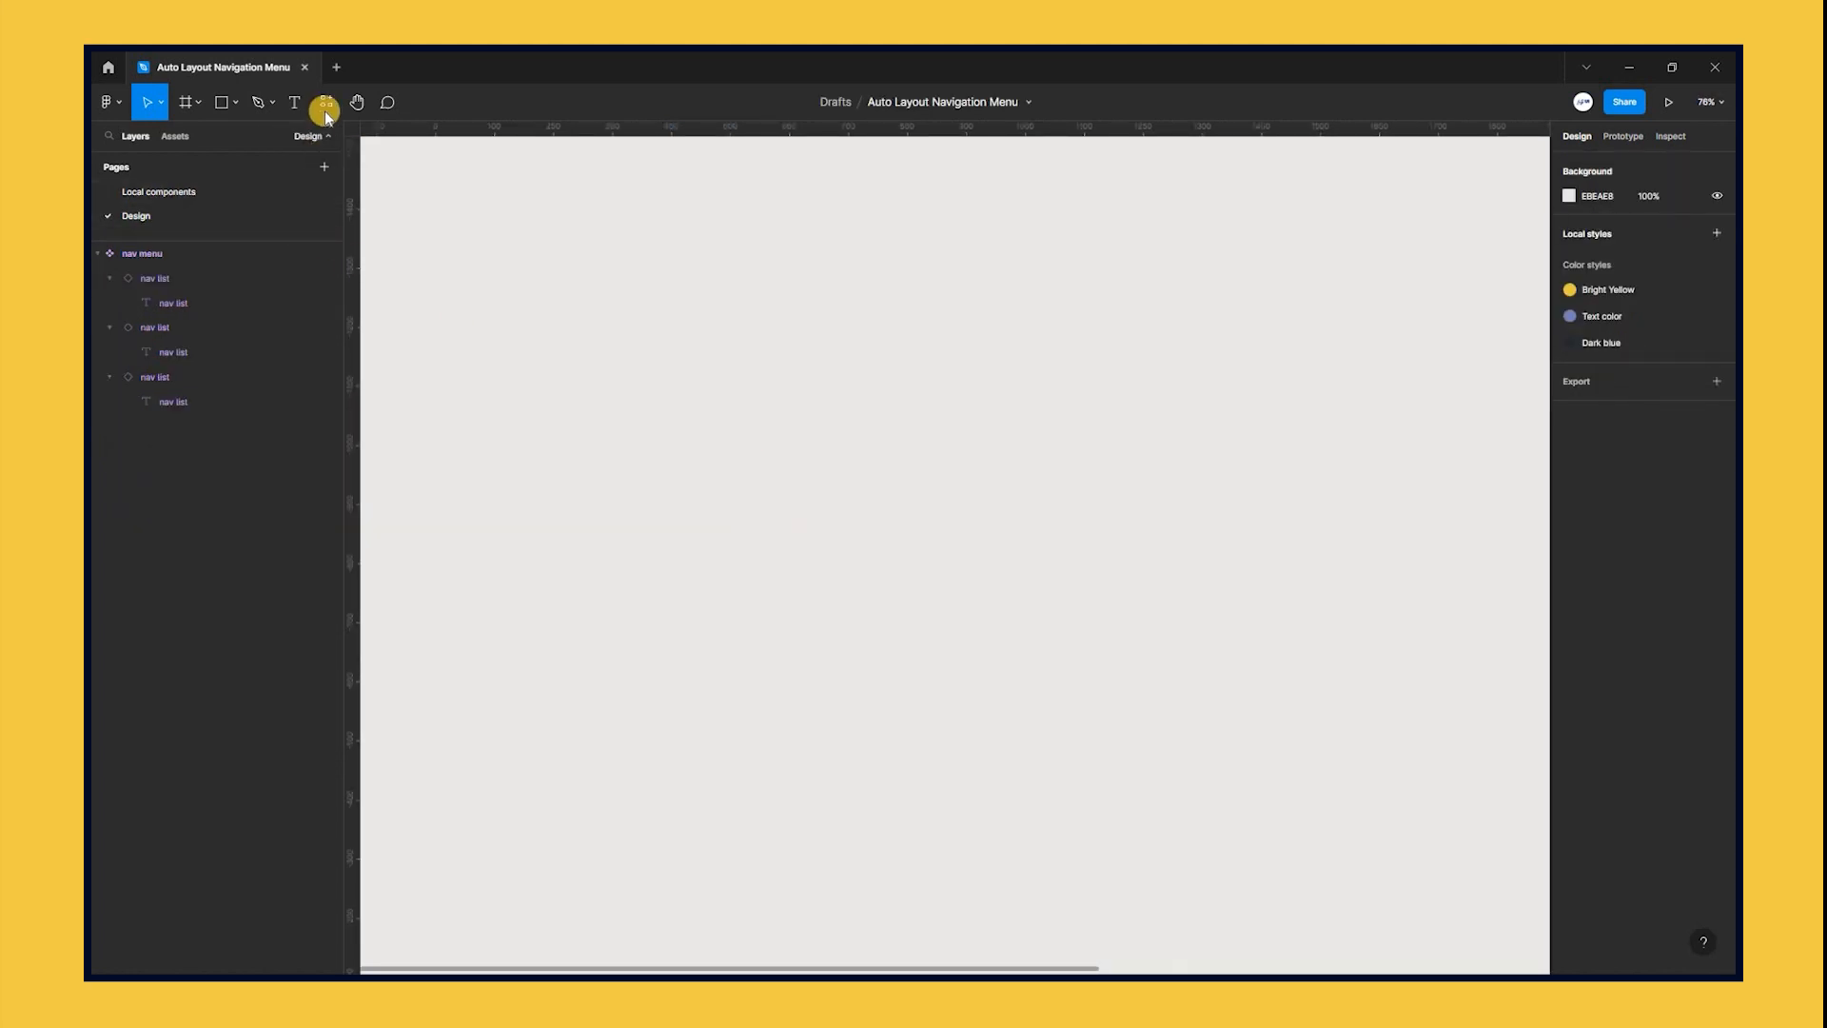
mouse_move(328, 102)
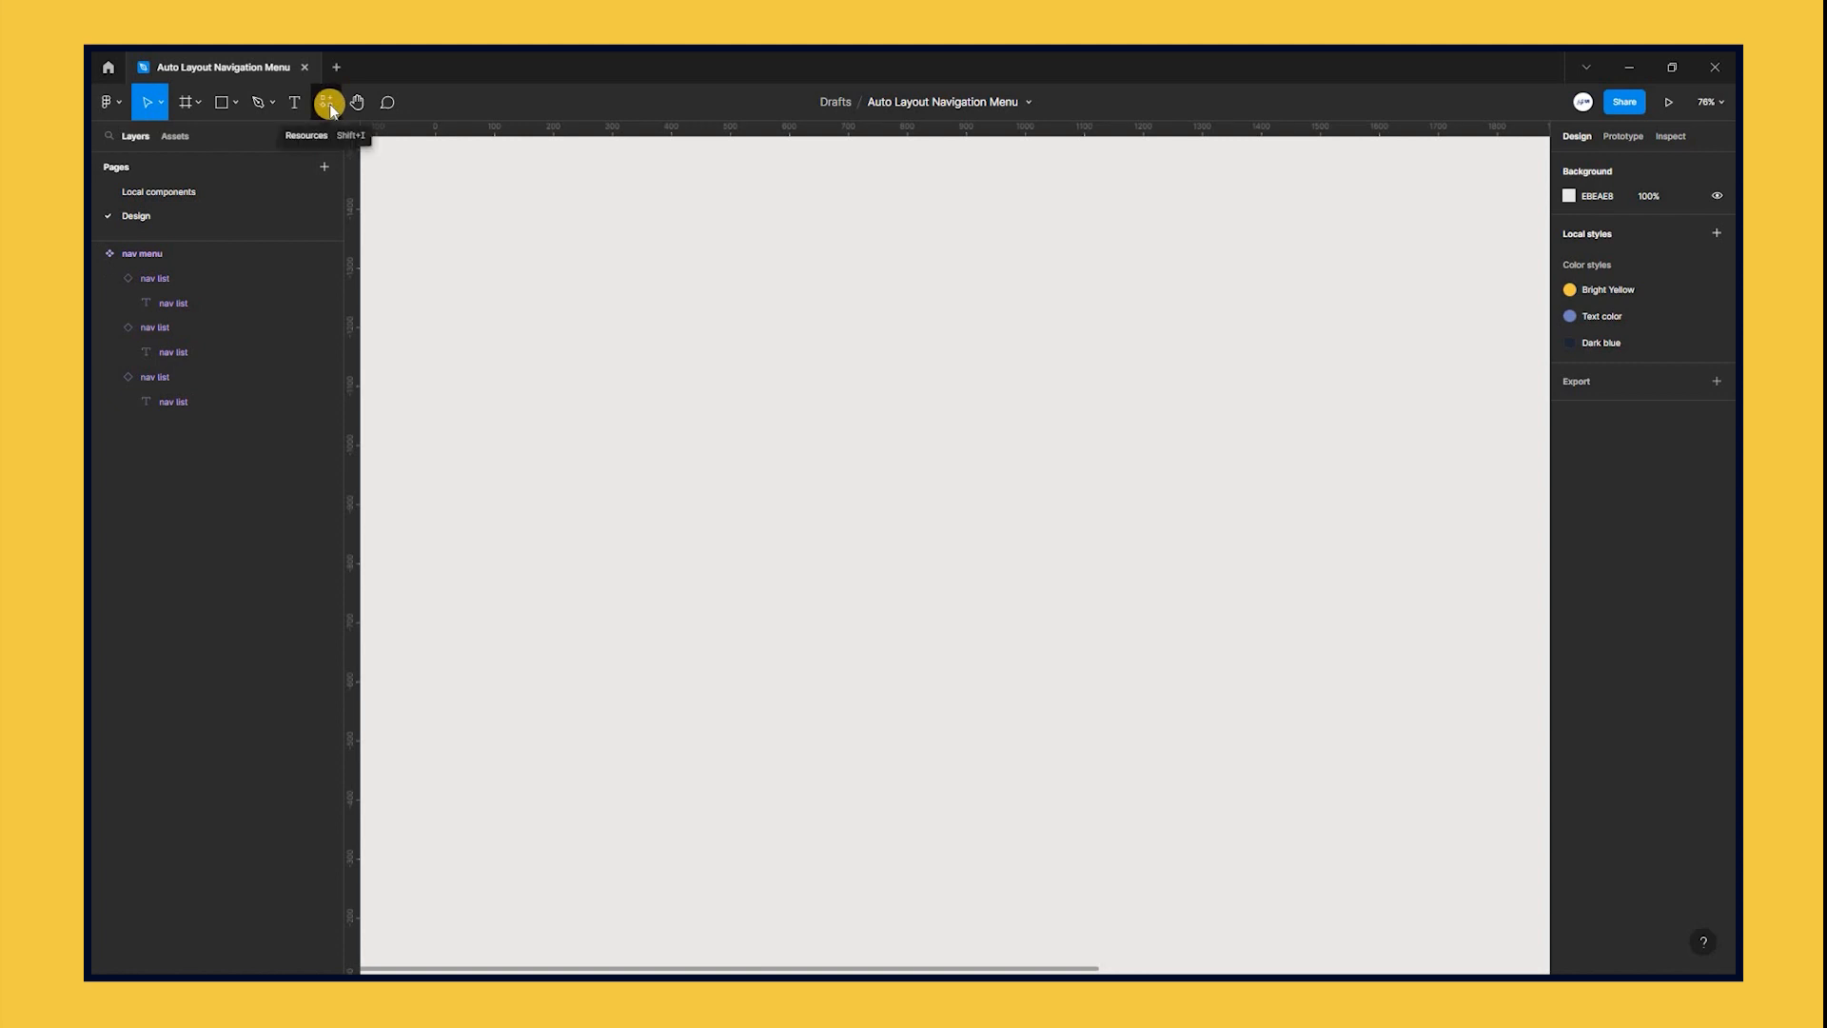
Step: Place three nav list instances reading Dashboard, Wallet and Settings, and wrap them in auto layout
left_click(330, 102)
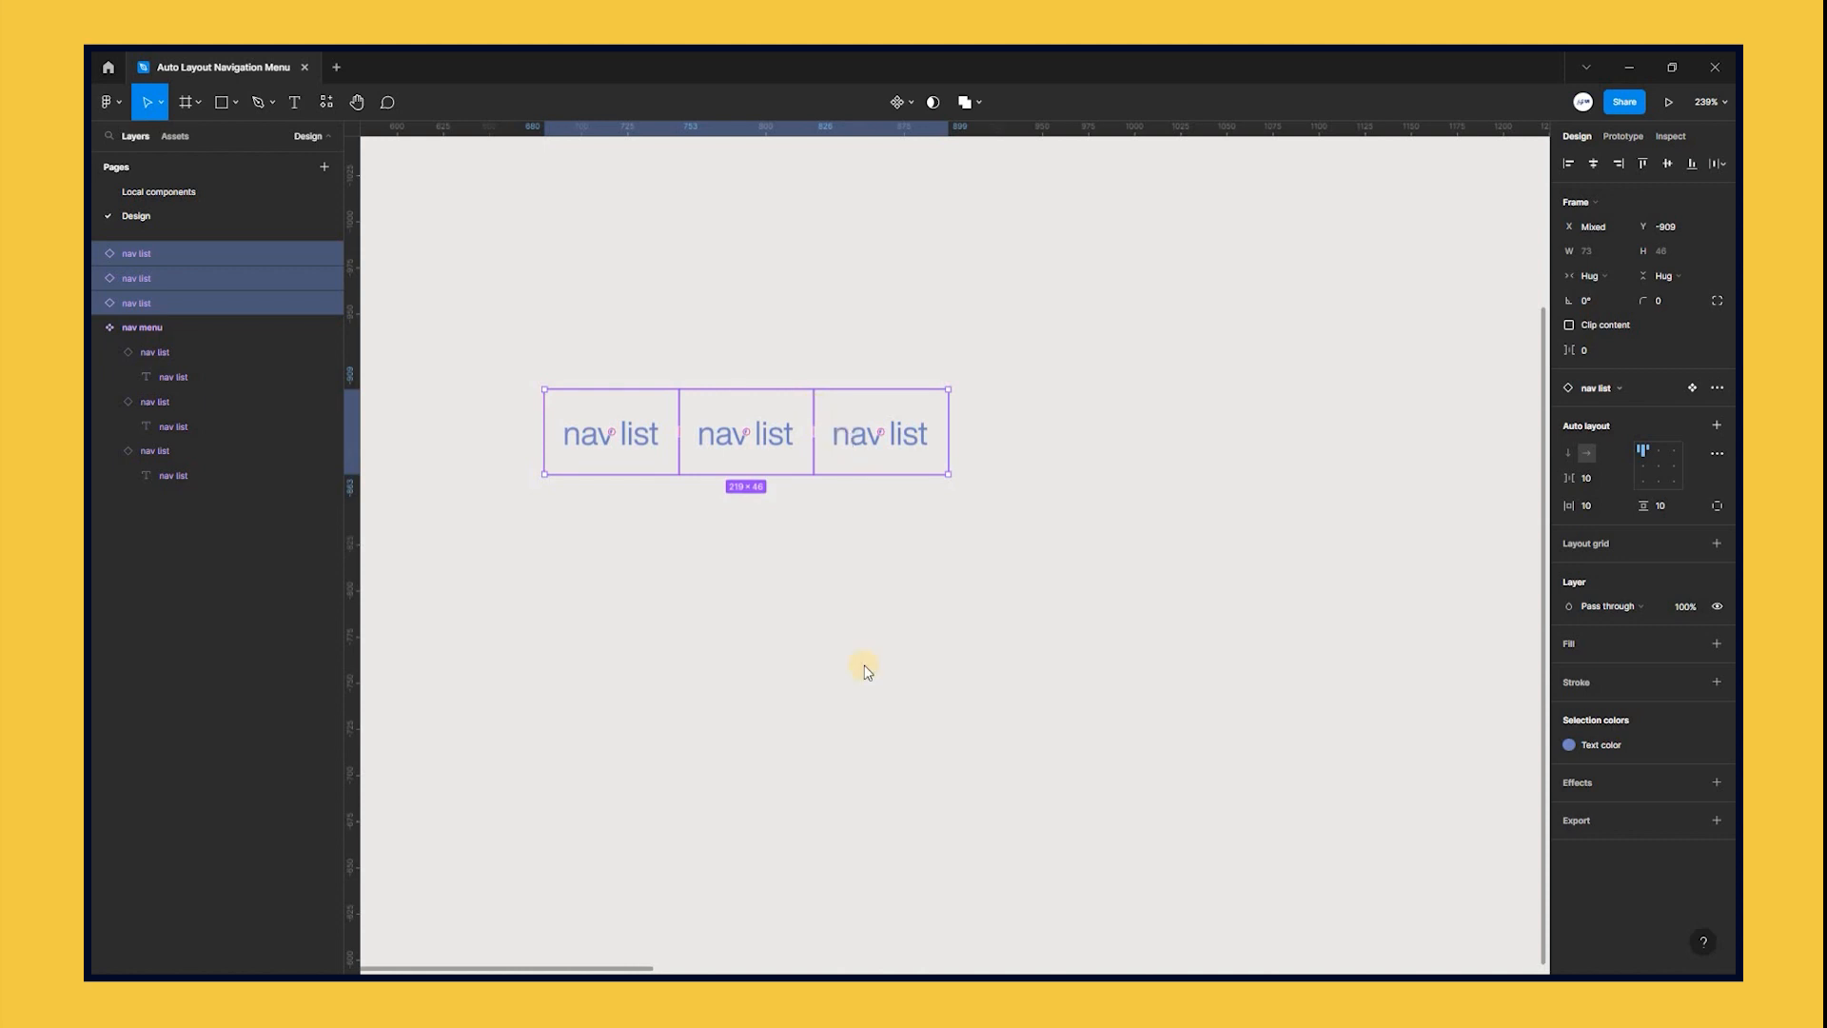
key("Shift+A")
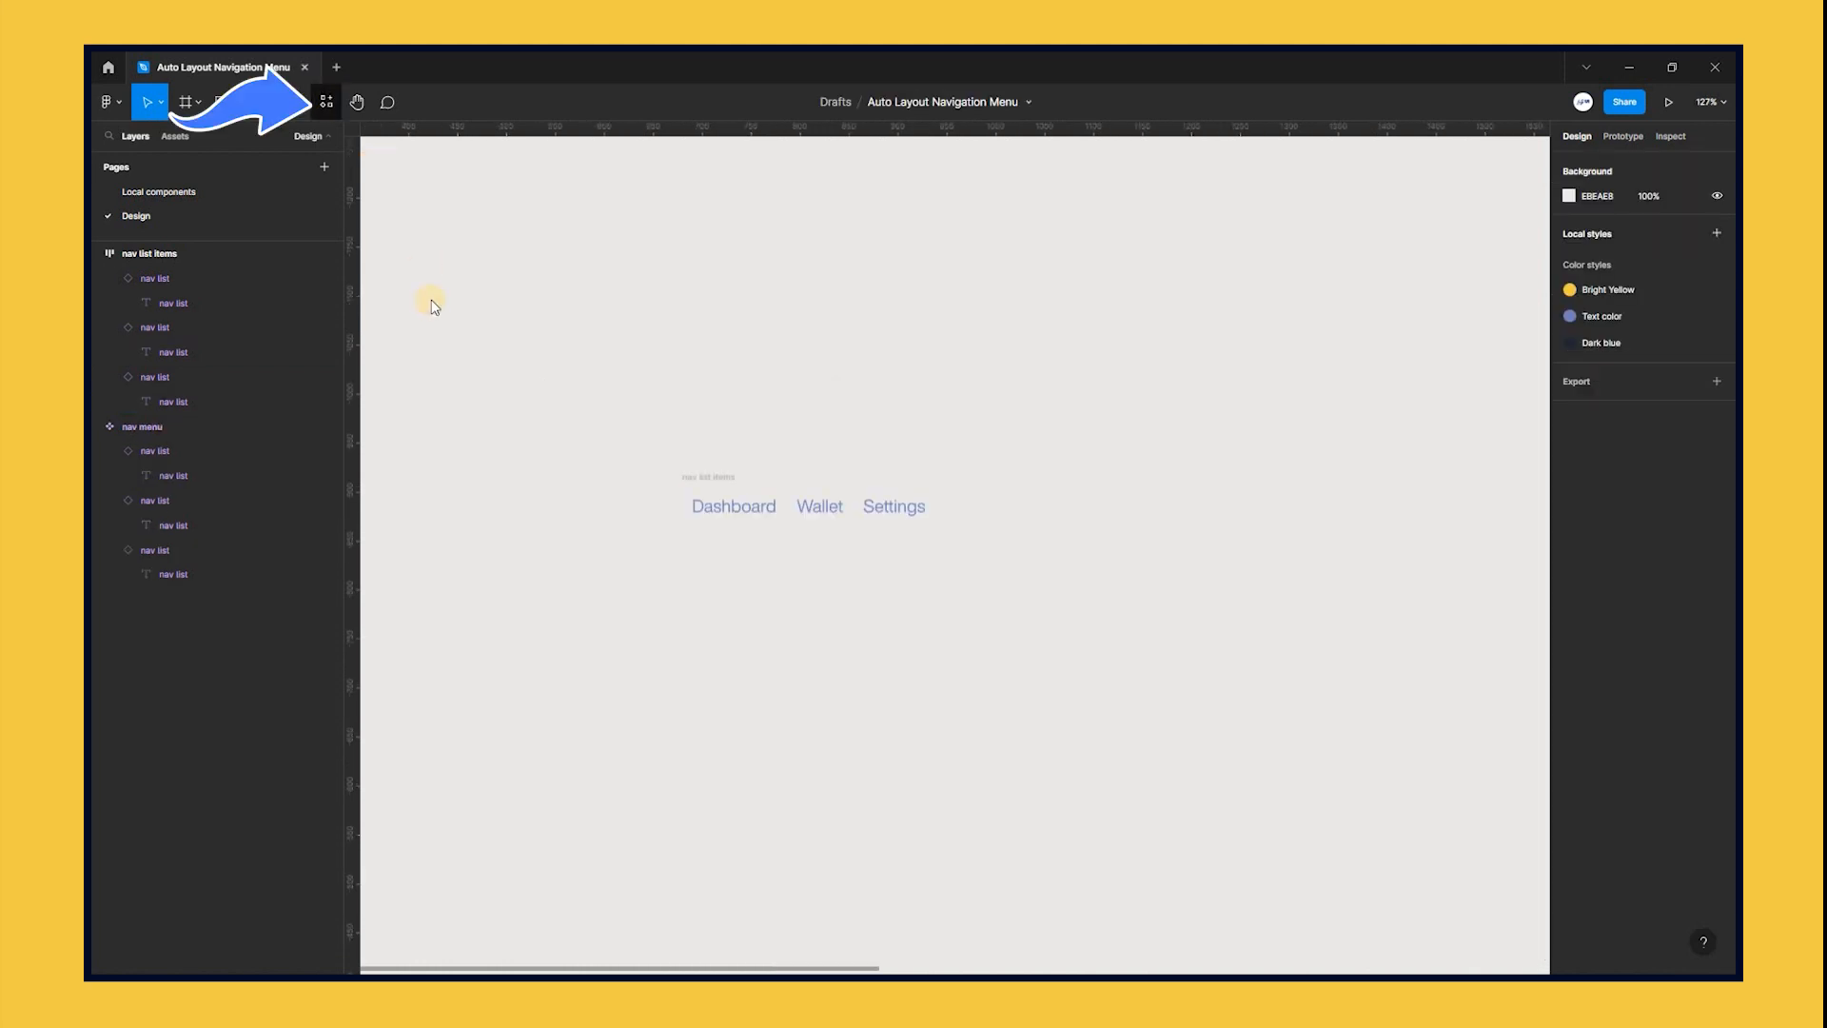
Step: Insert the Fintech, Search, Bell and Avatar instances, grouping the last three into a Profile row
left_click(326, 101)
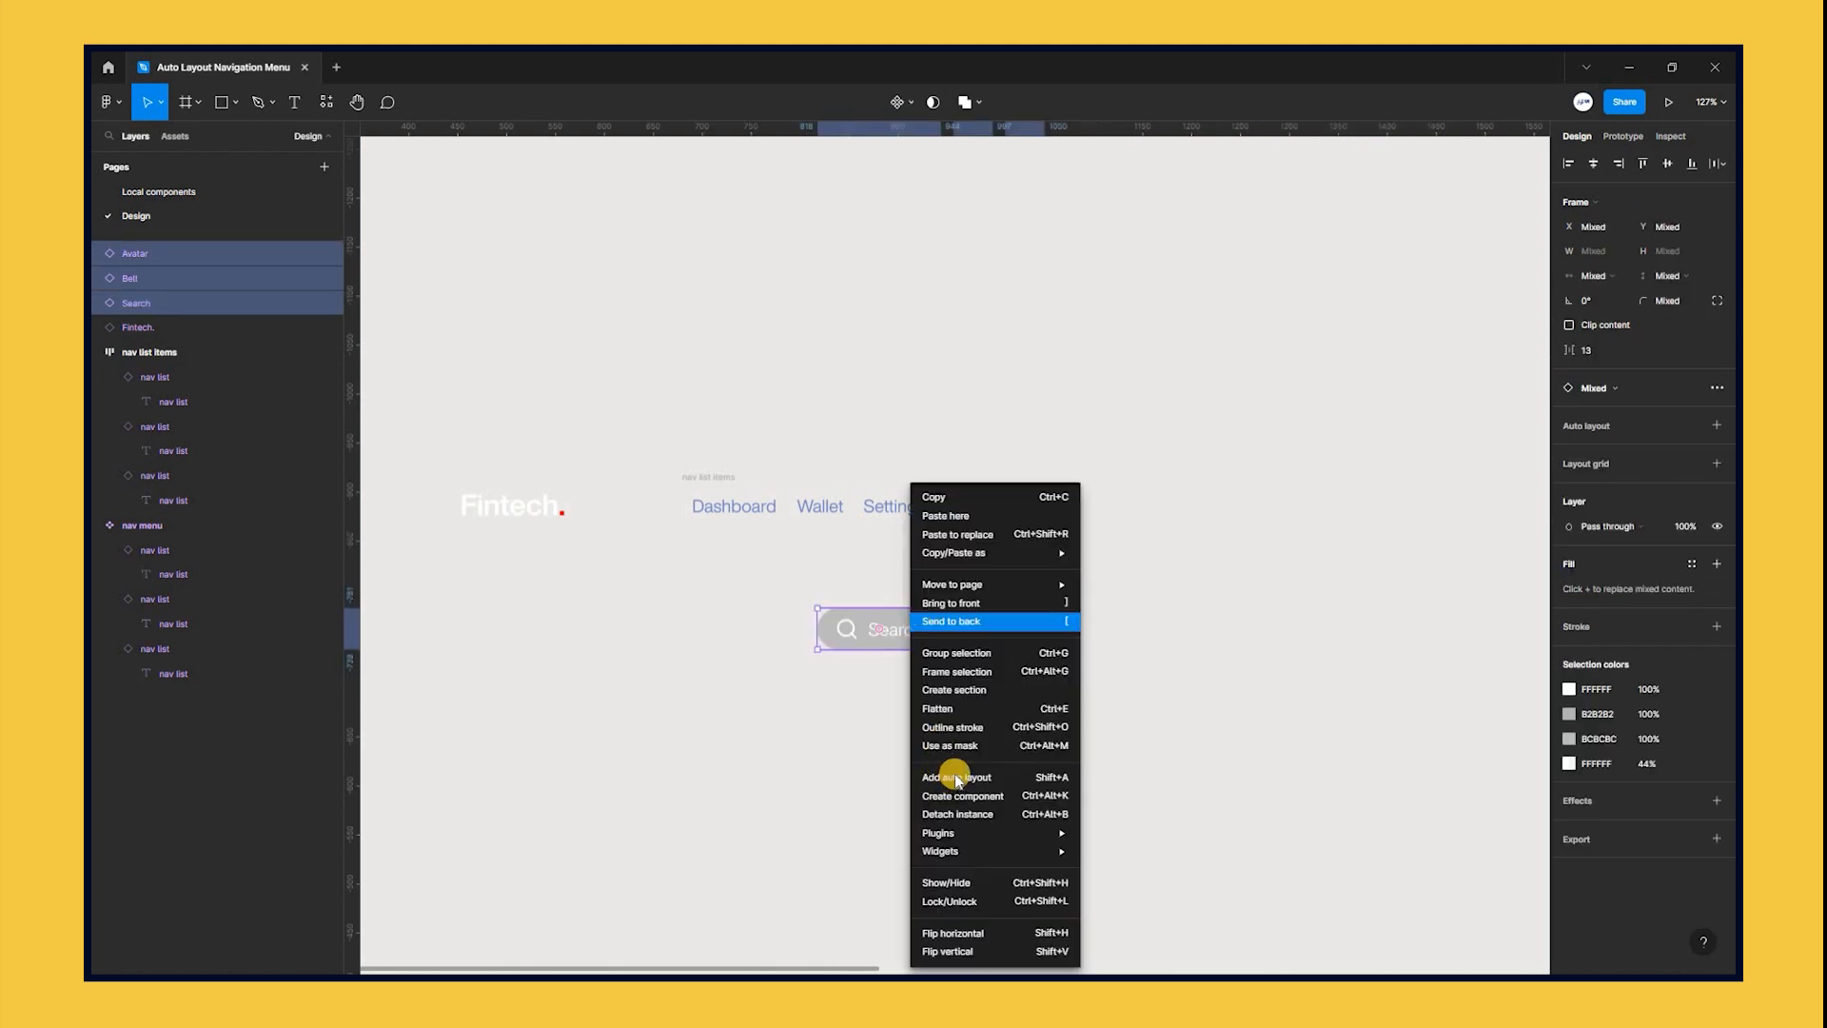
left_click(957, 779)
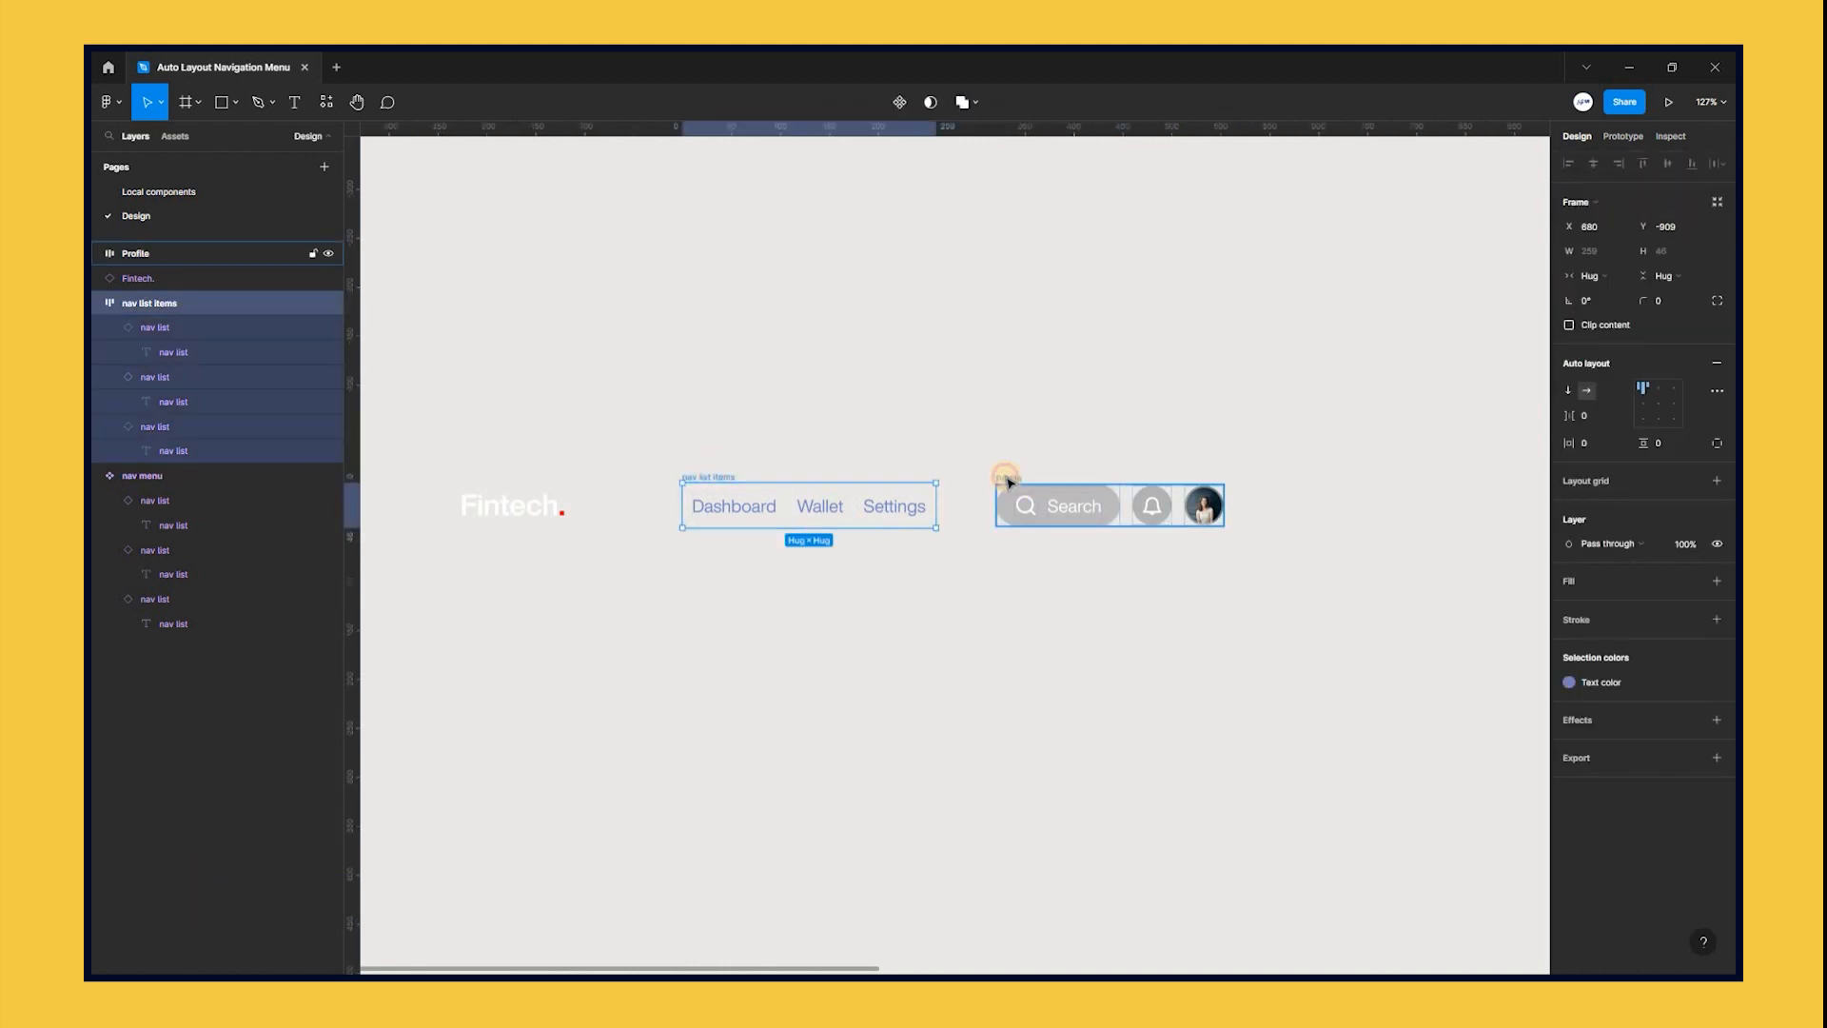
Step: Wrap the links and Profile rows in auto layout, then nest them with Fintech as 'nav bar'
right_click(1006, 478)
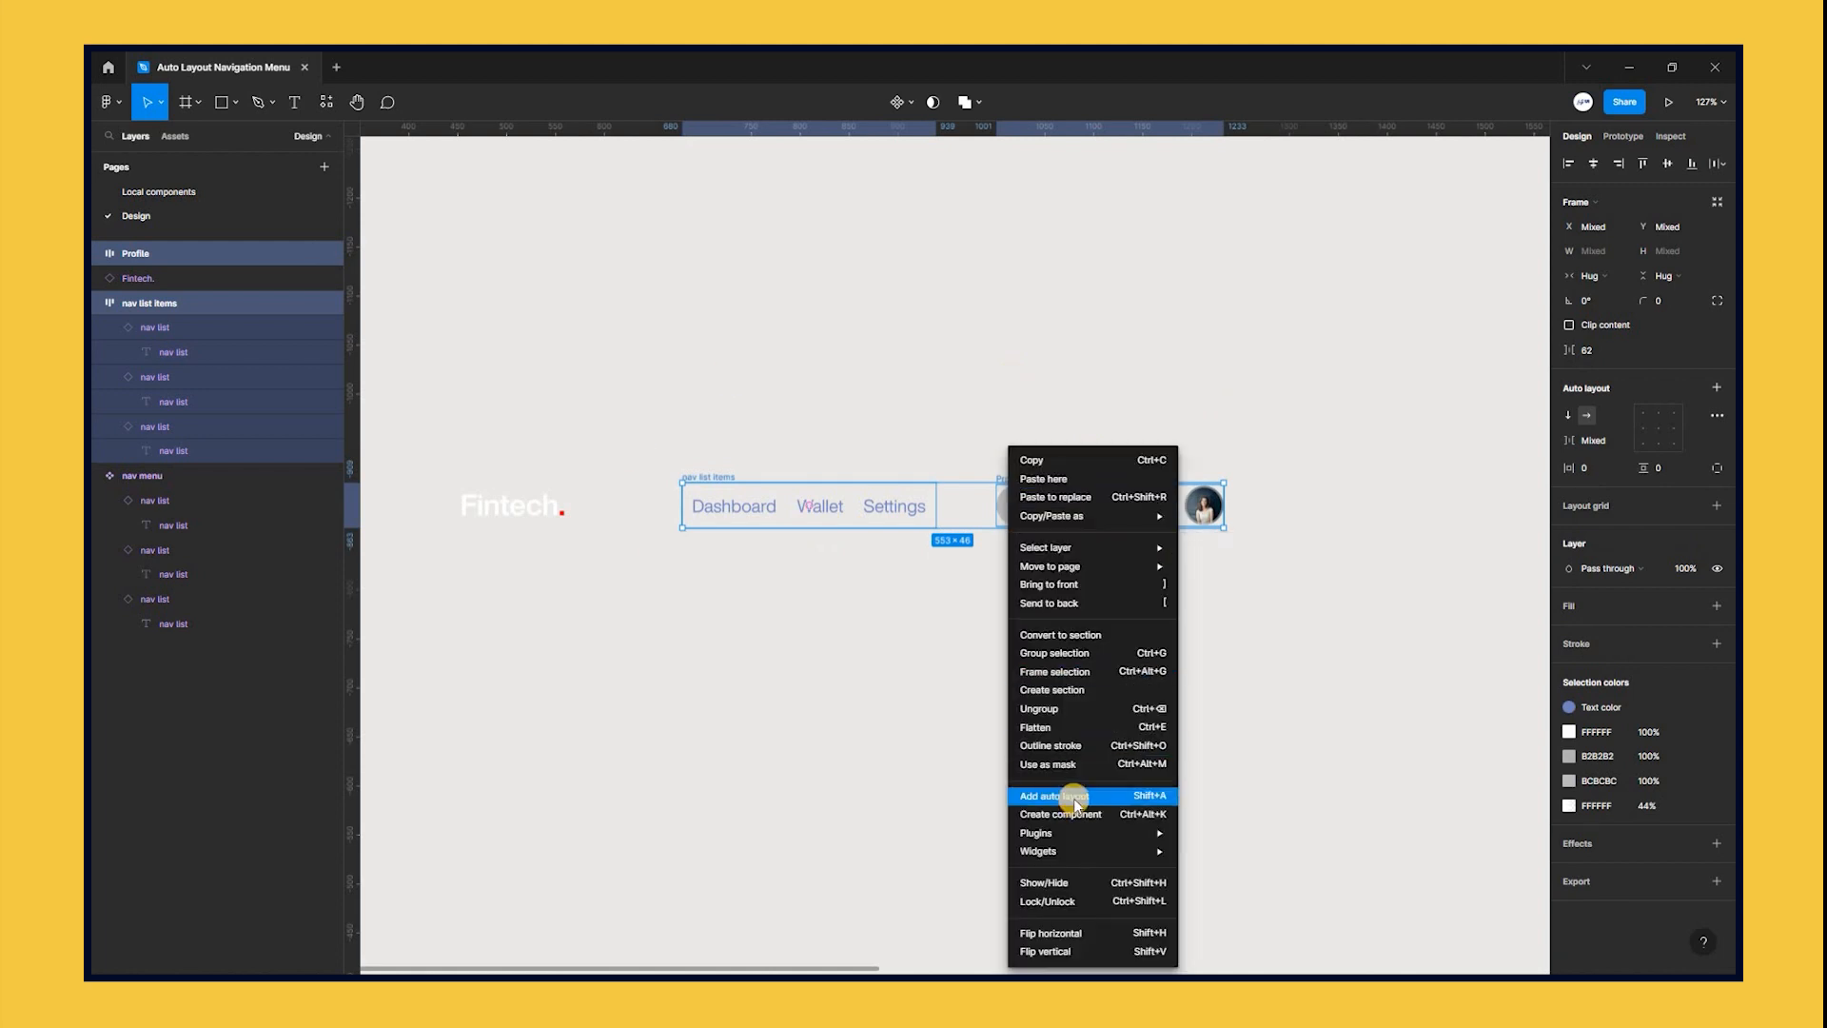
left_click(1067, 796)
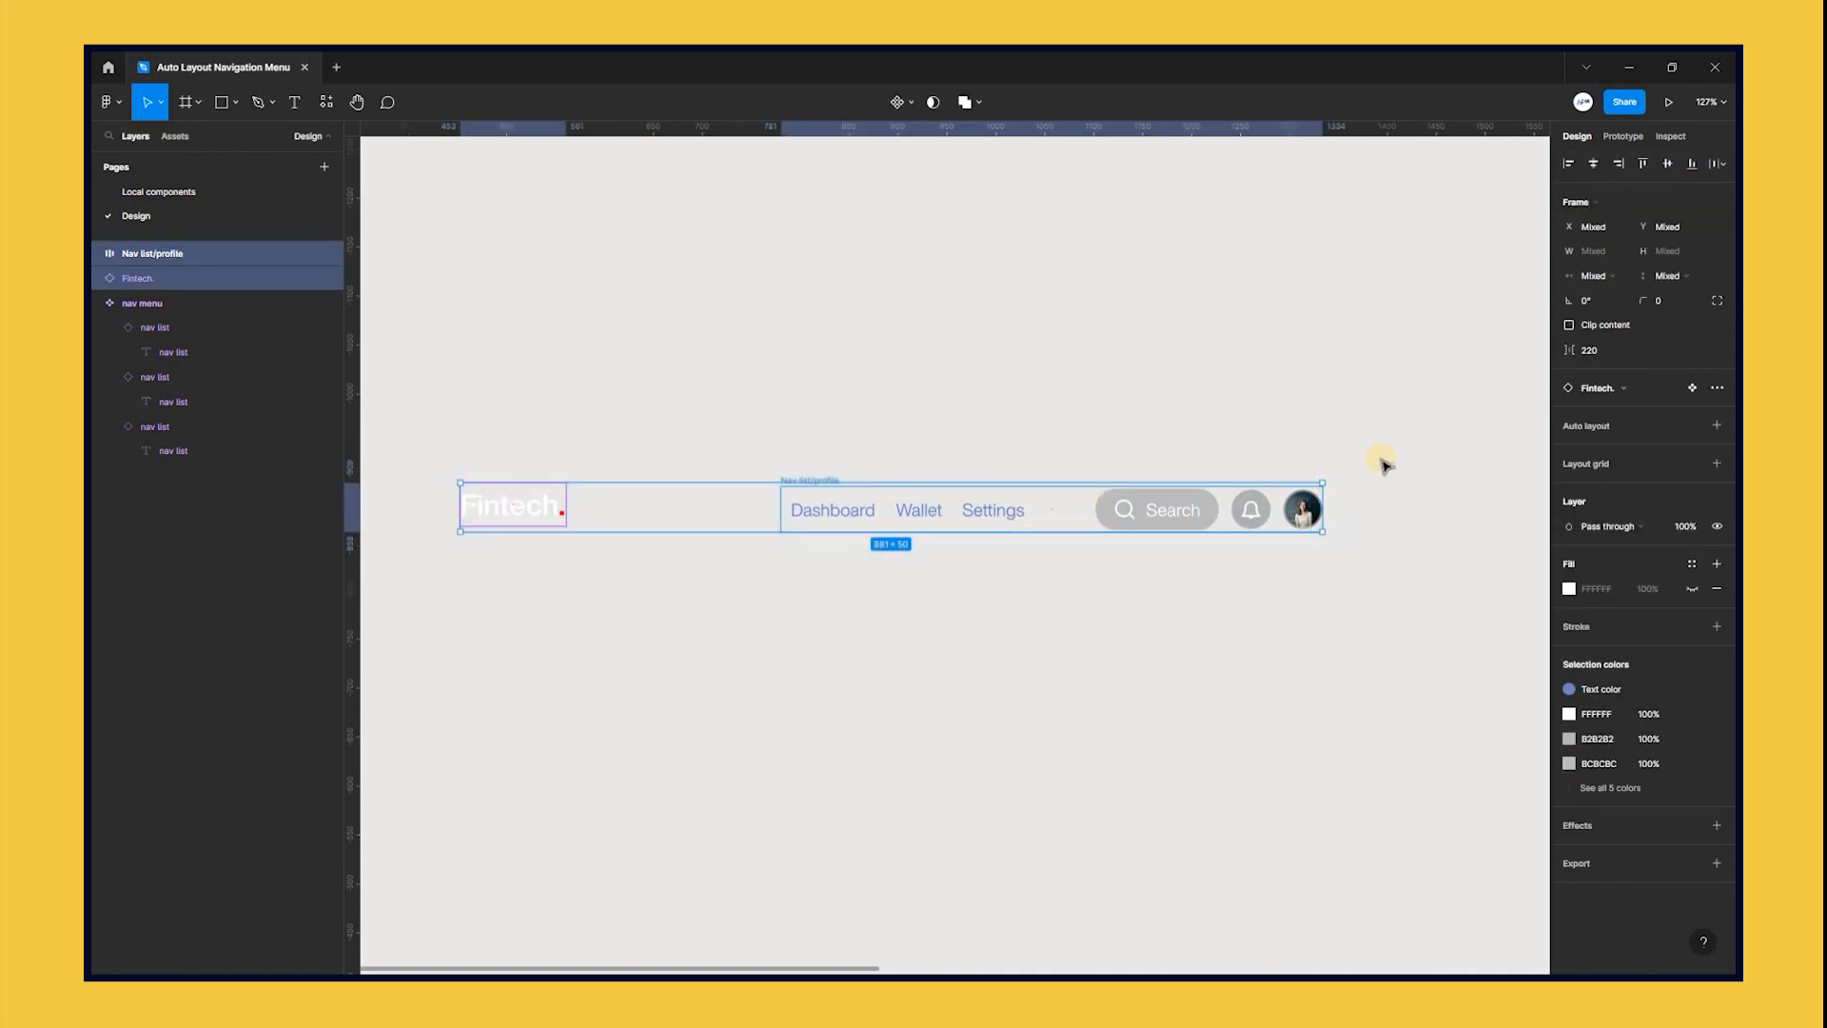
key("Shift+A")
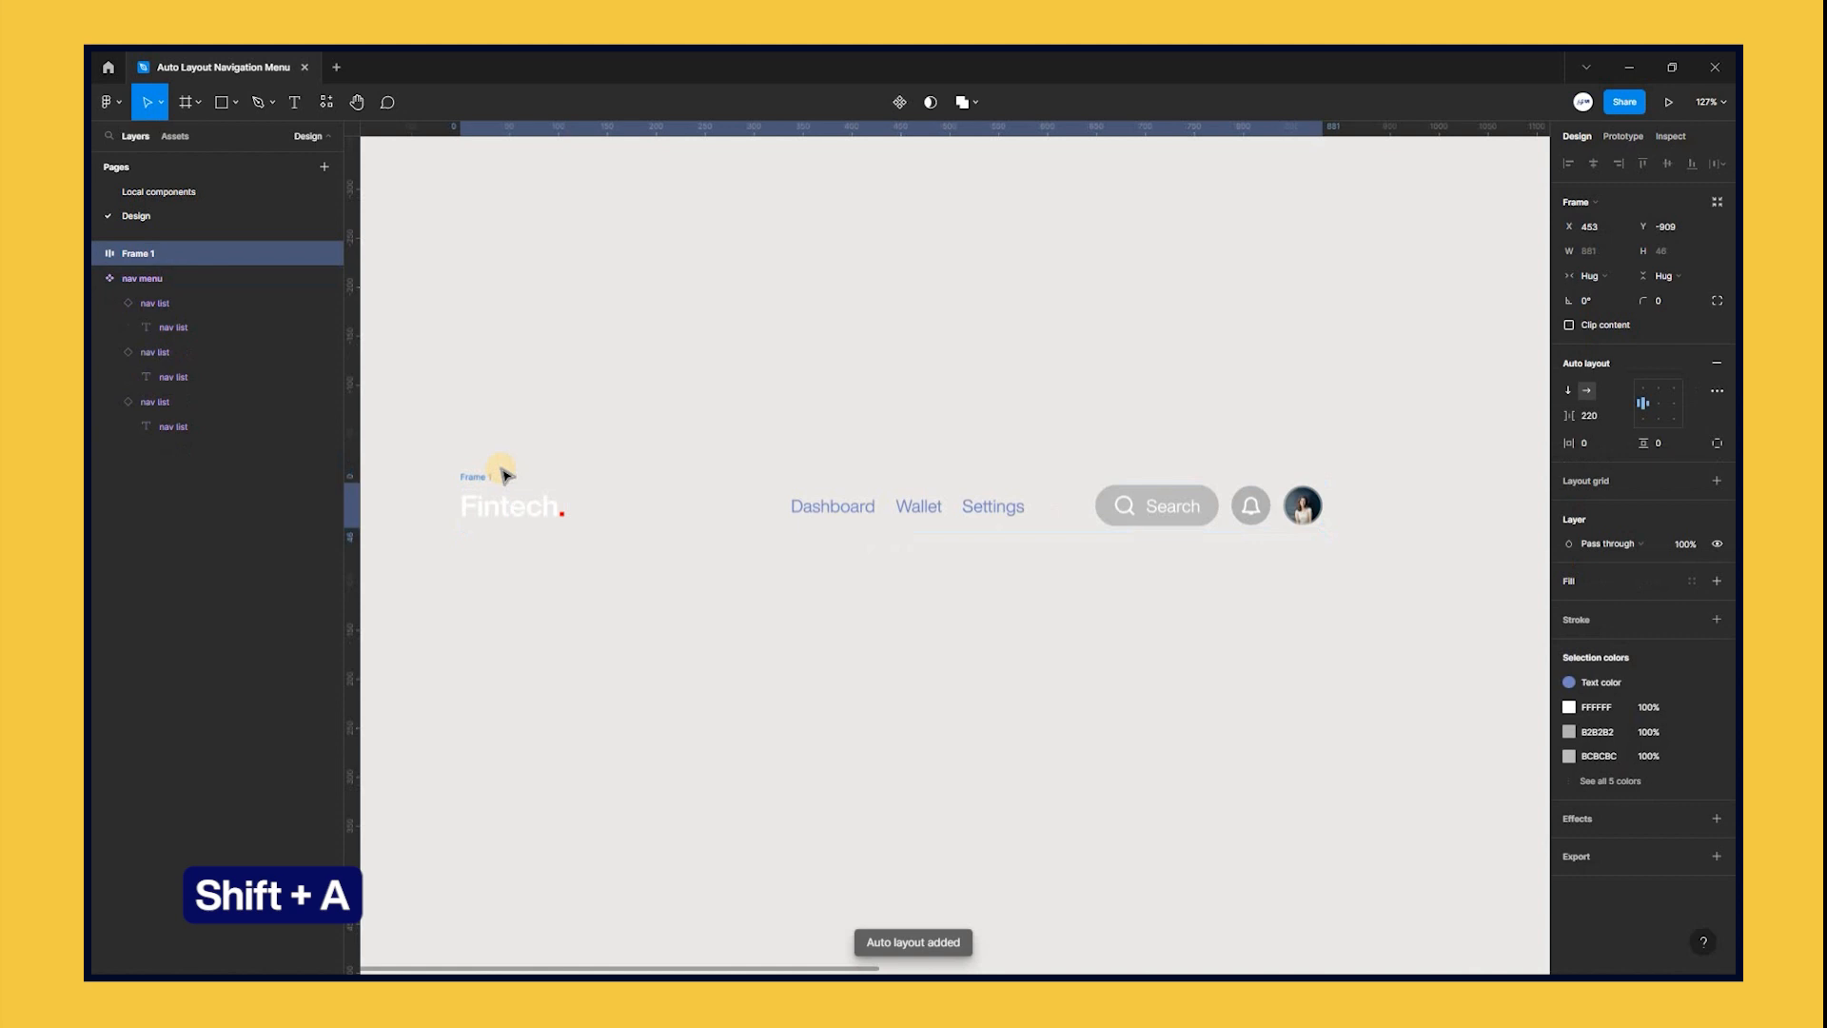
left_click(496, 473)
type("nav bar")
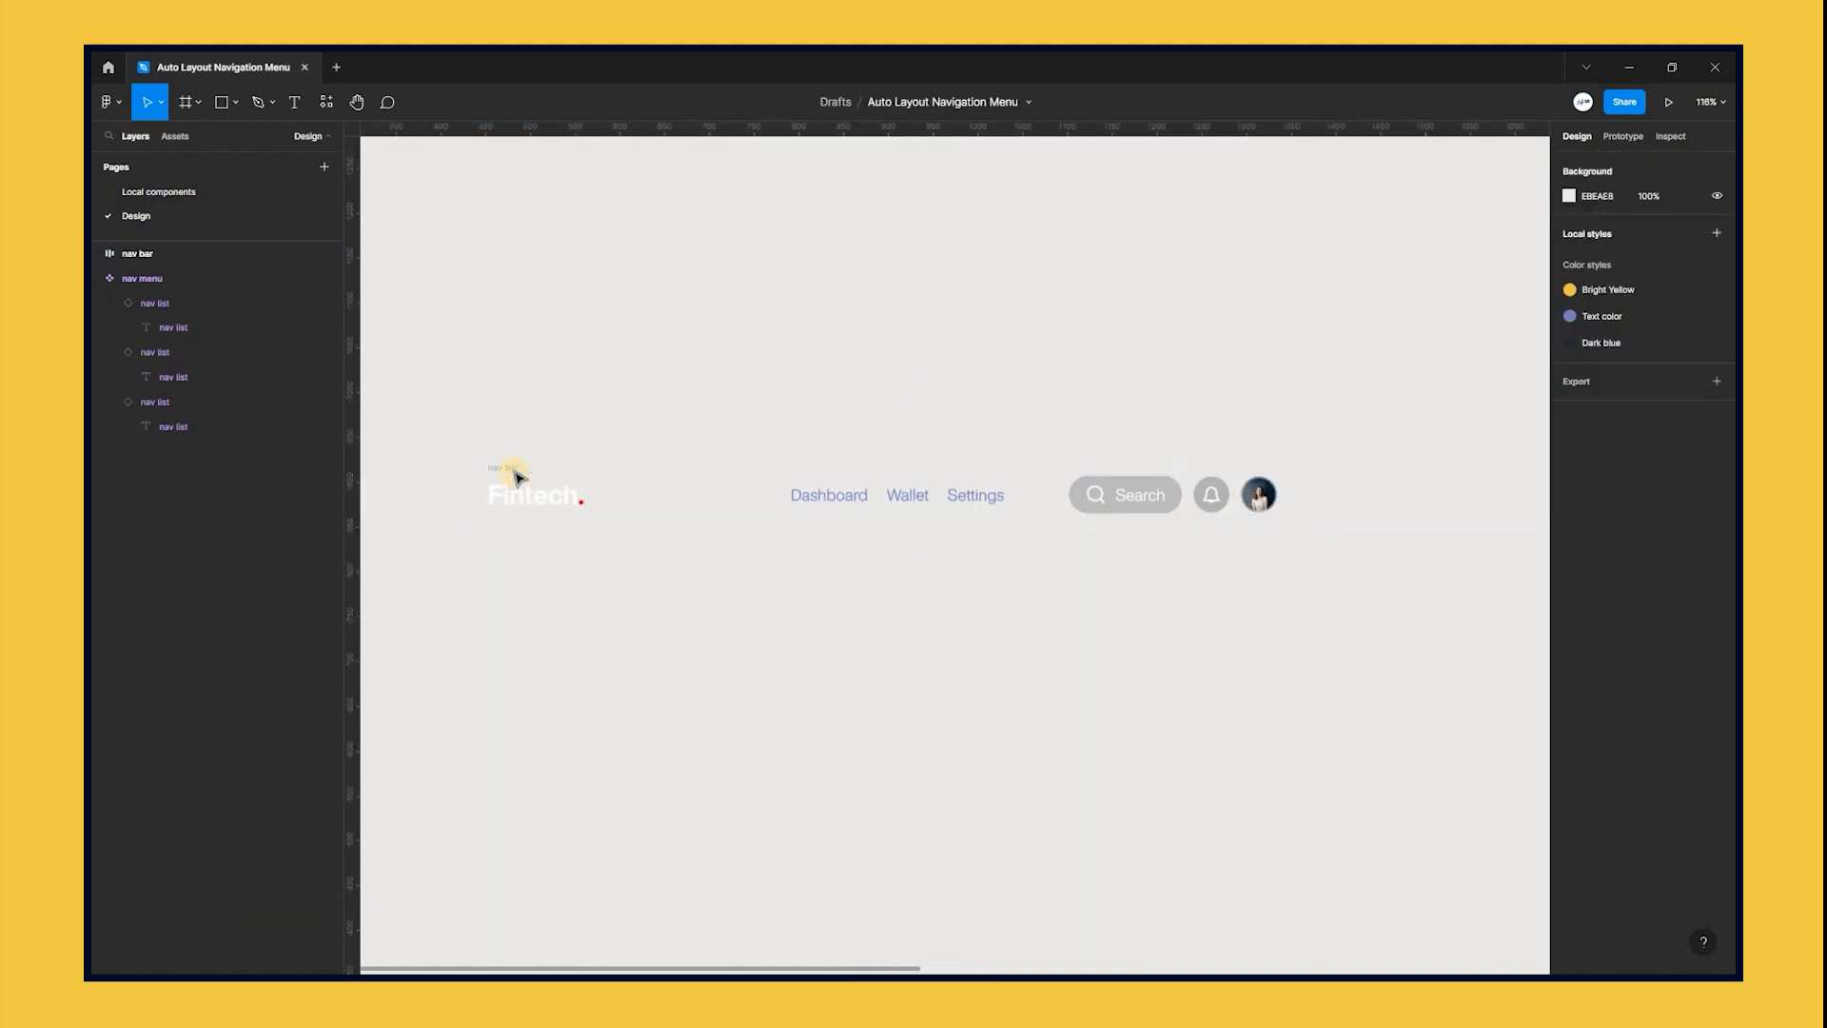
Step: Give the nav bar frame a #1D2735 dark blue fill
left_click(133, 253)
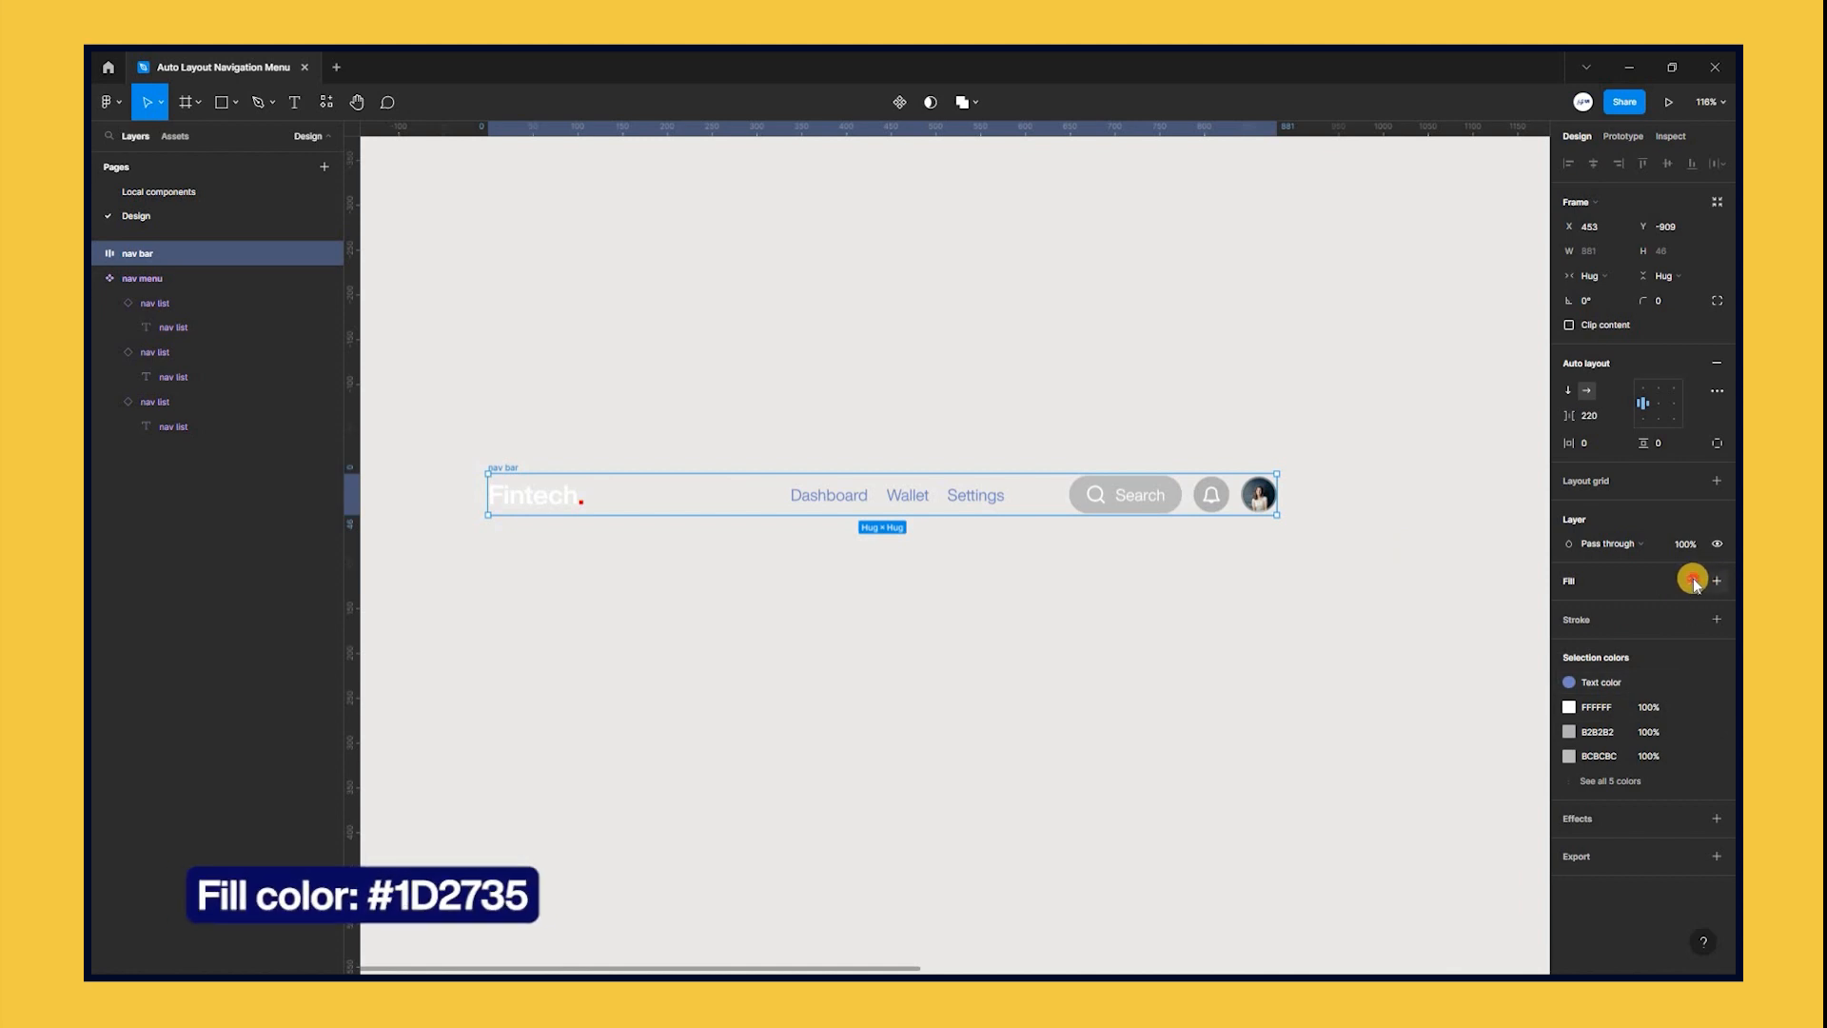
left_click(1685, 581)
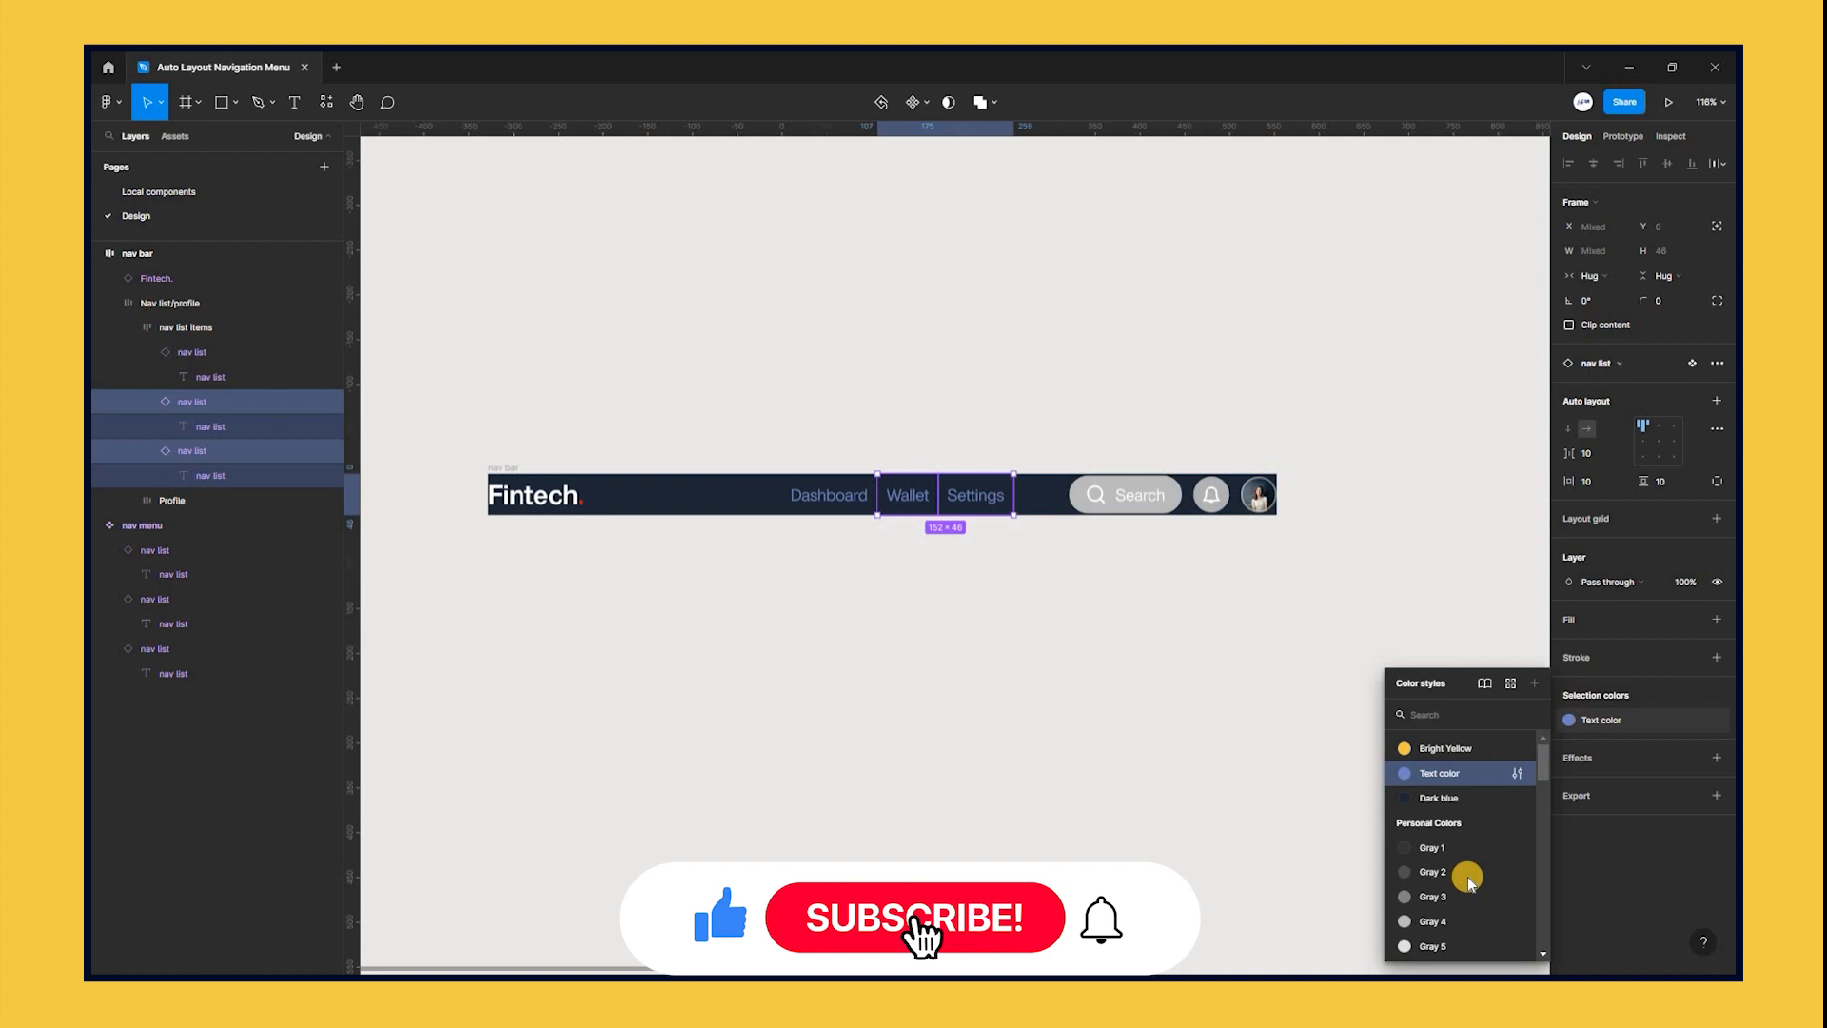
scroll("down", 3)
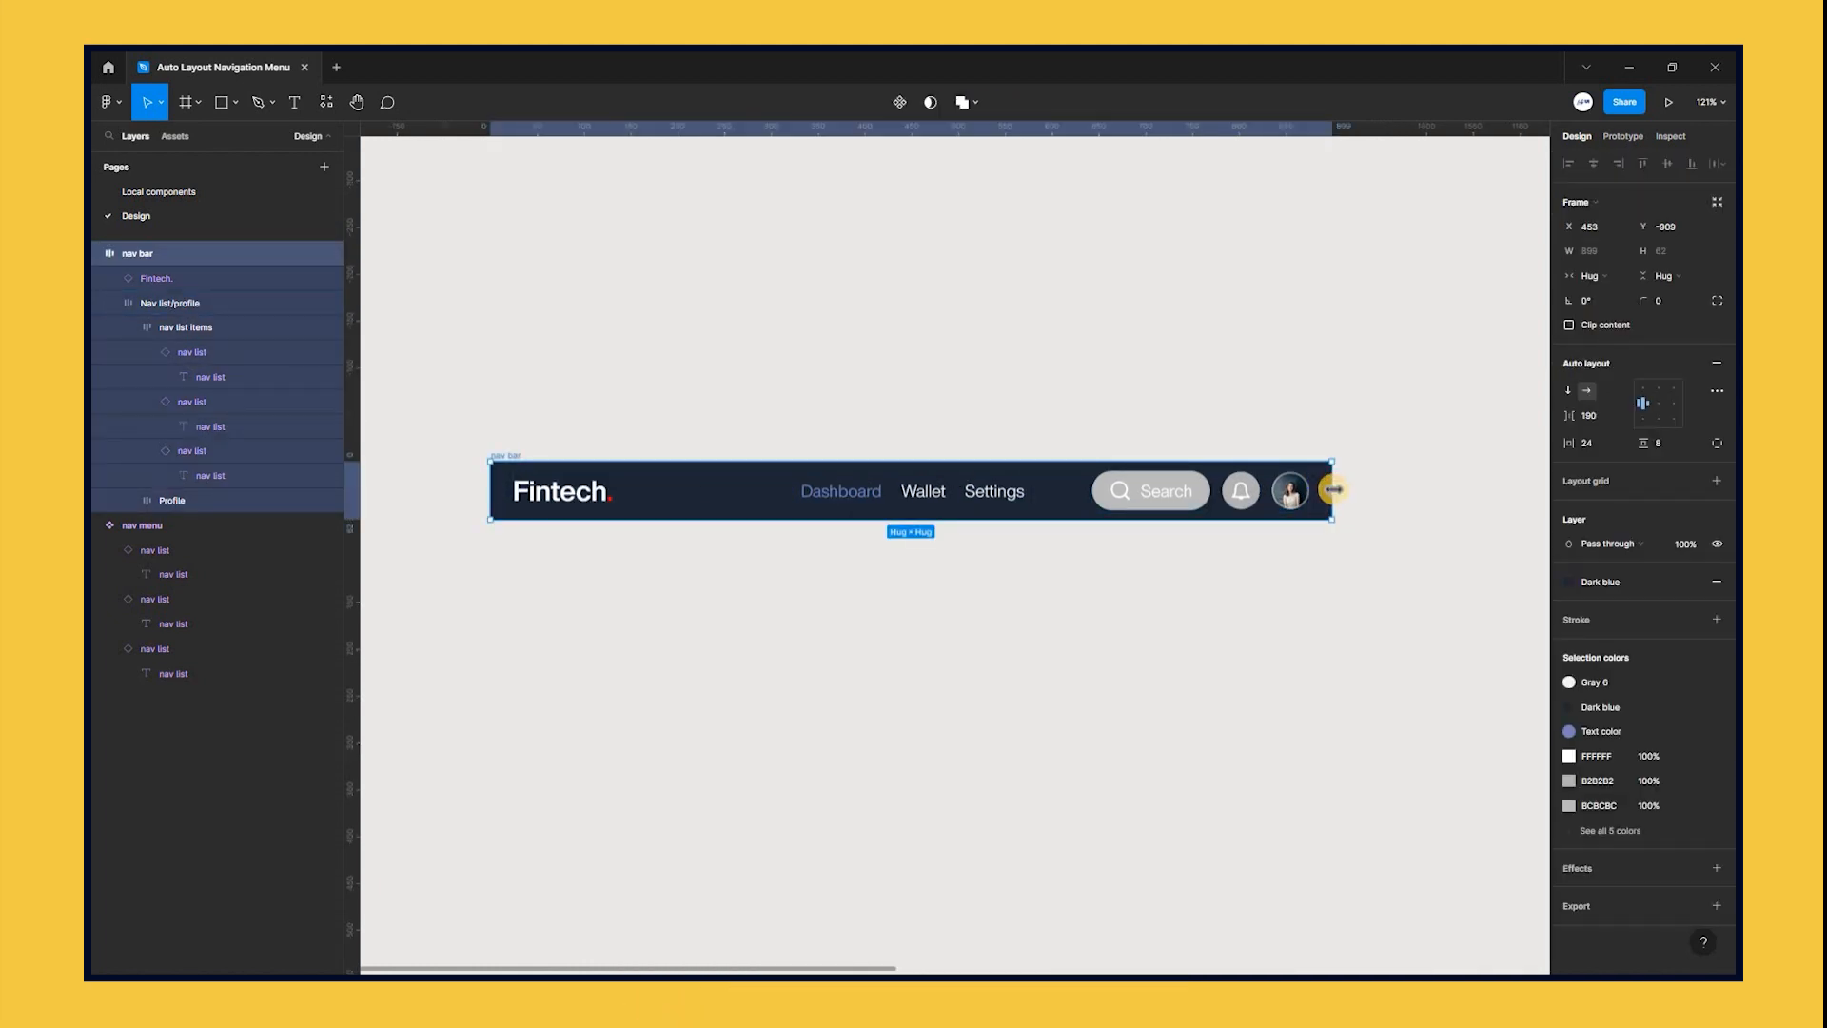
Step: Test-stretch the nav bar, then switch its width from Hug to a fixed 1440px
left_click_drag(1333, 489, 1433, 489)
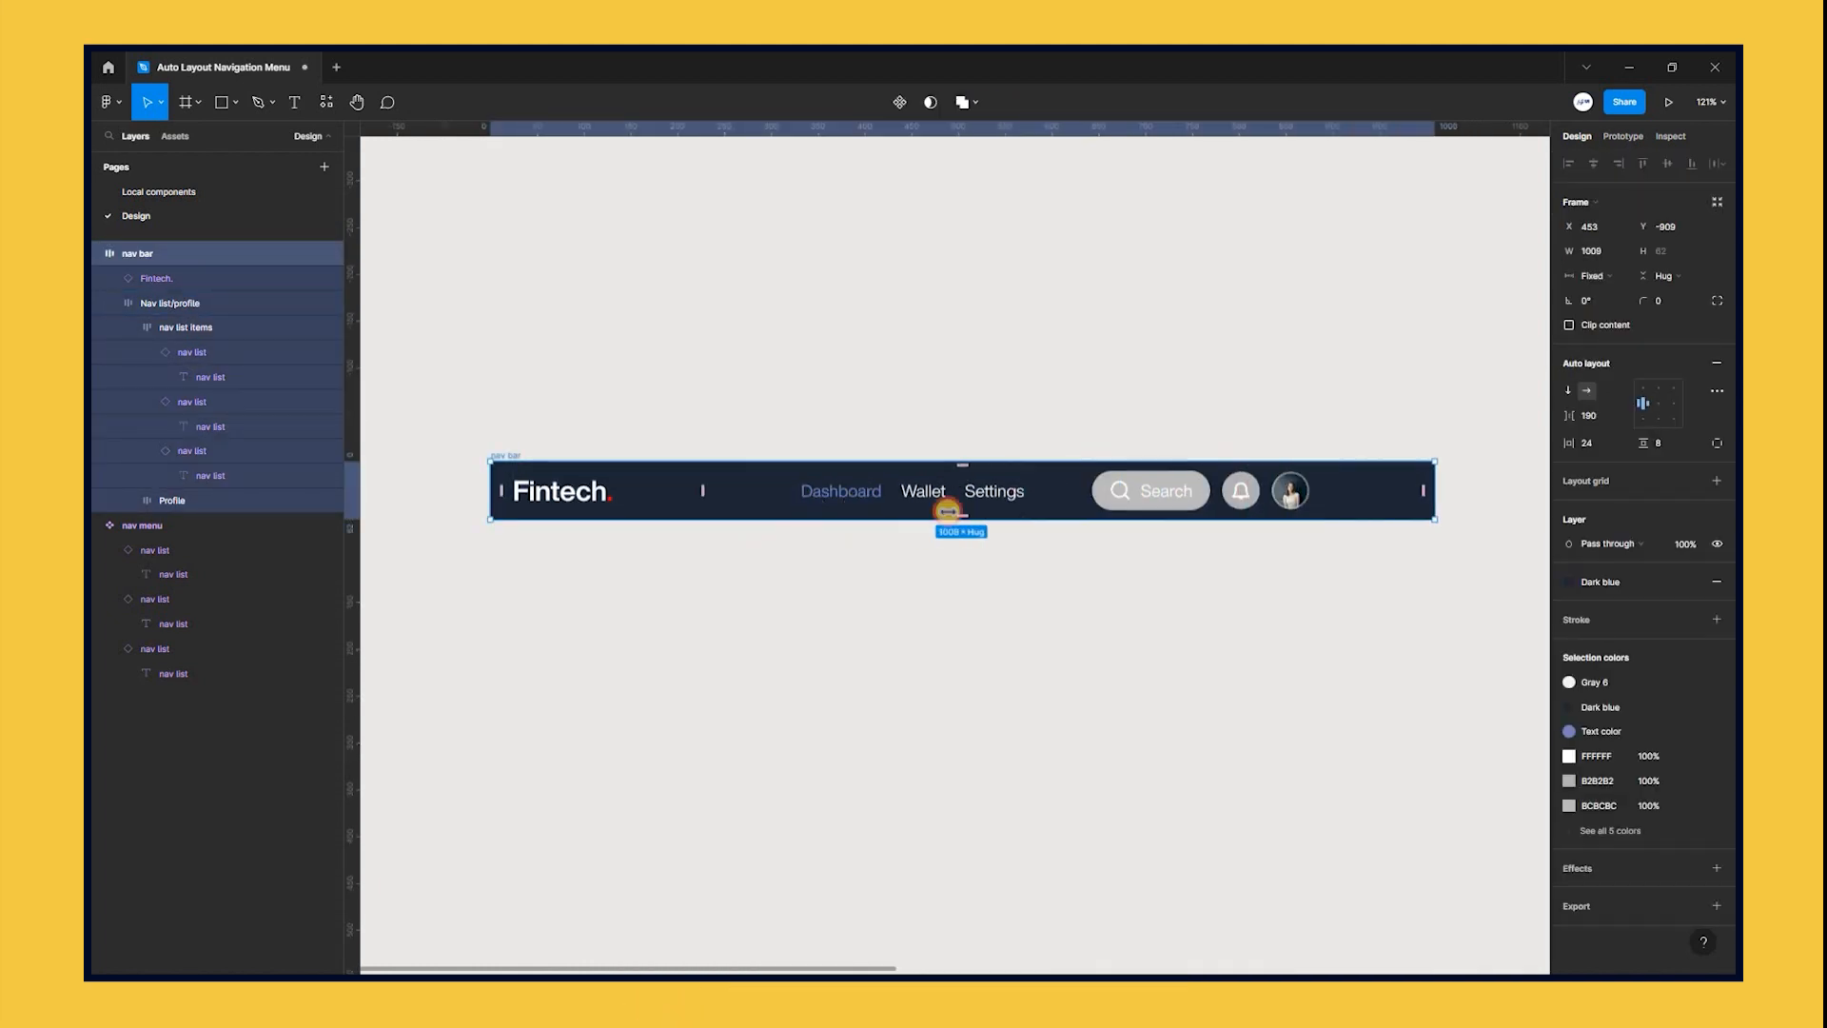
left_click_drag(1432, 491, 986, 491)
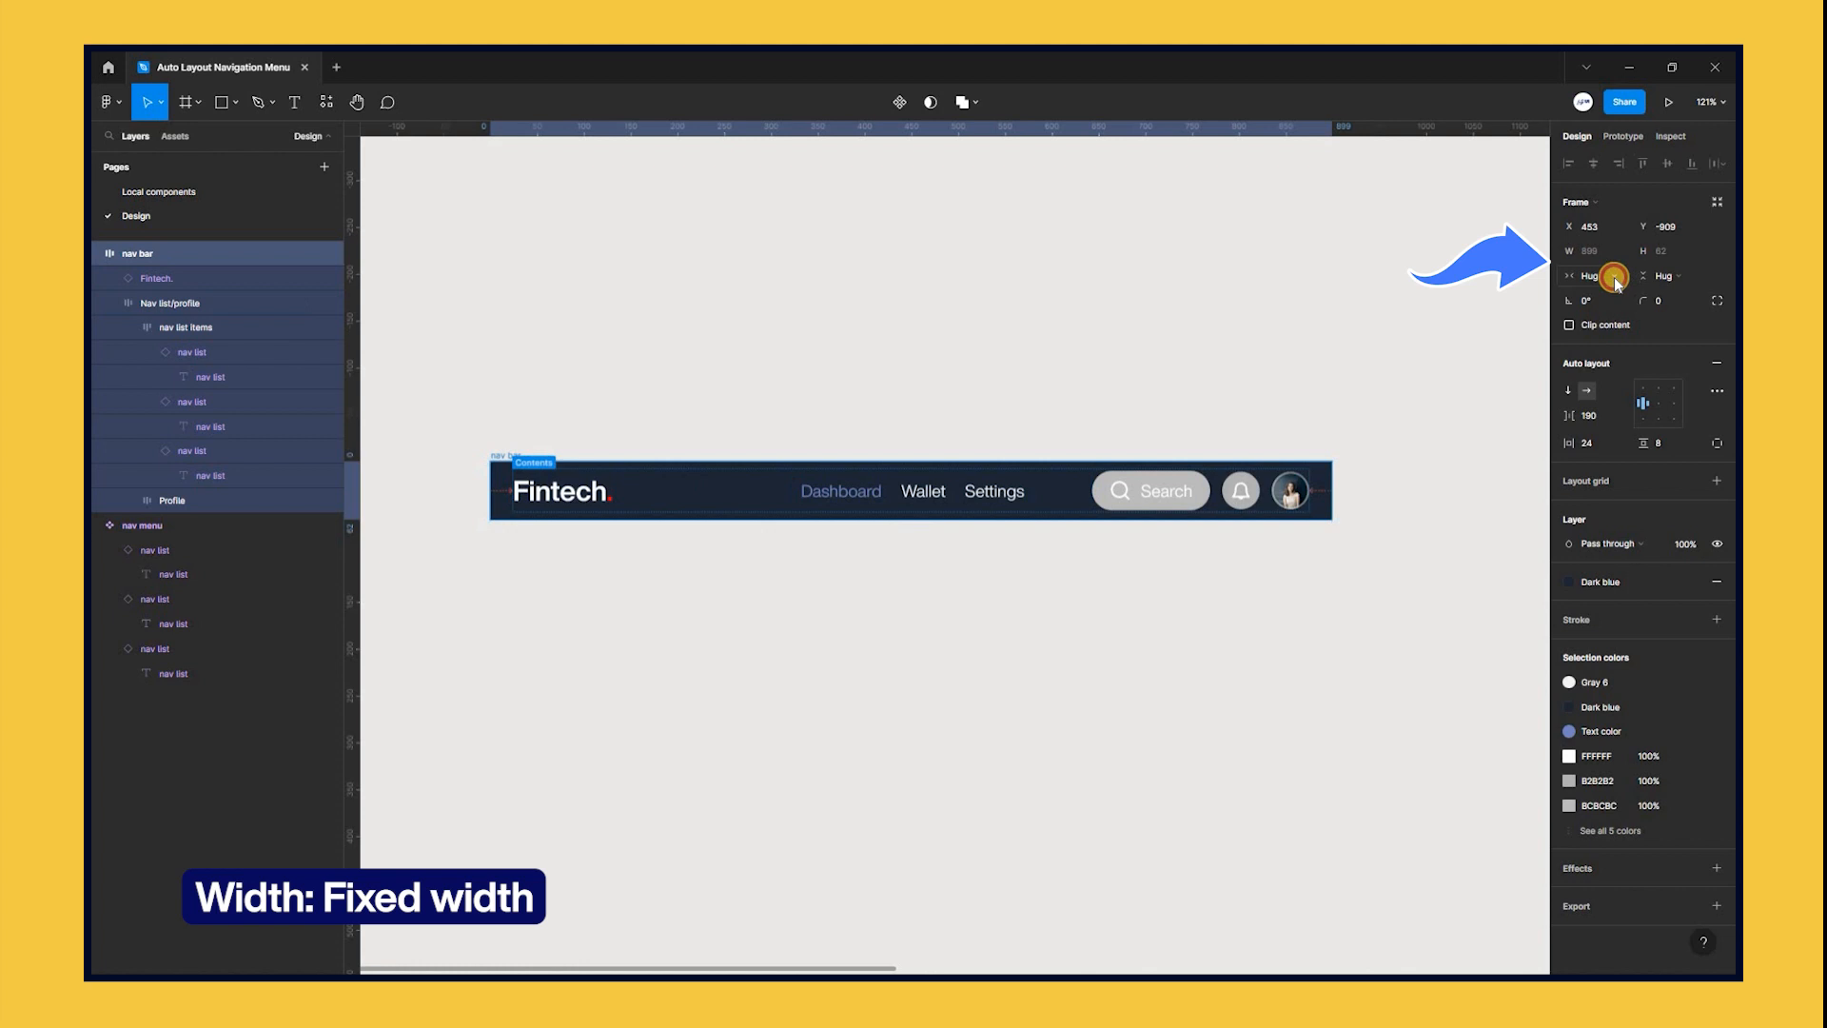
left_click(1589, 275)
type("1440")
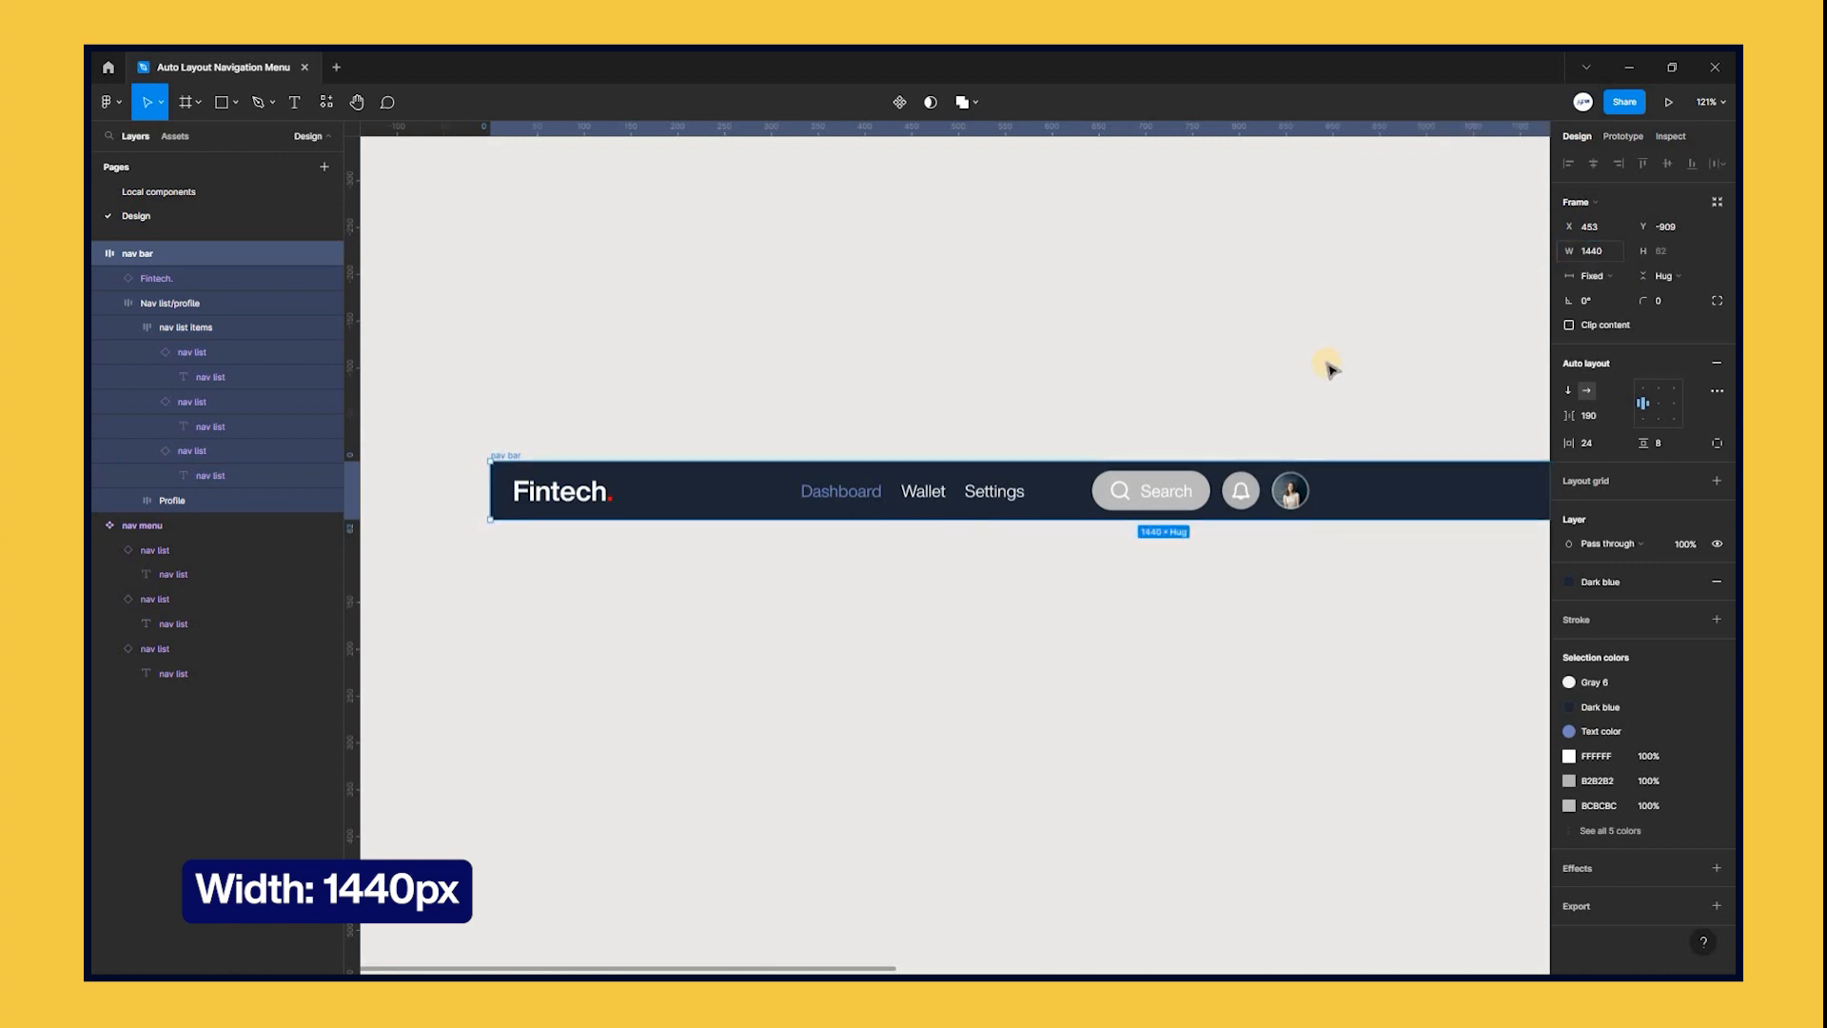
scroll("down", 3)
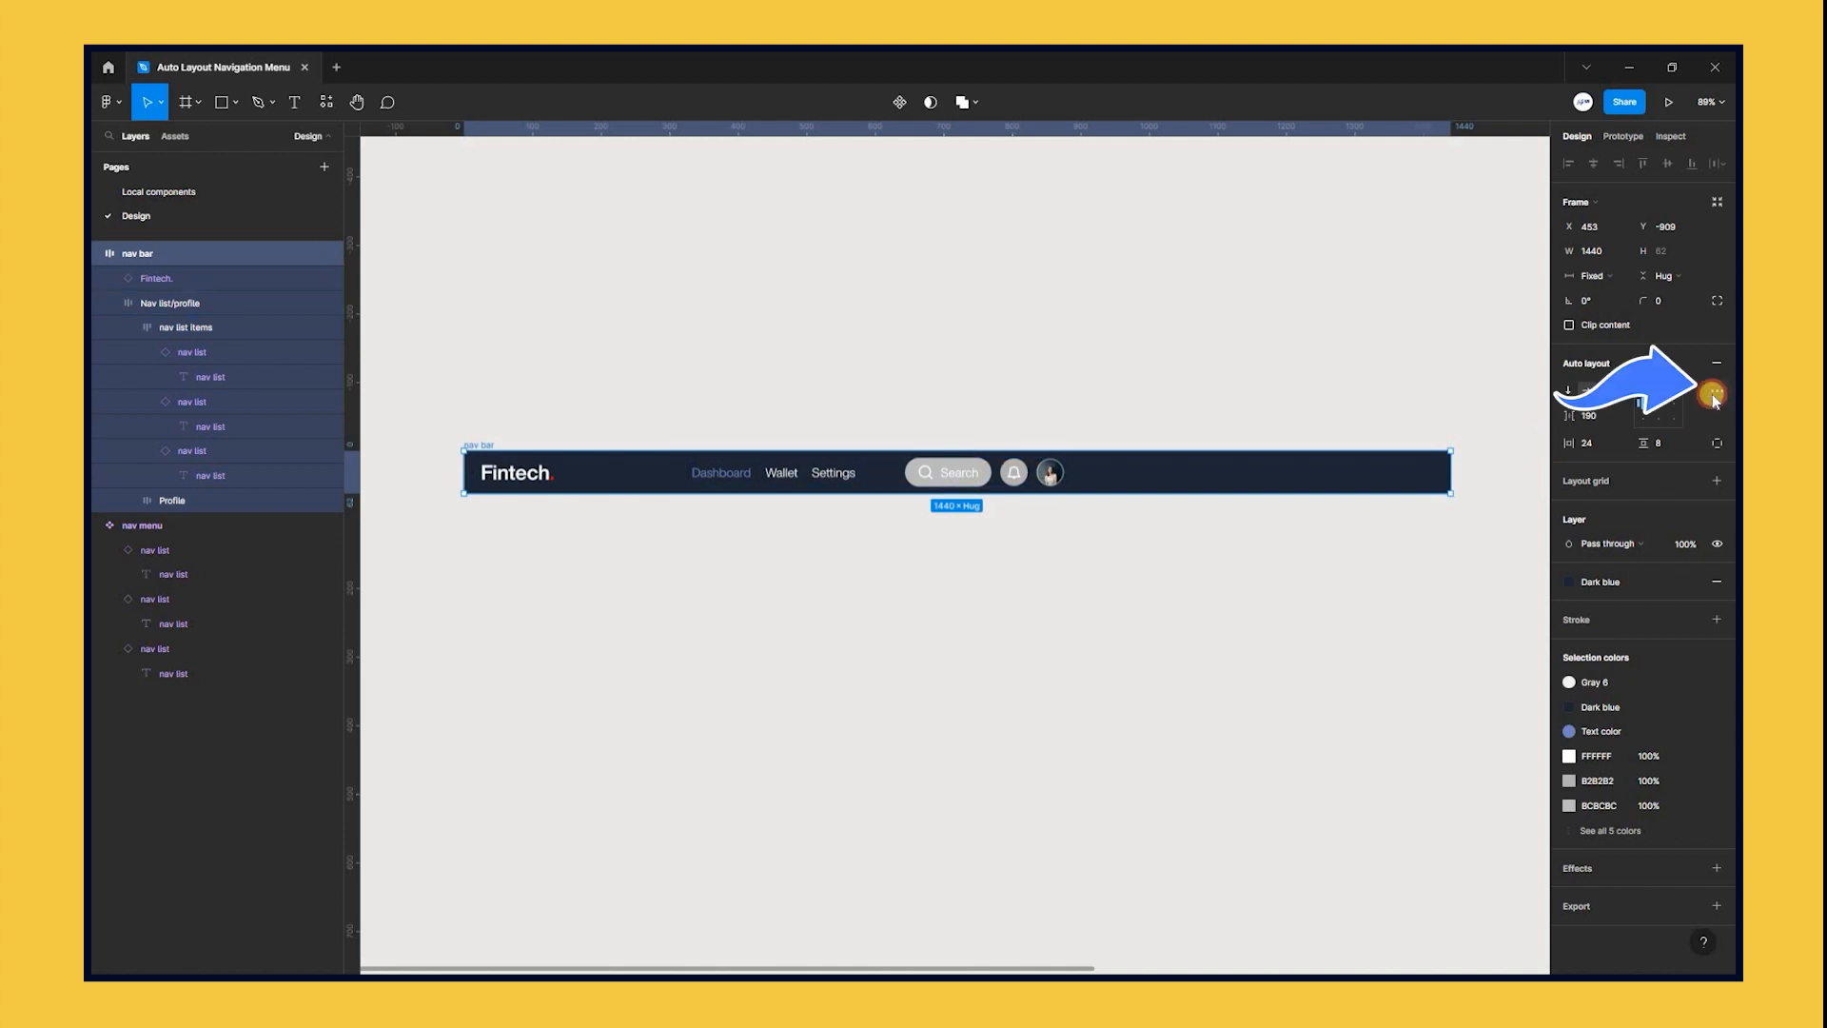
Step: Change the nav bar's auto layout spacing mode from Packed to Space between
left_click(1717, 390)
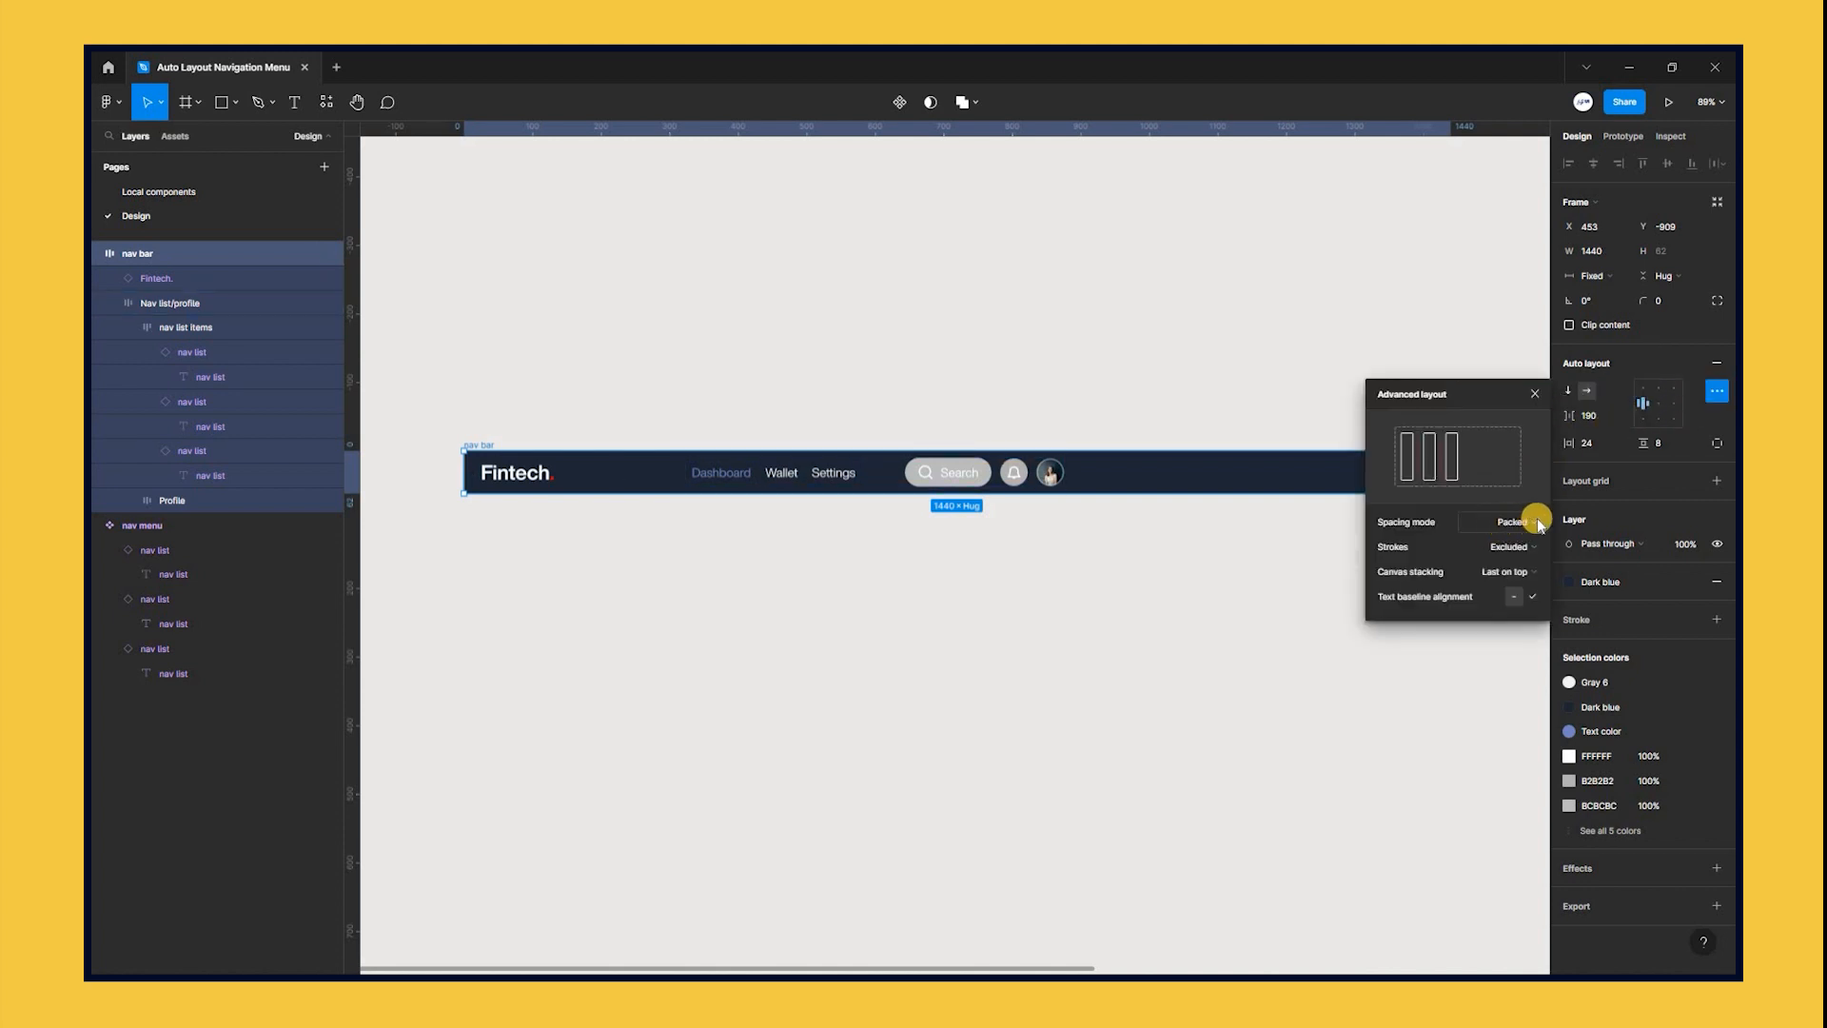
left_click(1512, 521)
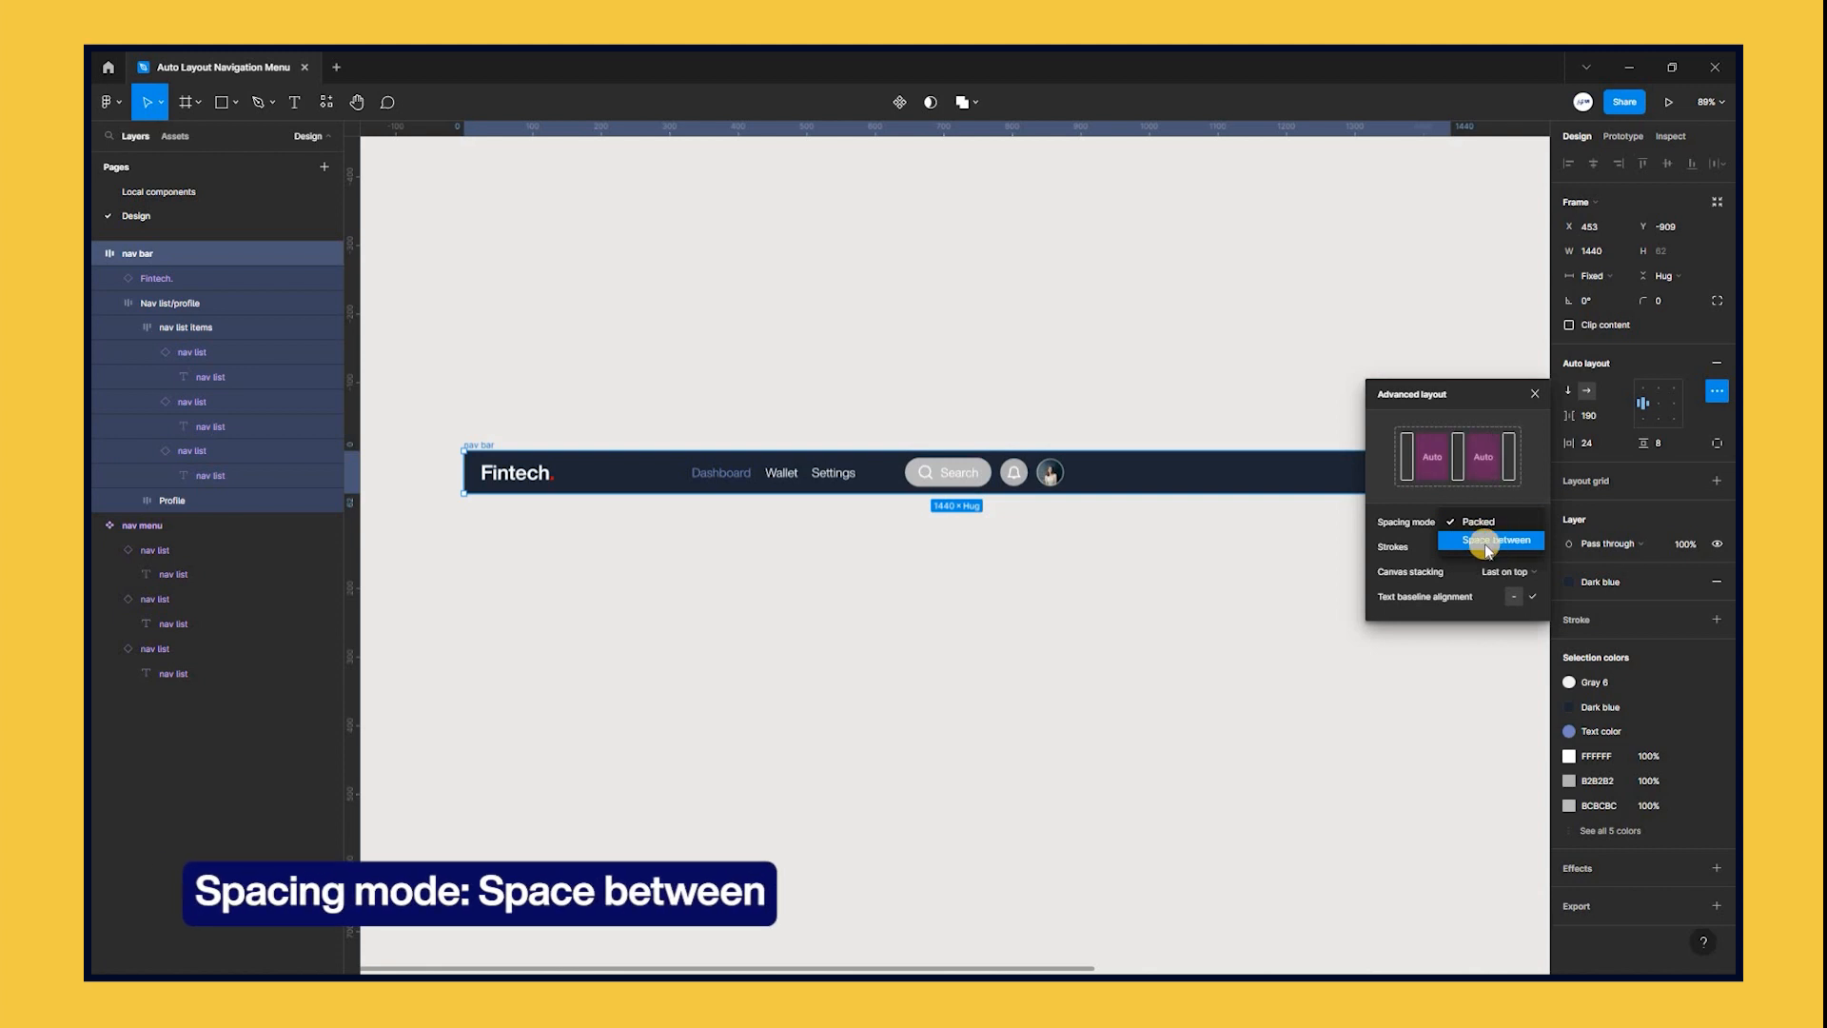
left_click(1493, 539)
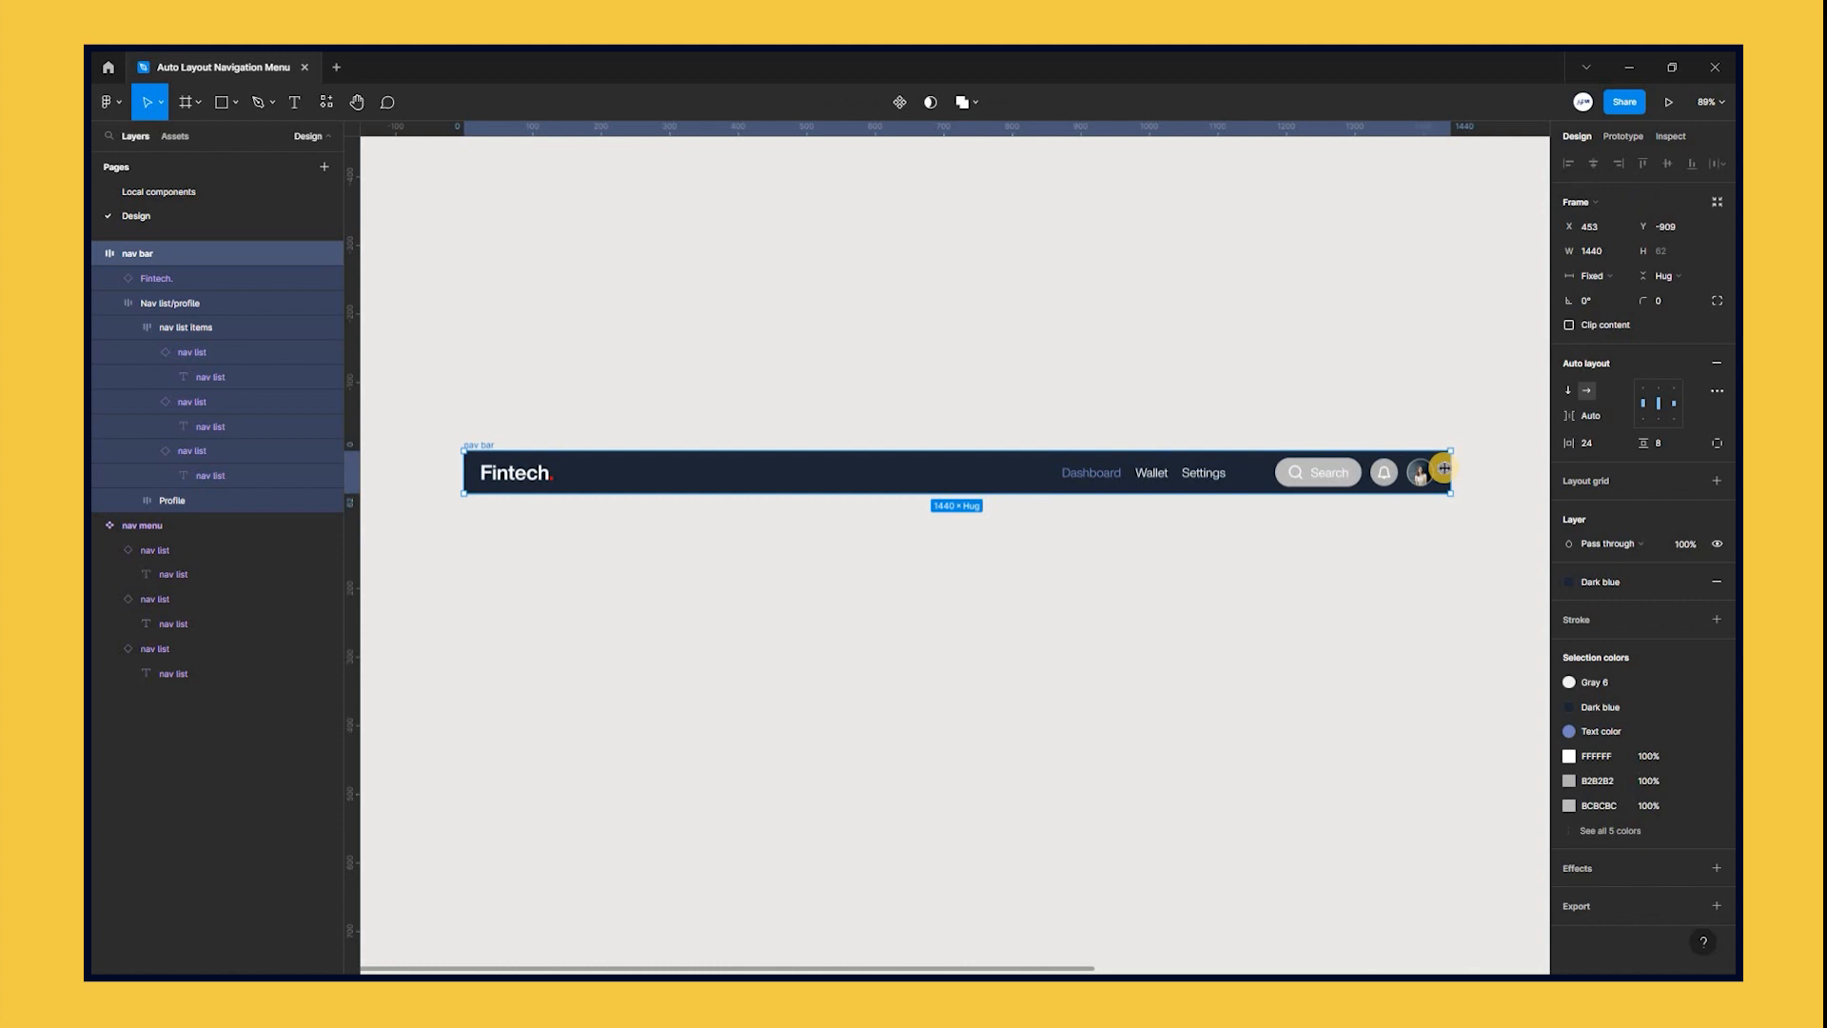
Step: Narrow the nav bar to about 1038 and then 726 wide, then widen it again
left_click_drag(1454, 488, 1148, 489)
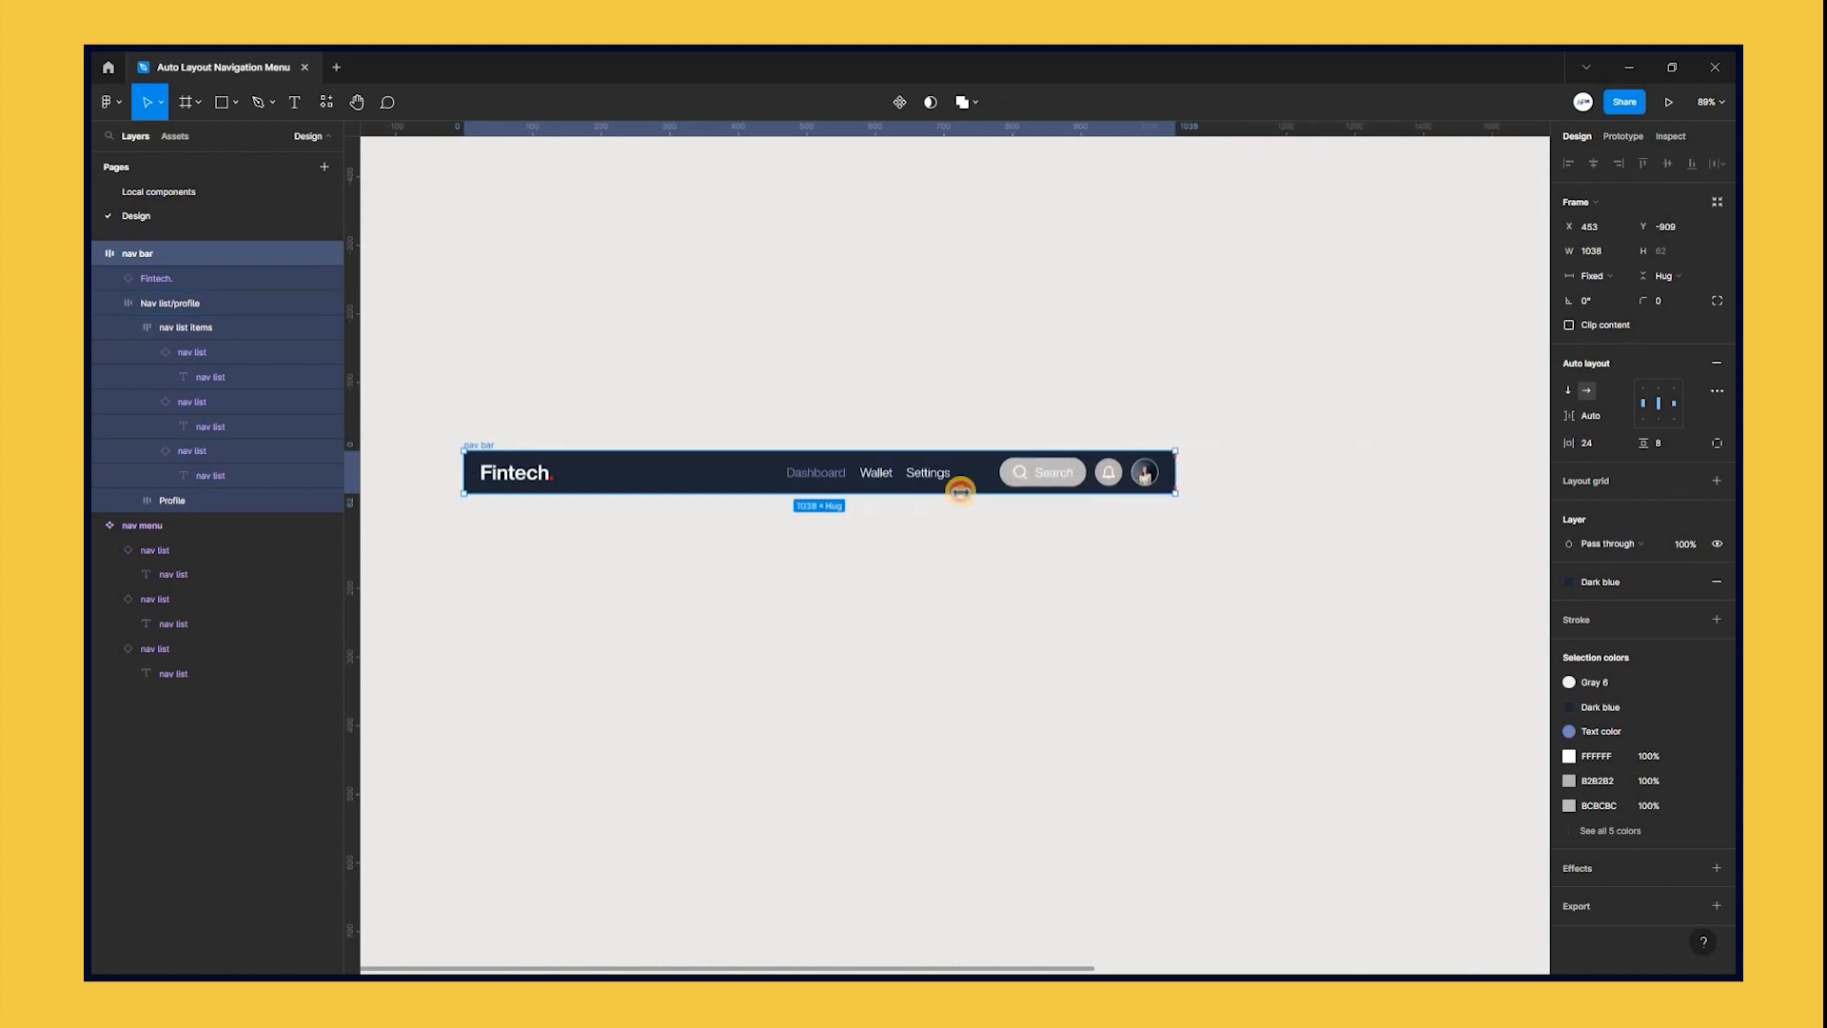
left_click_drag(1176, 472, 961, 472)
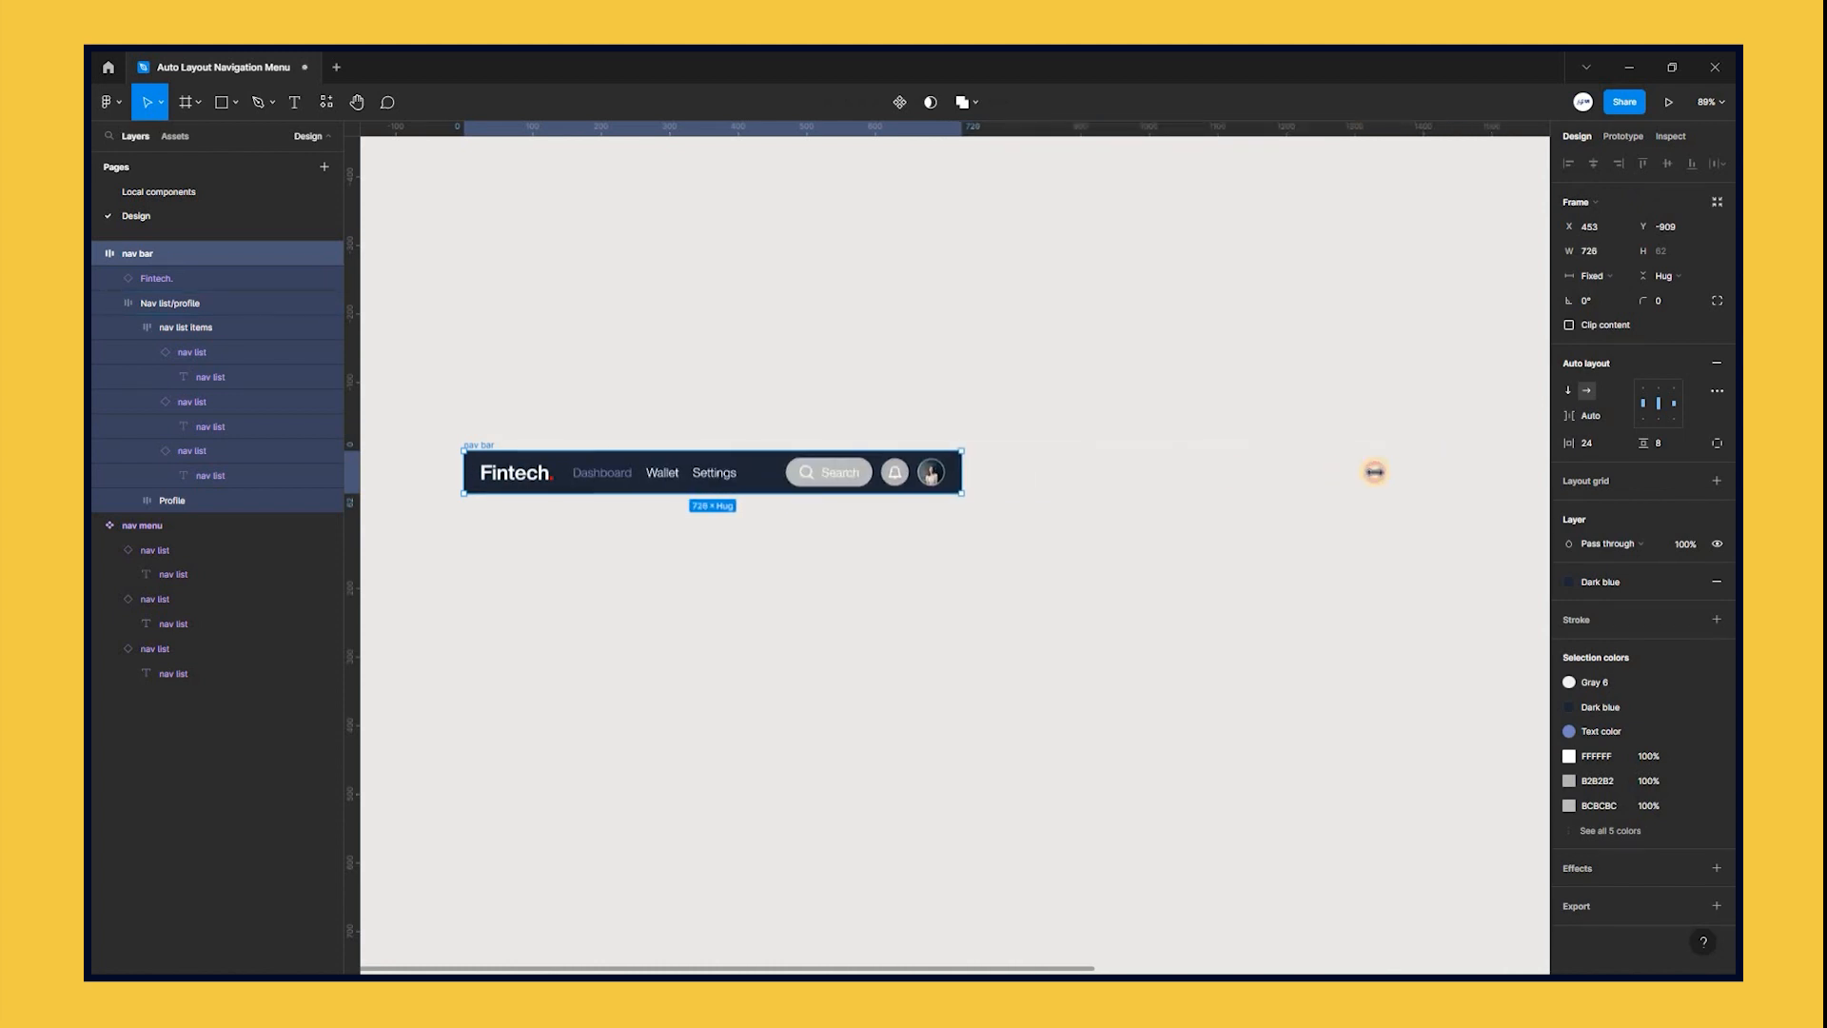
left_click_drag(960, 472, 1330, 472)
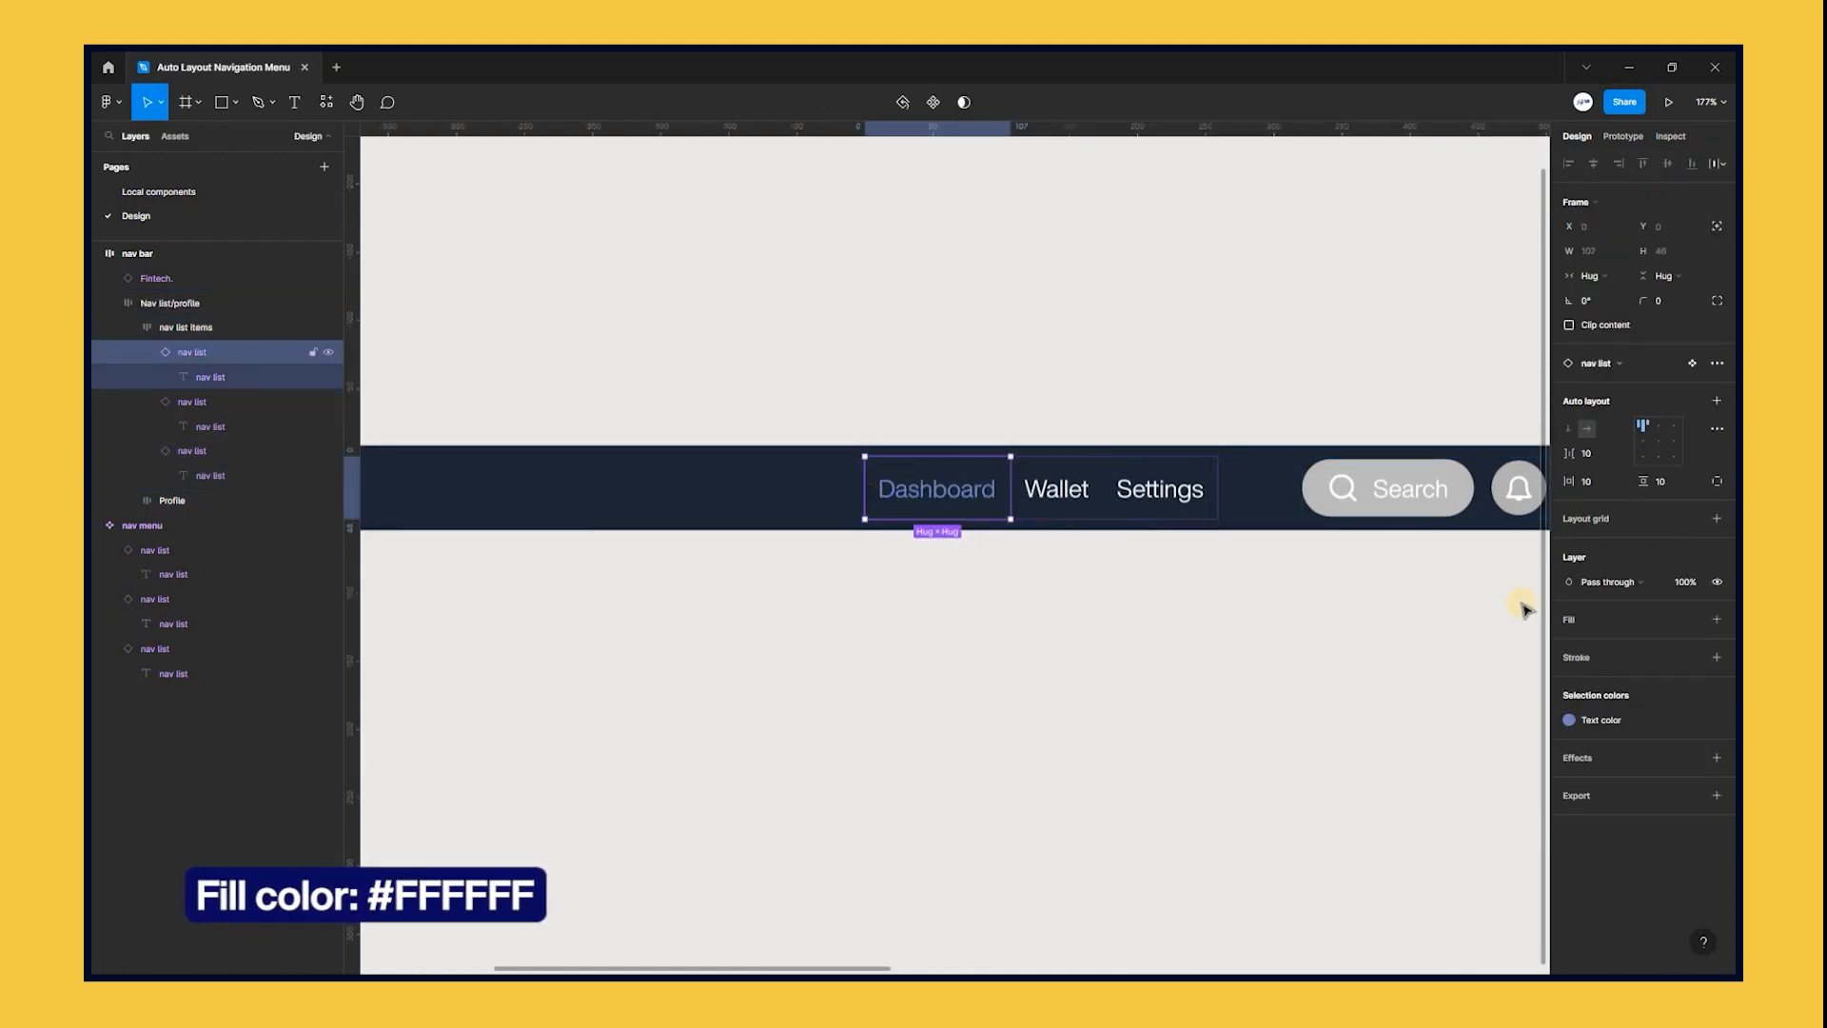
Step: Give the Dashboard item a white #FFFFFF fill and corner radius 10, then select its text
left_click(1716, 619)
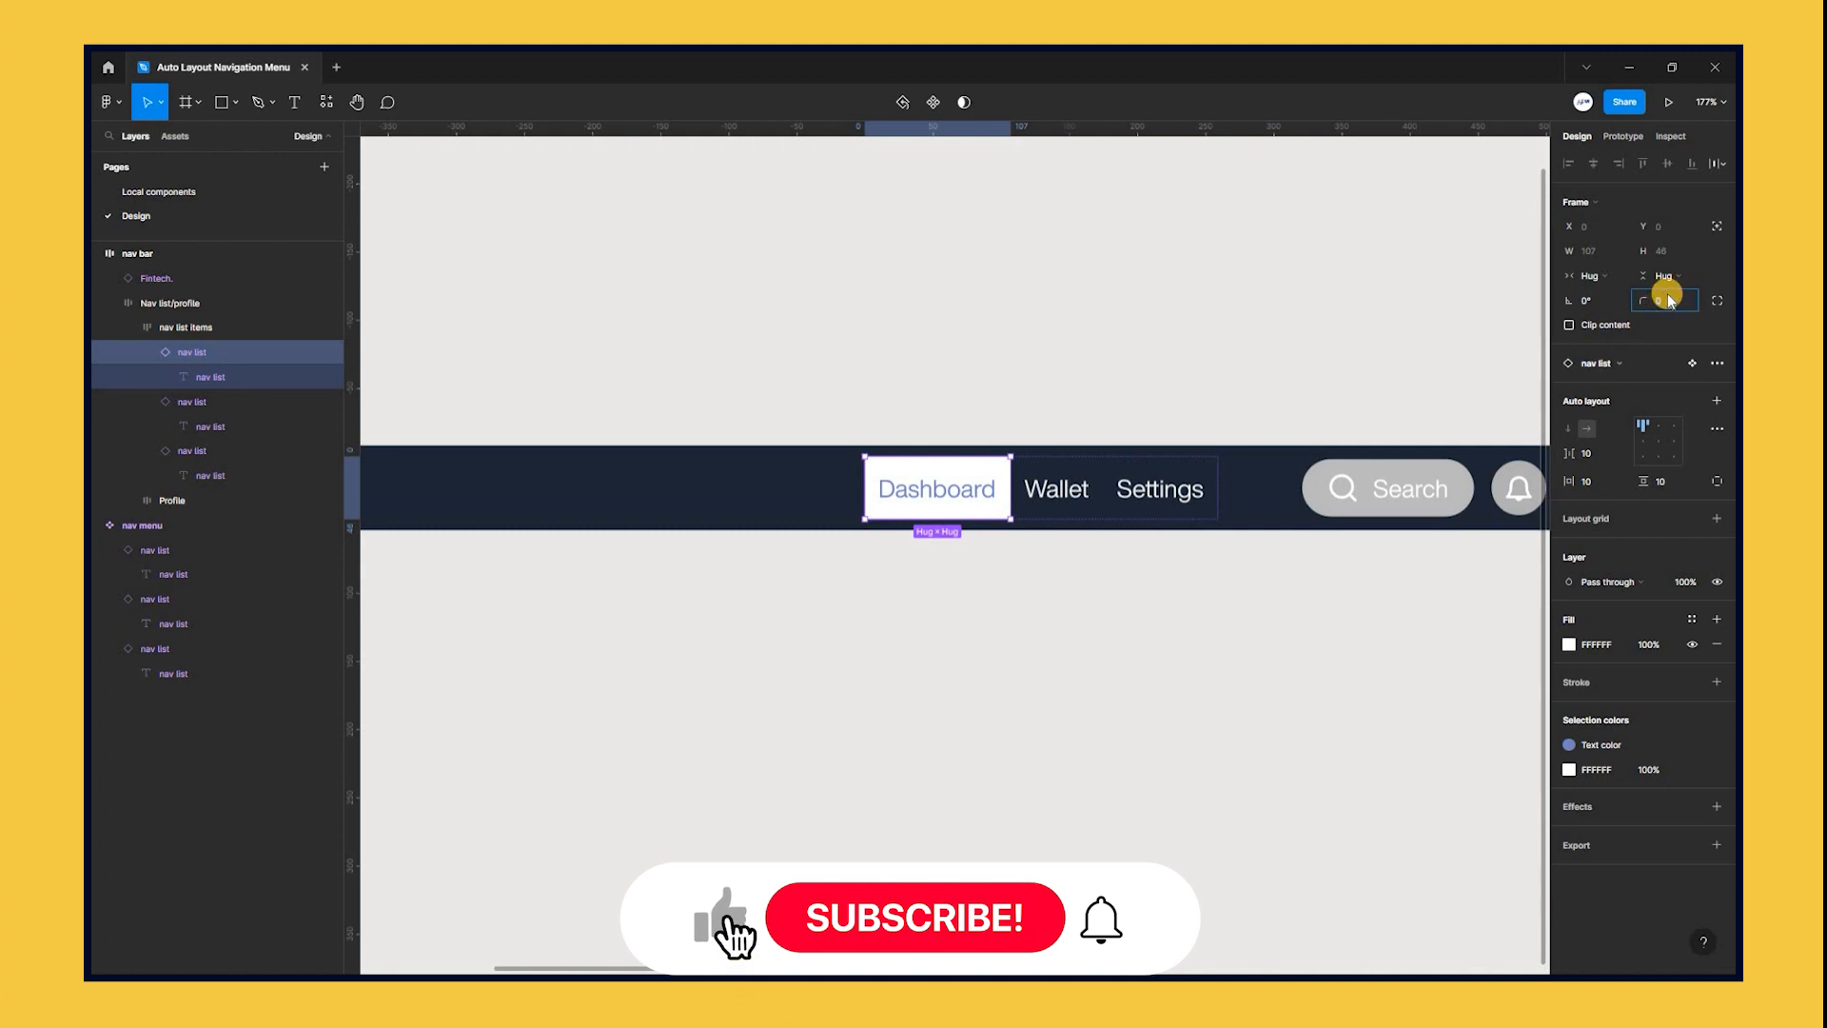
left_click(1665, 300)
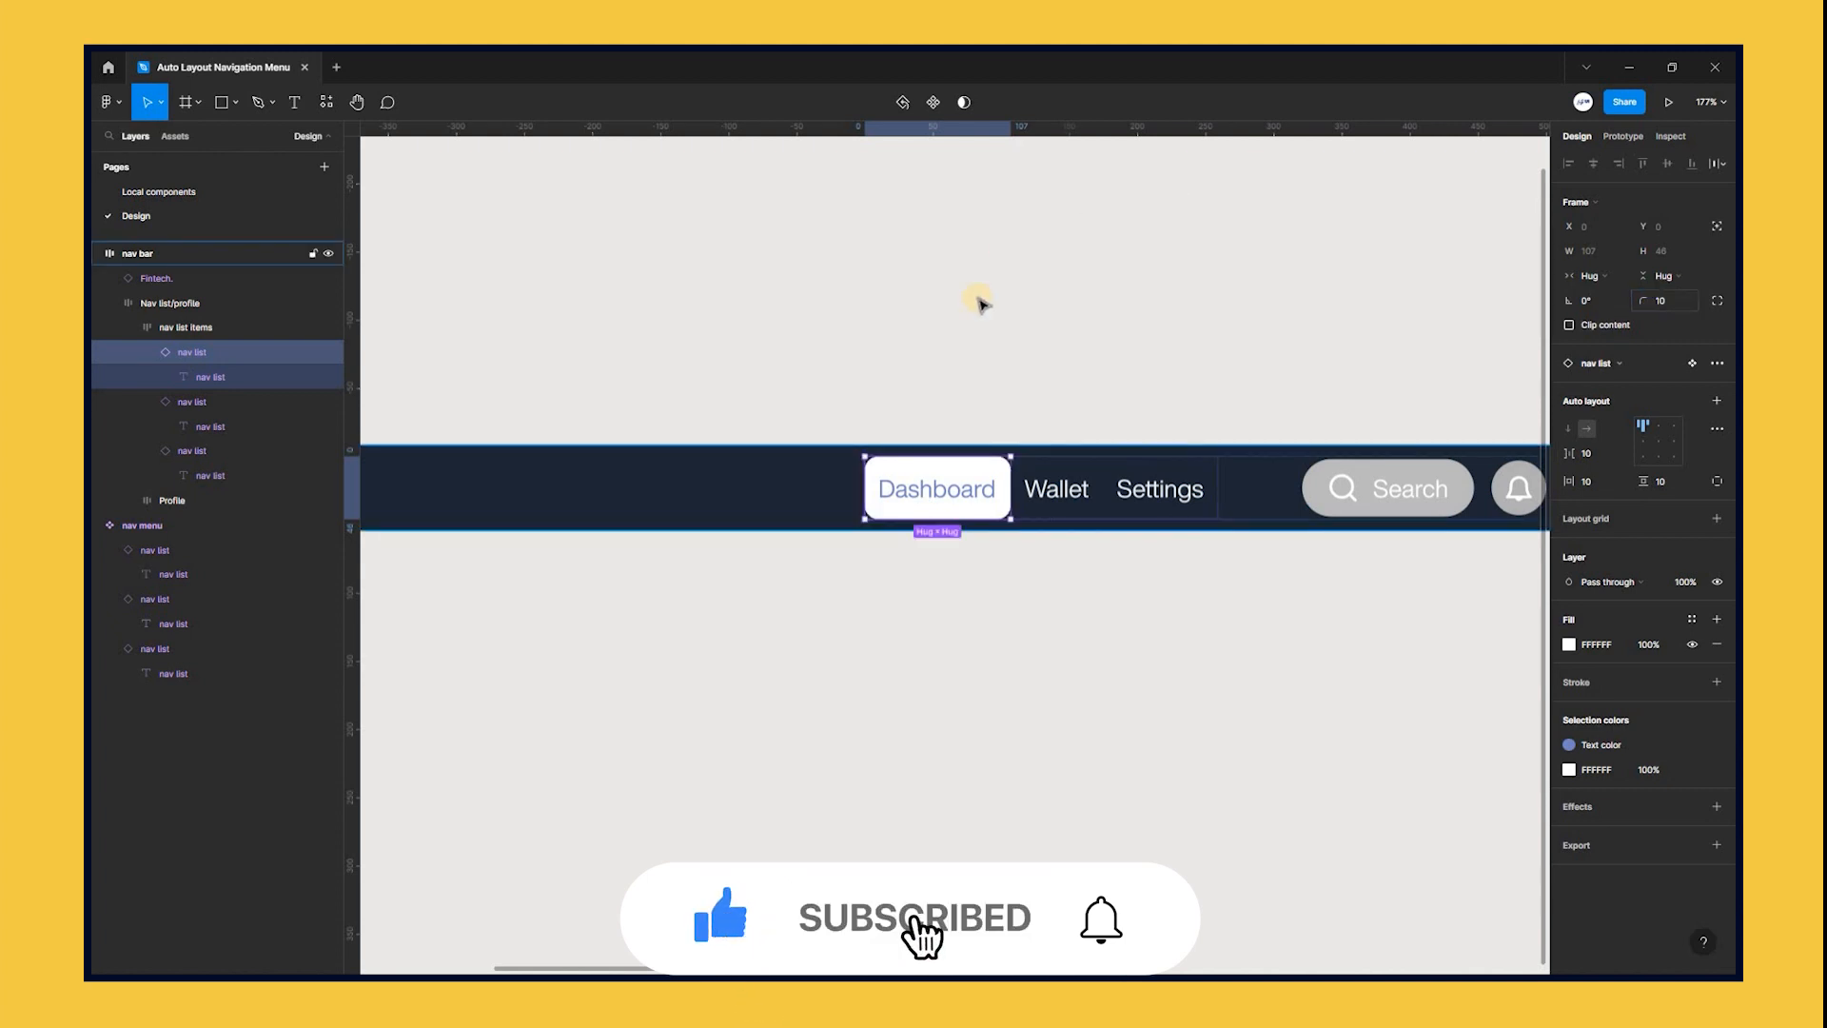
double_click(935, 489)
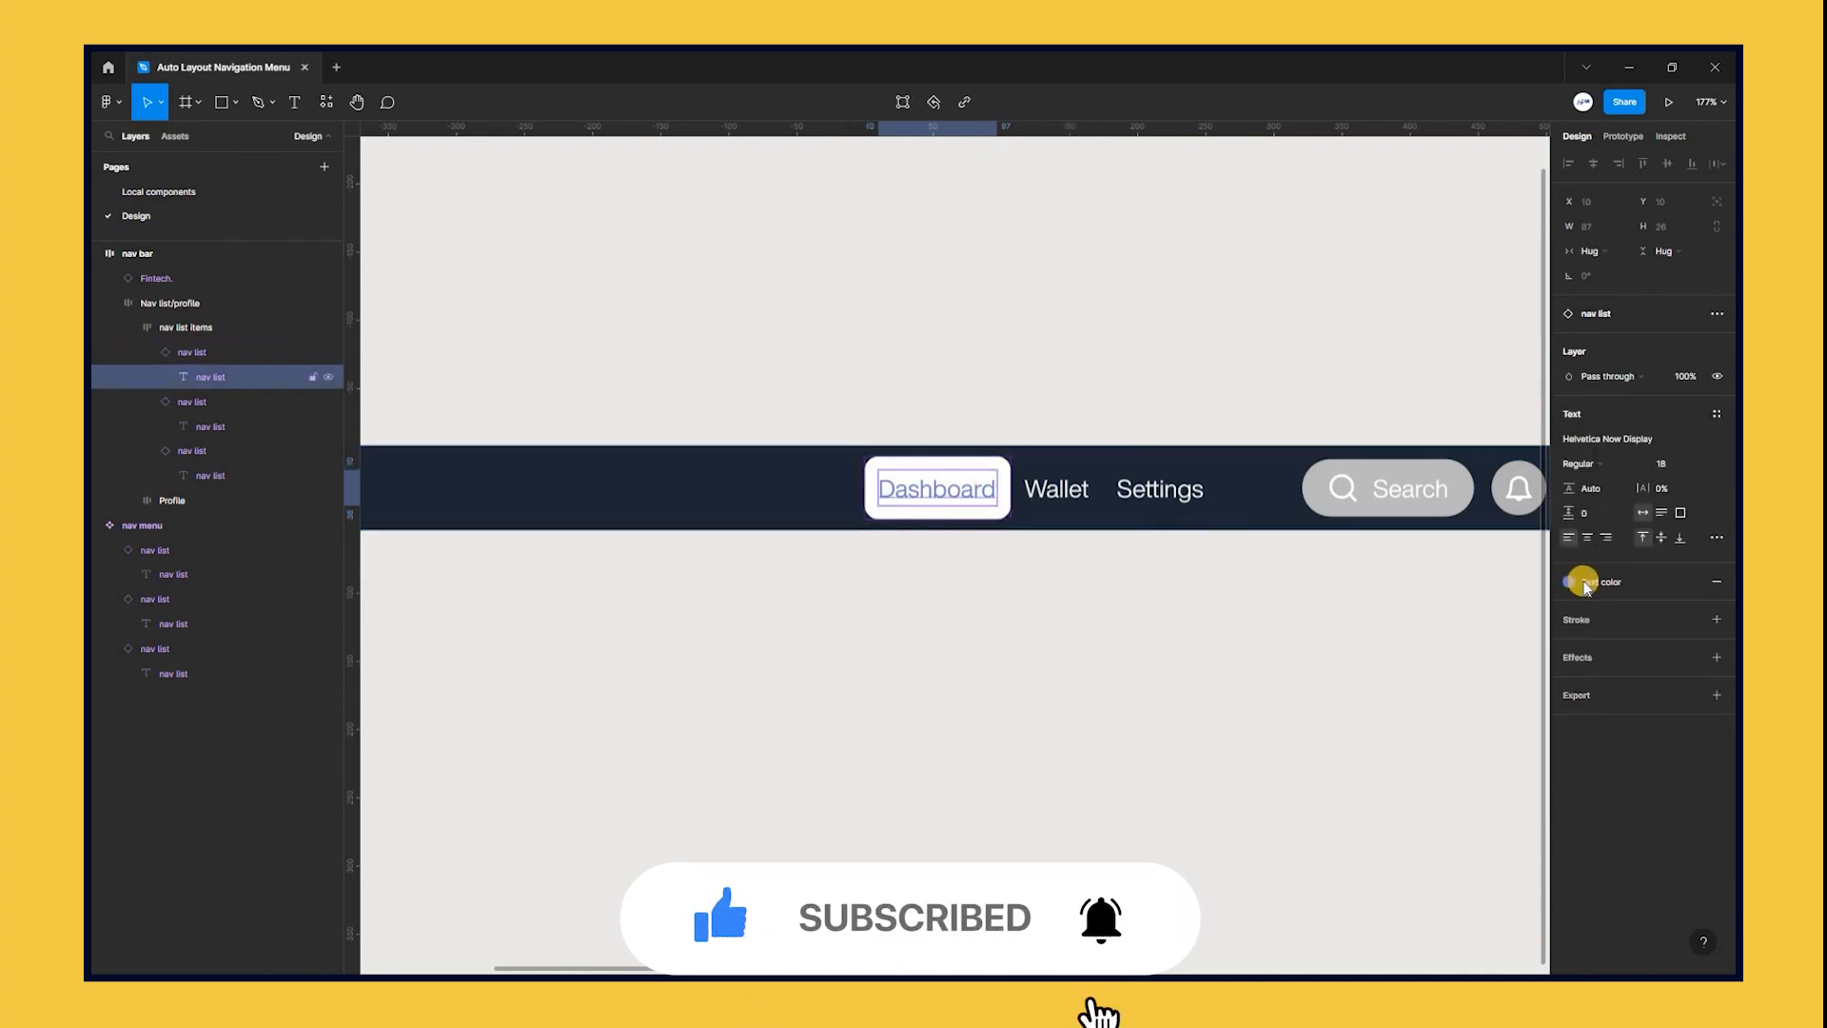
left_click(1570, 581)
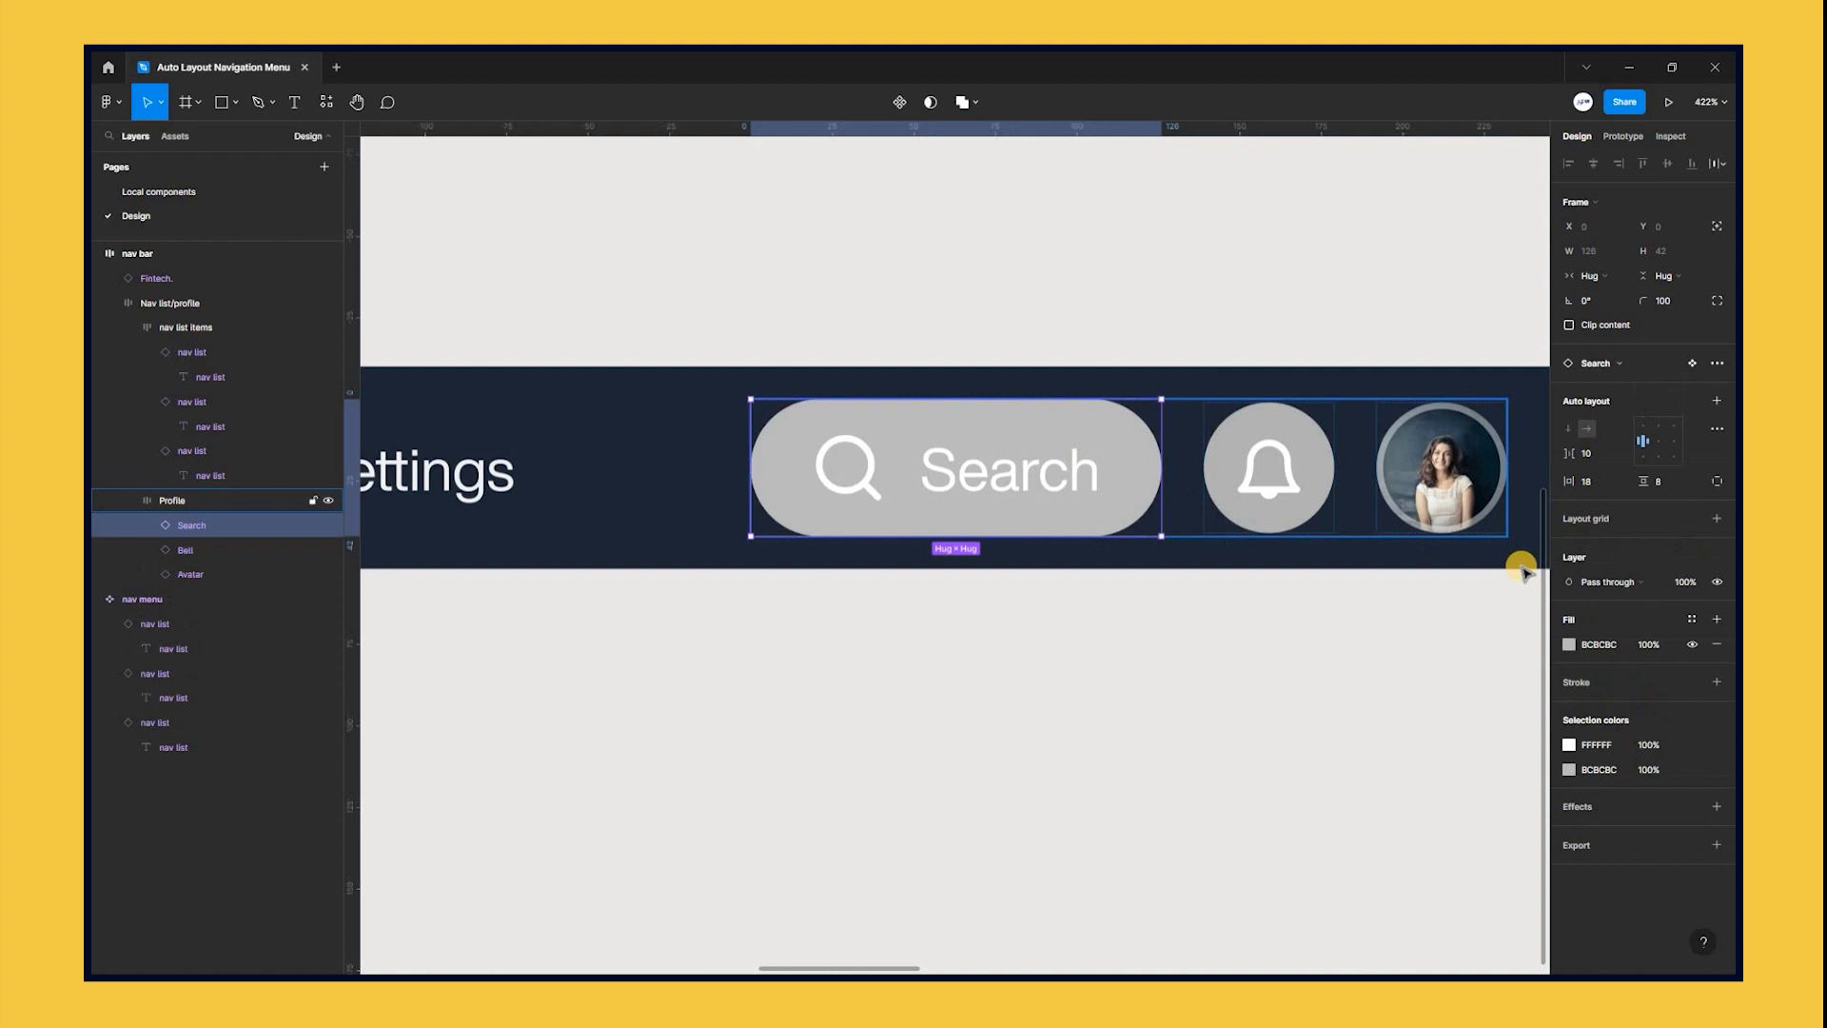
Step: Lower the Search pill fill to low opacity, edit the bell's white fill, and soften the avatar ring
left_click(1570, 644)
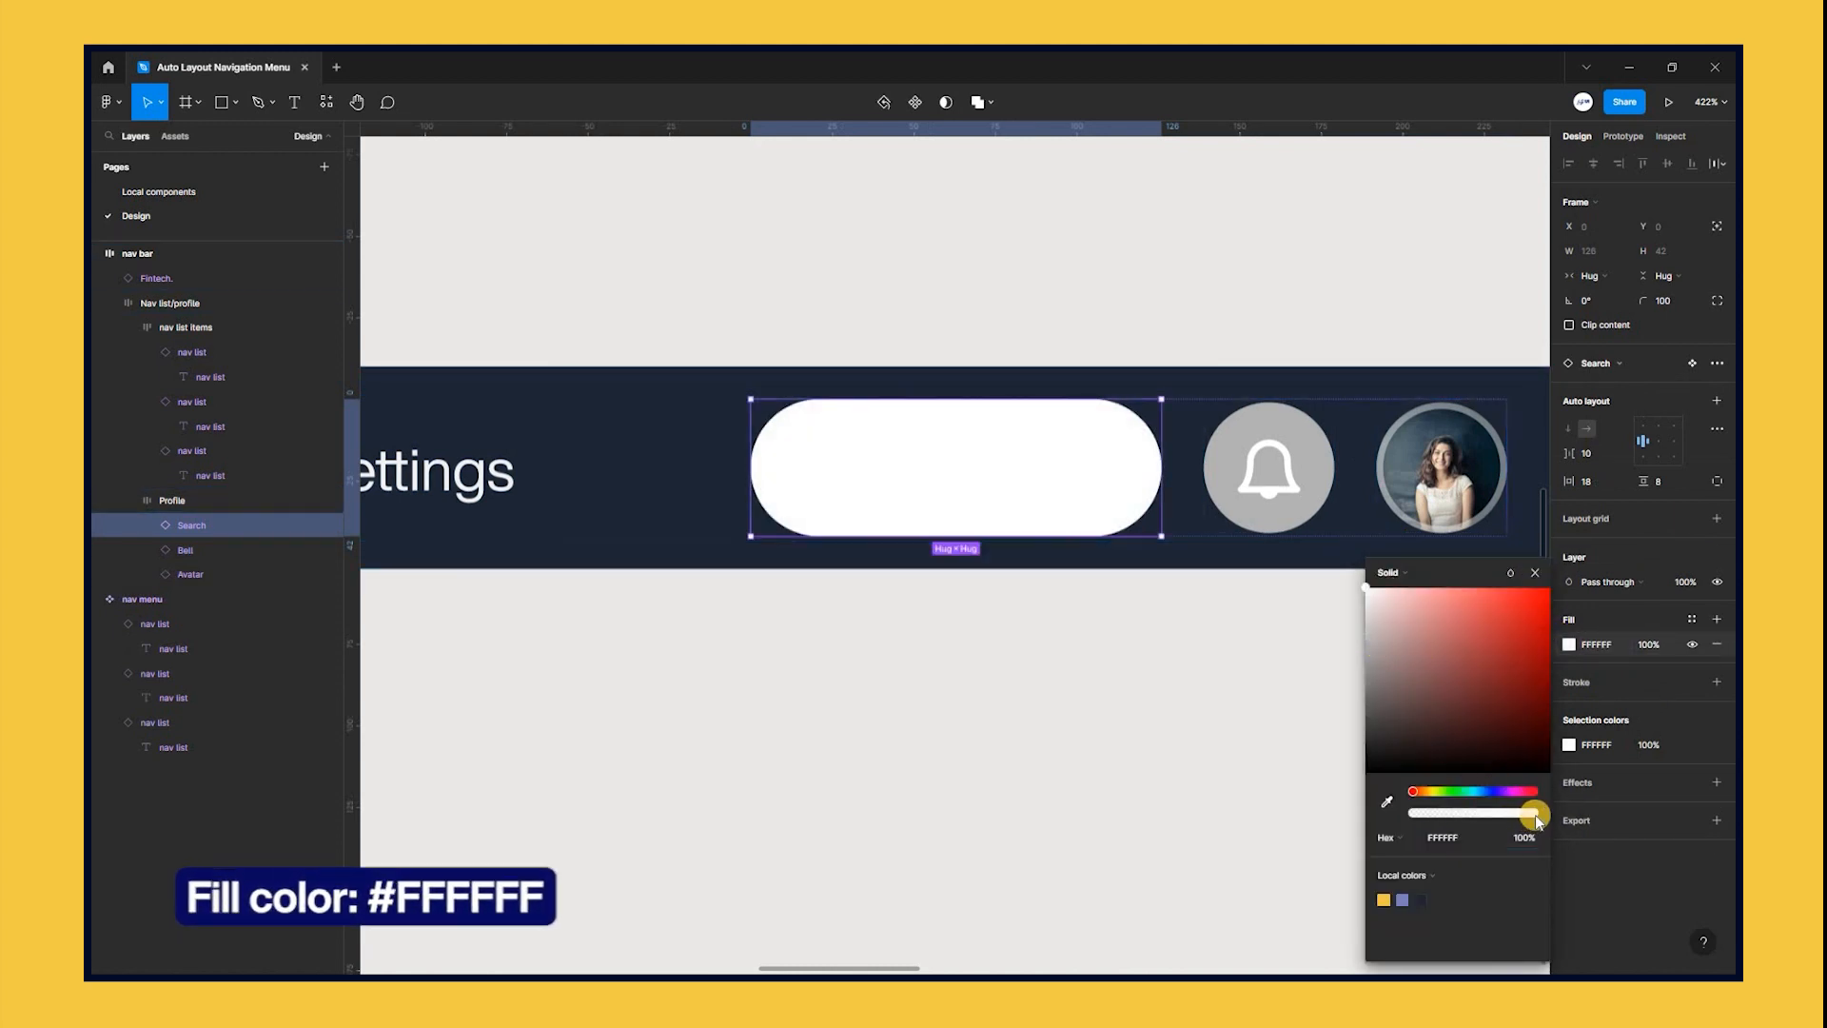
left_click_drag(1532, 813, 1457, 814)
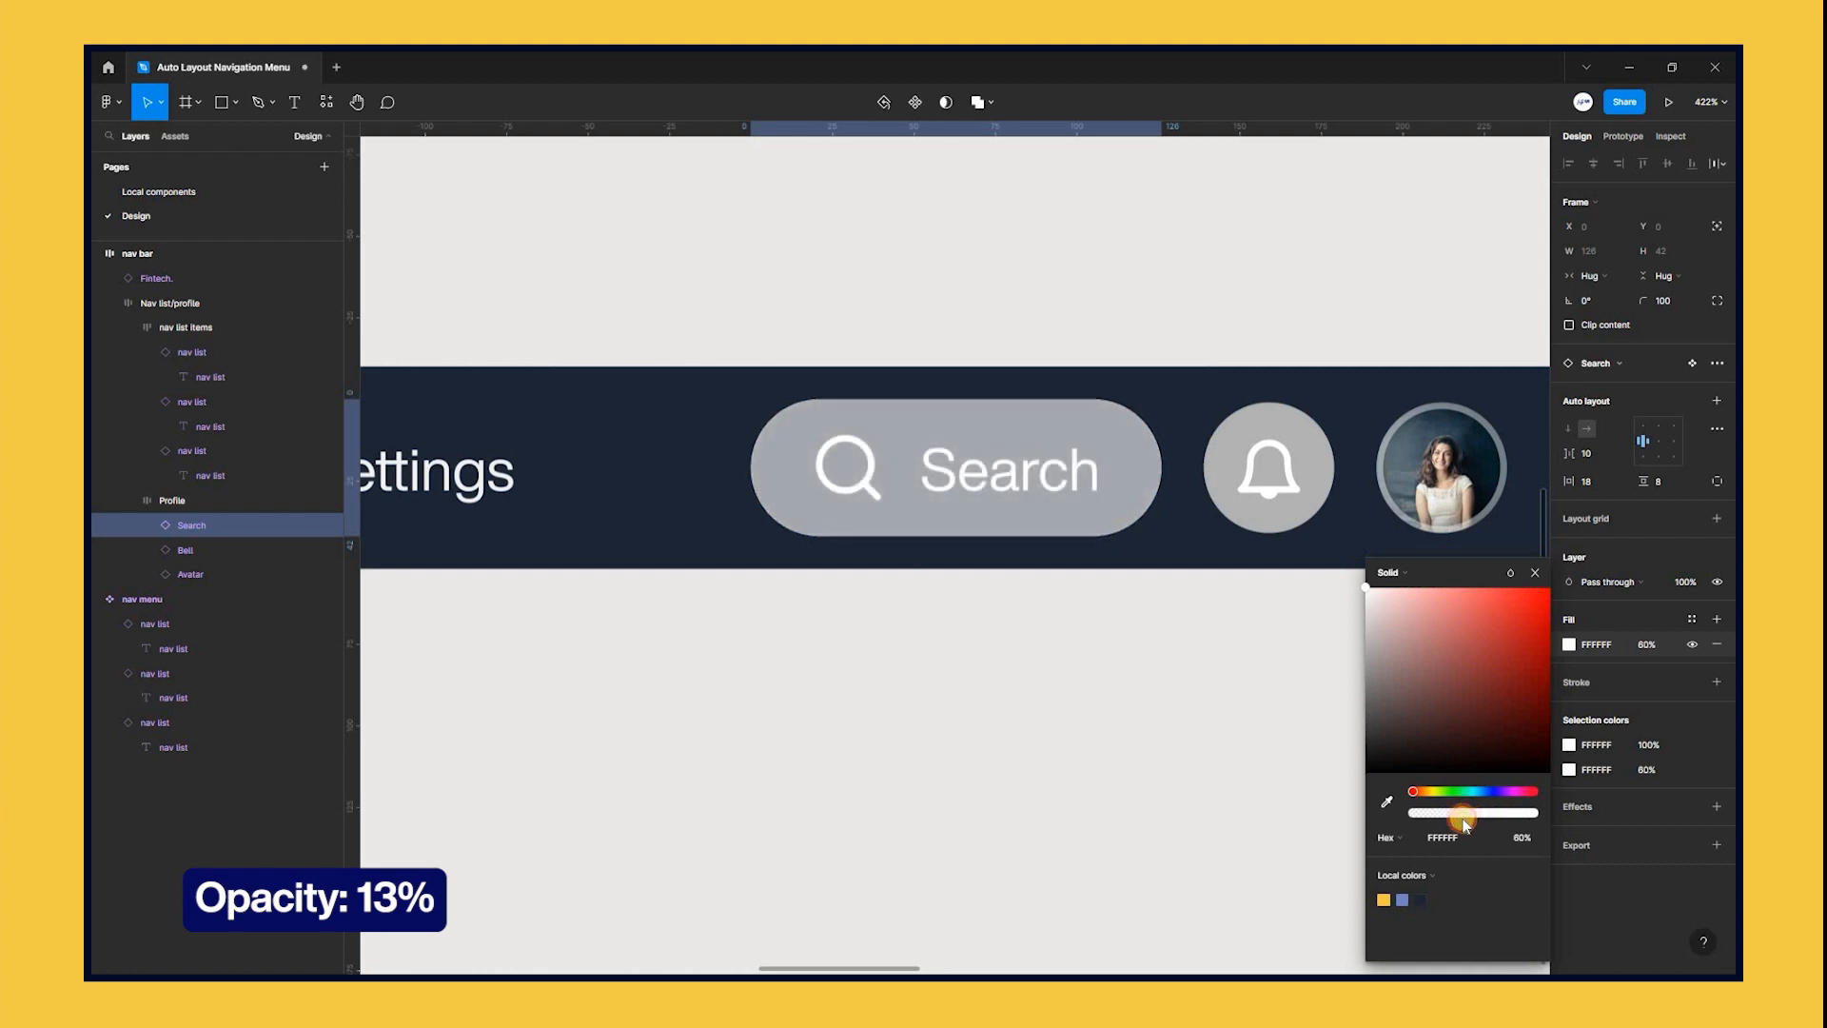
left_click_drag(1460, 814, 1431, 814)
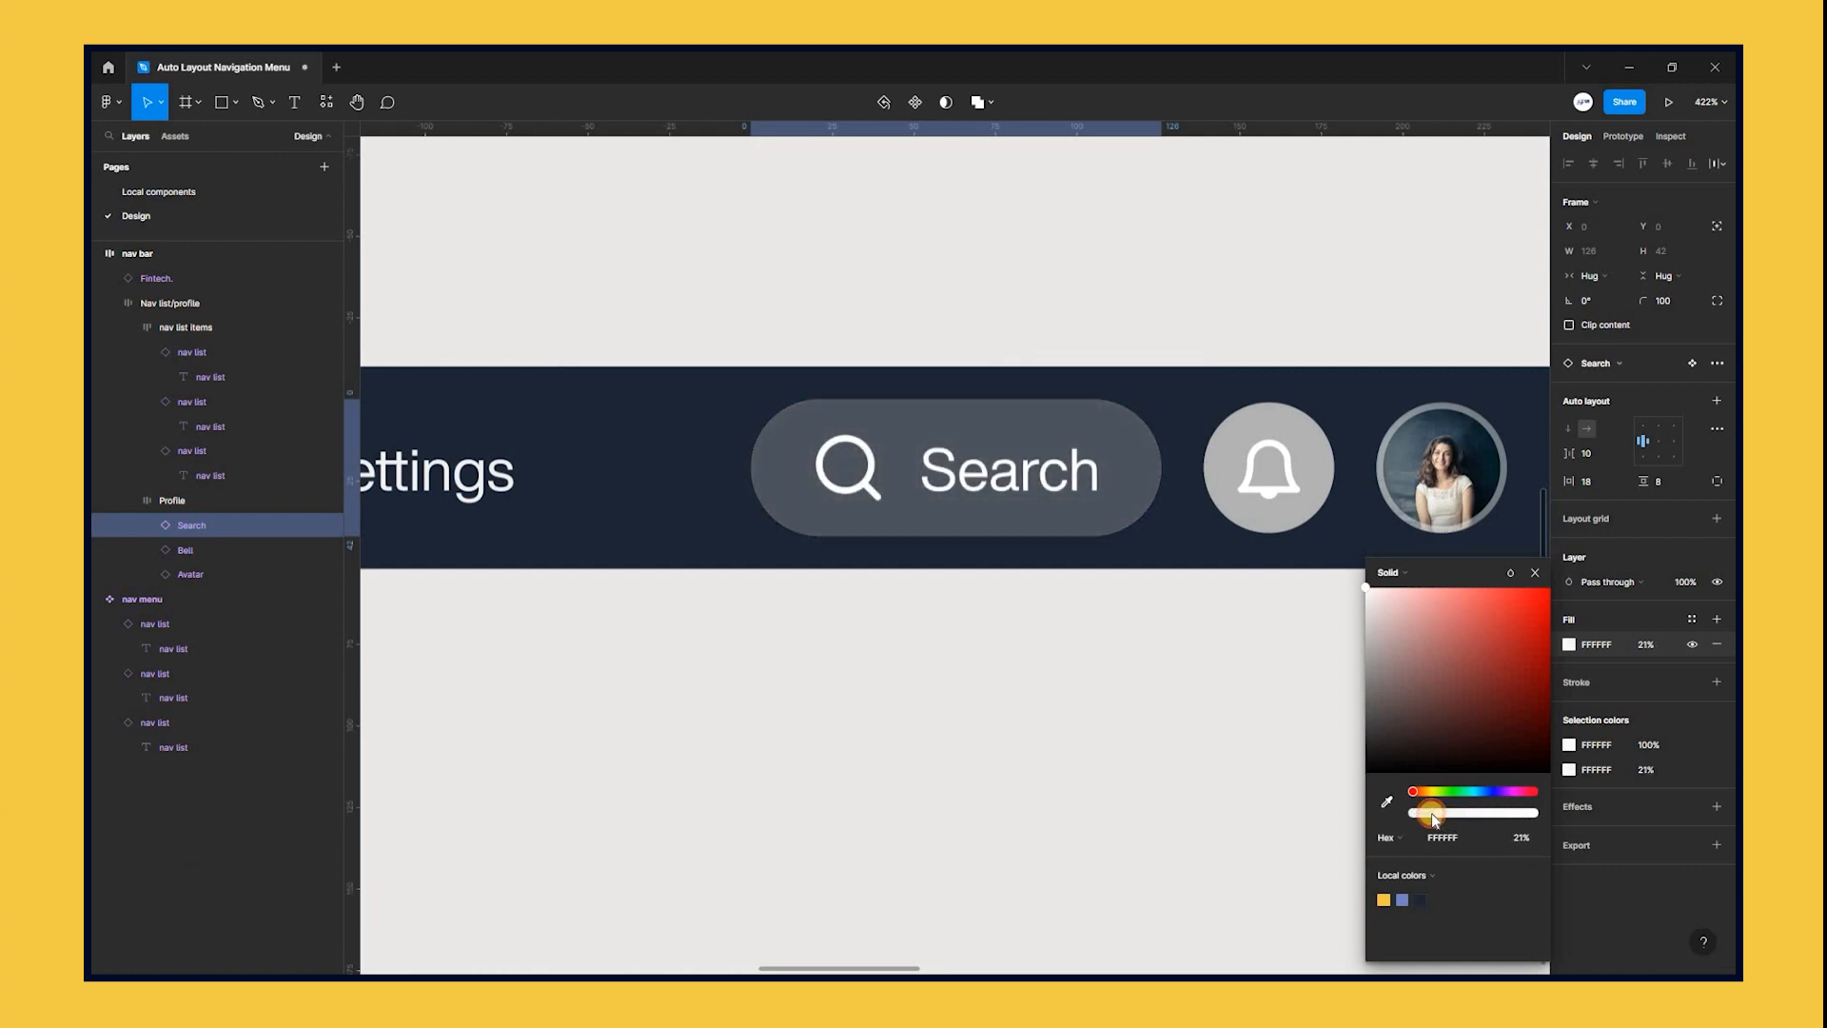
left_click_drag(1433, 814, 1423, 813)
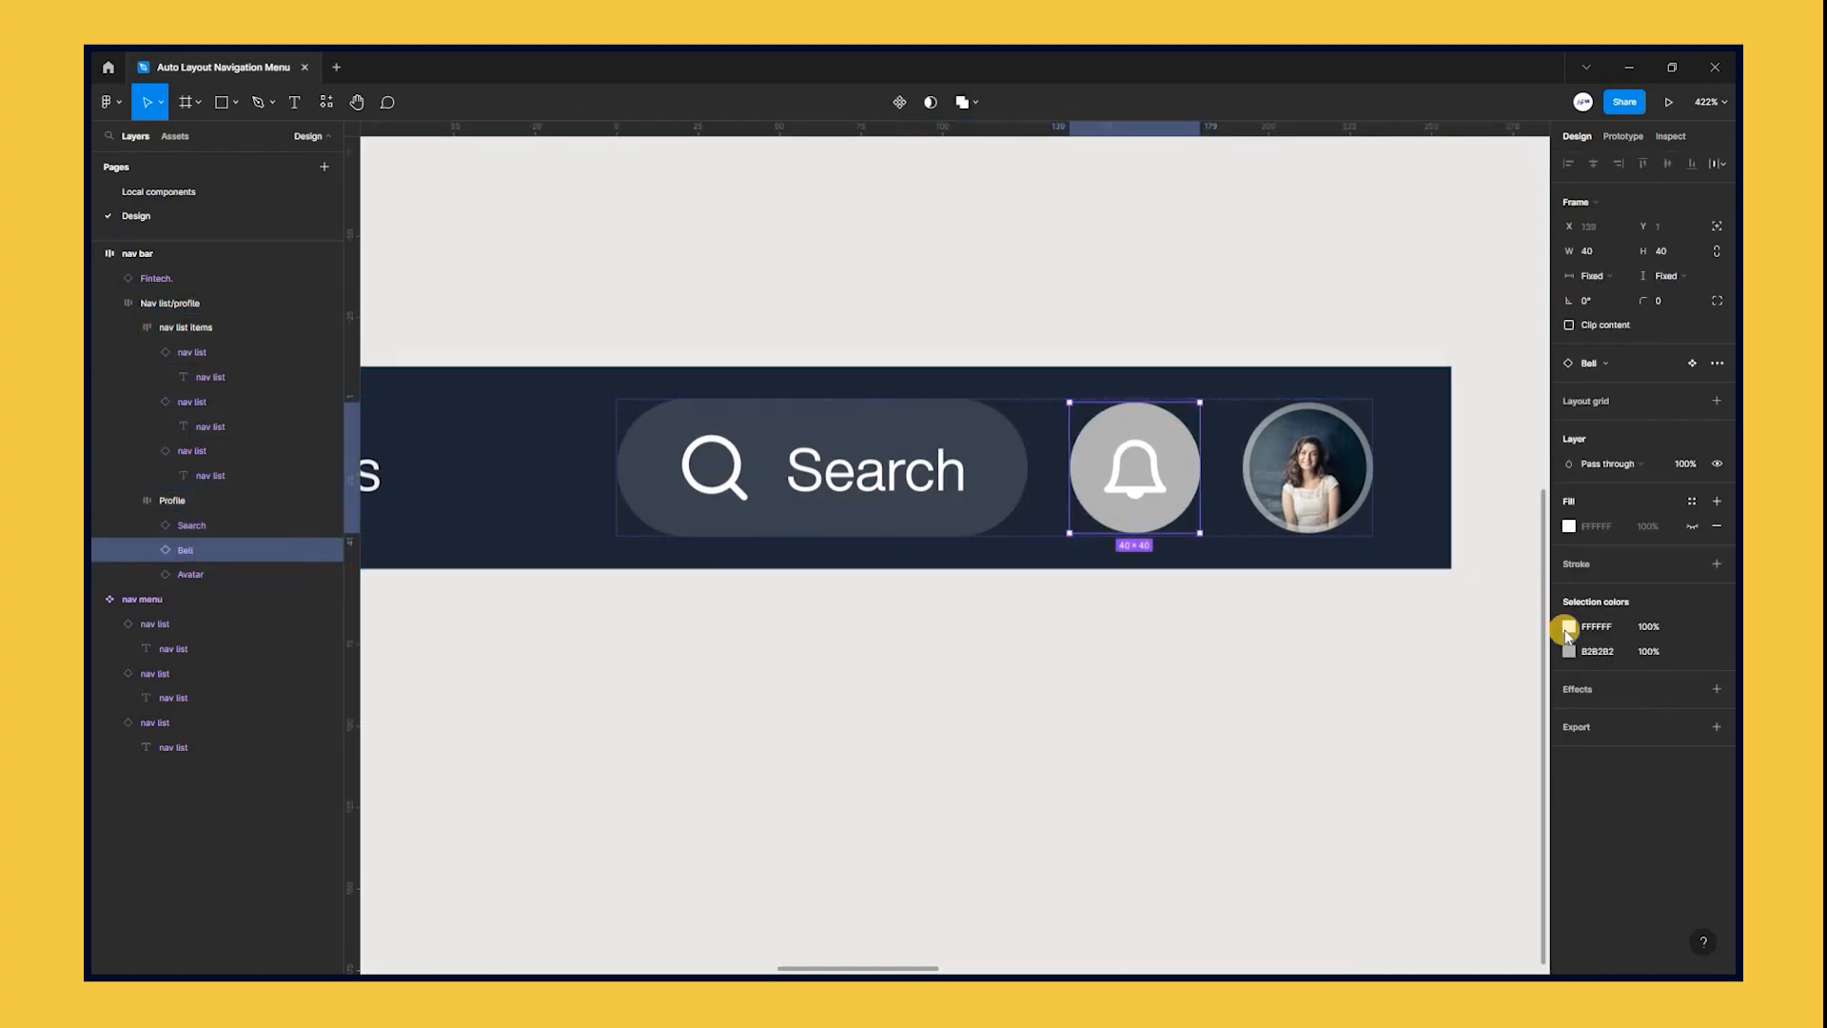
left_click(1569, 650)
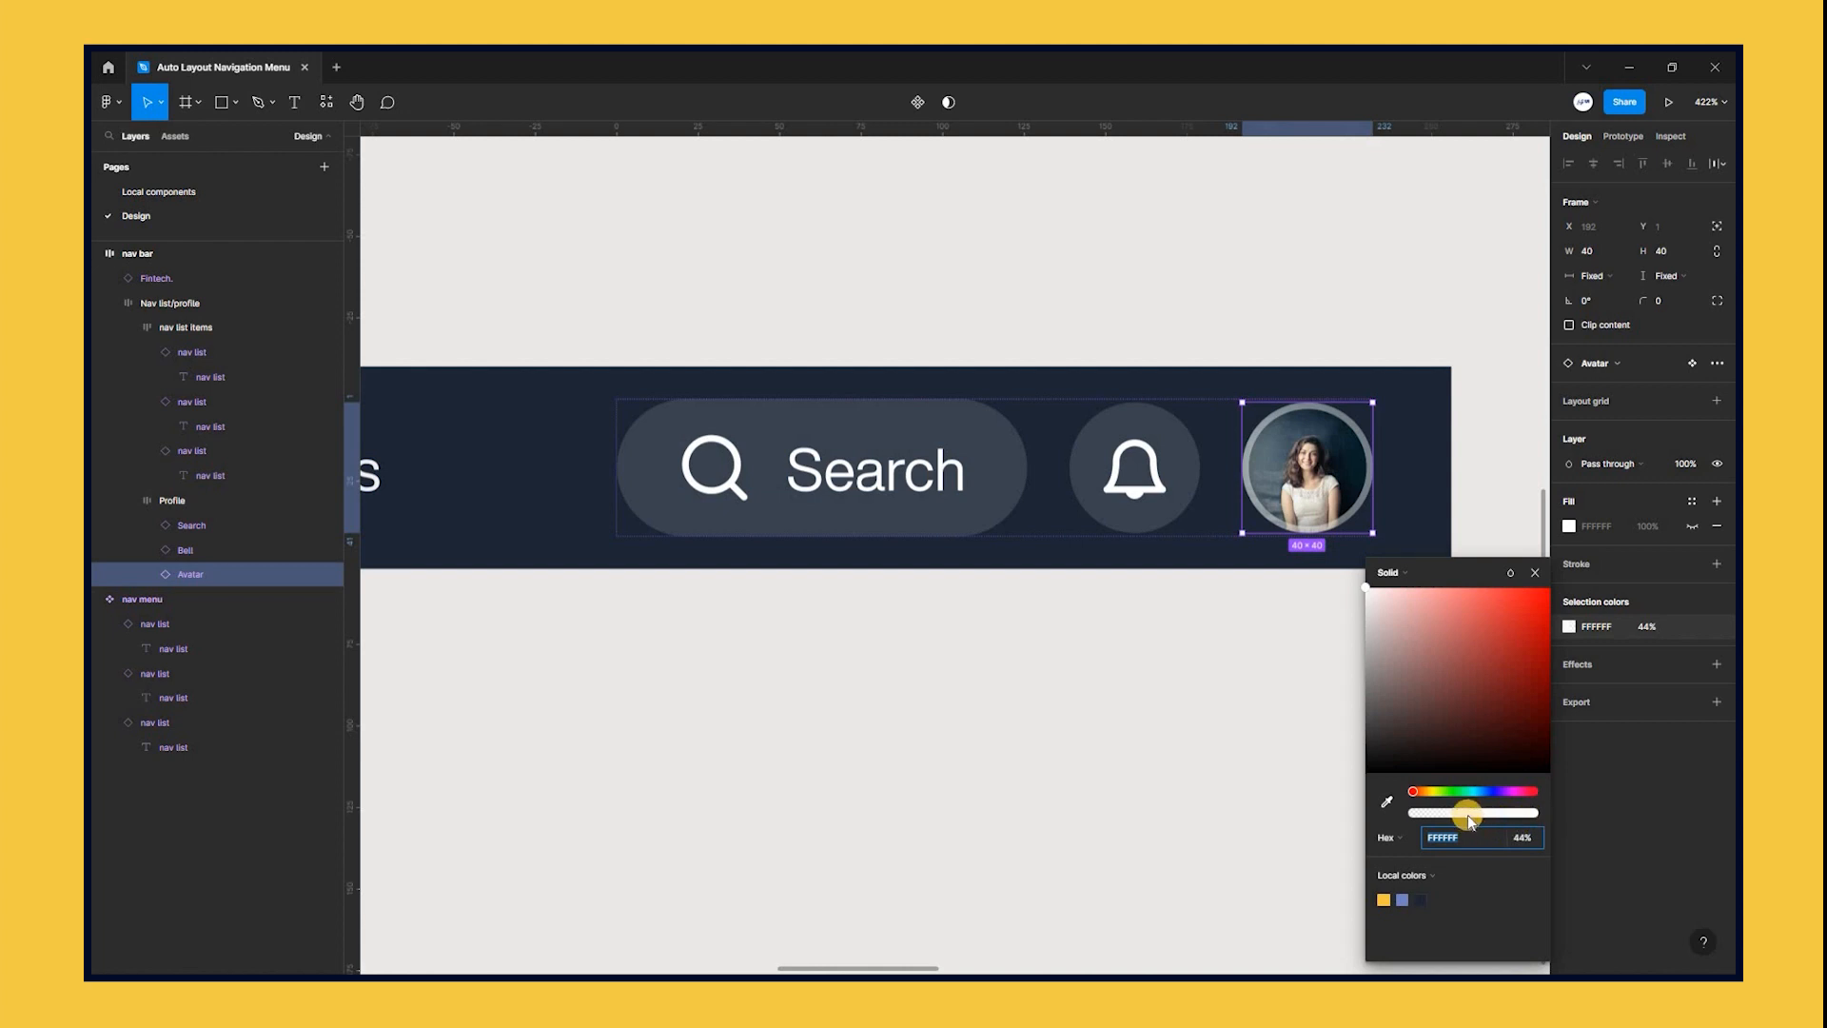
left_click_drag(1463, 814, 1515, 813)
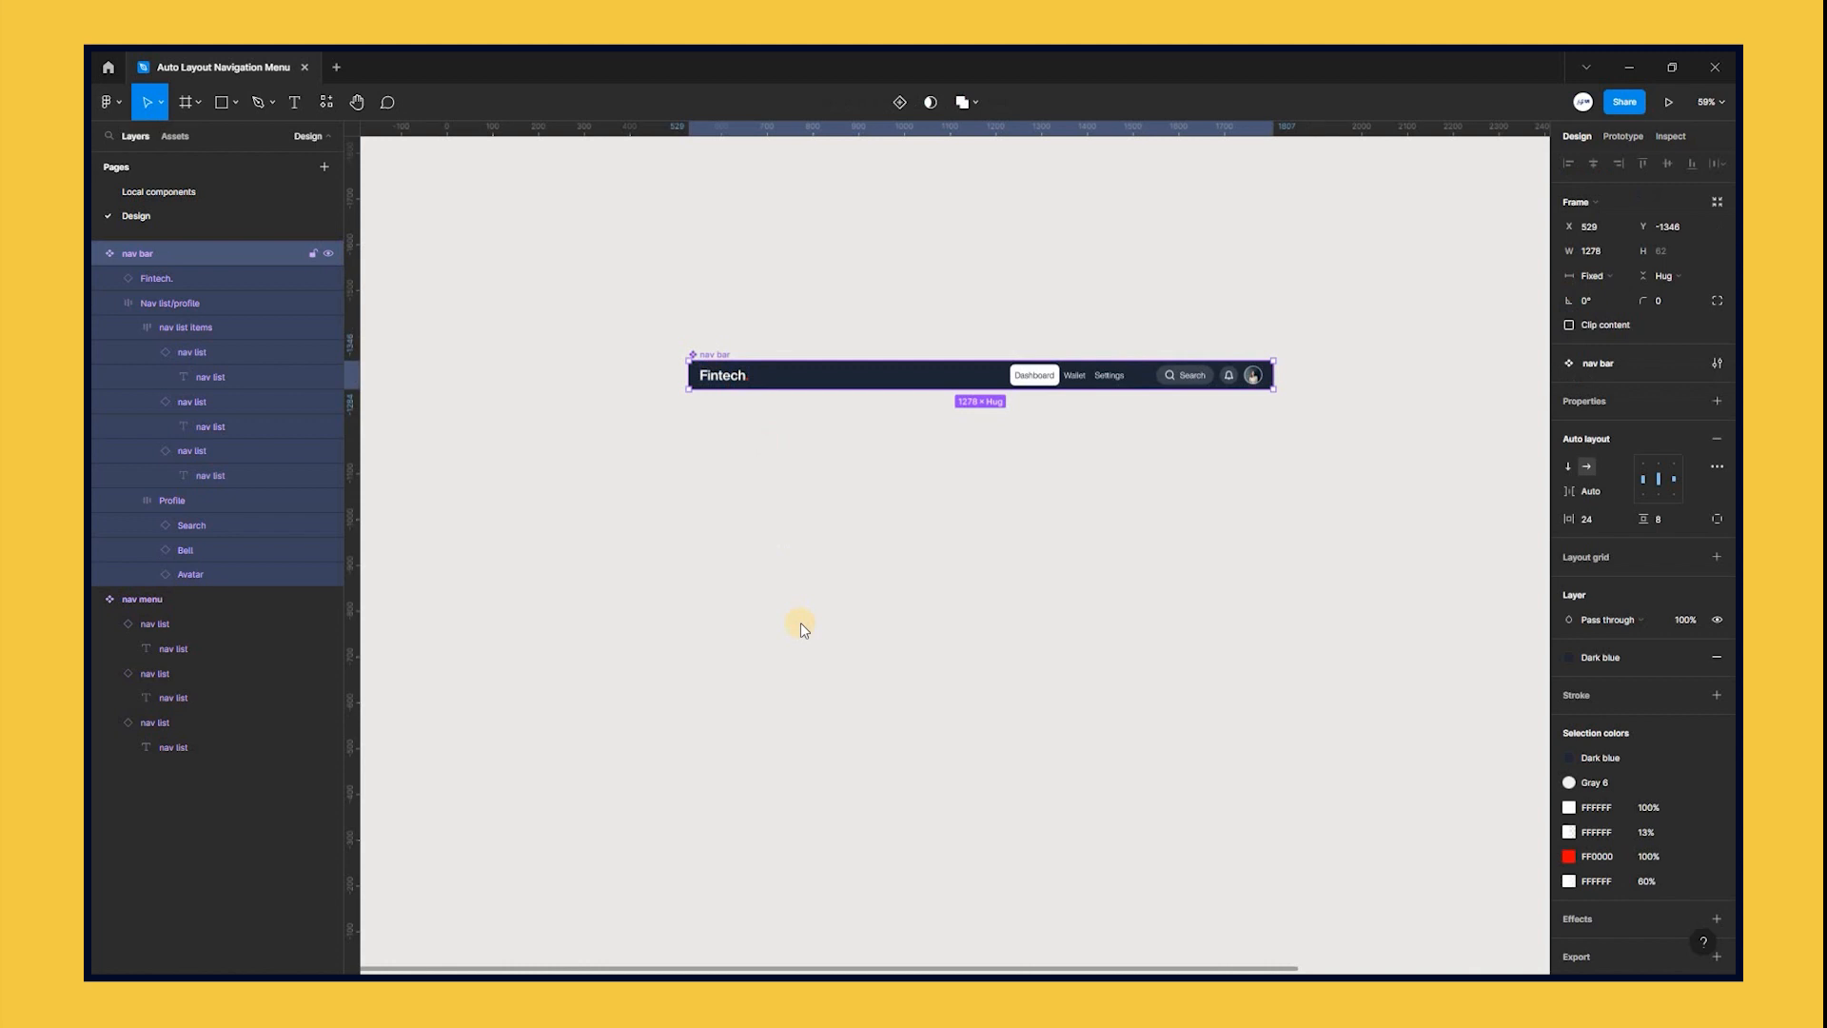
Step: Move the nav bar component to the Local components page
right_click(800, 630)
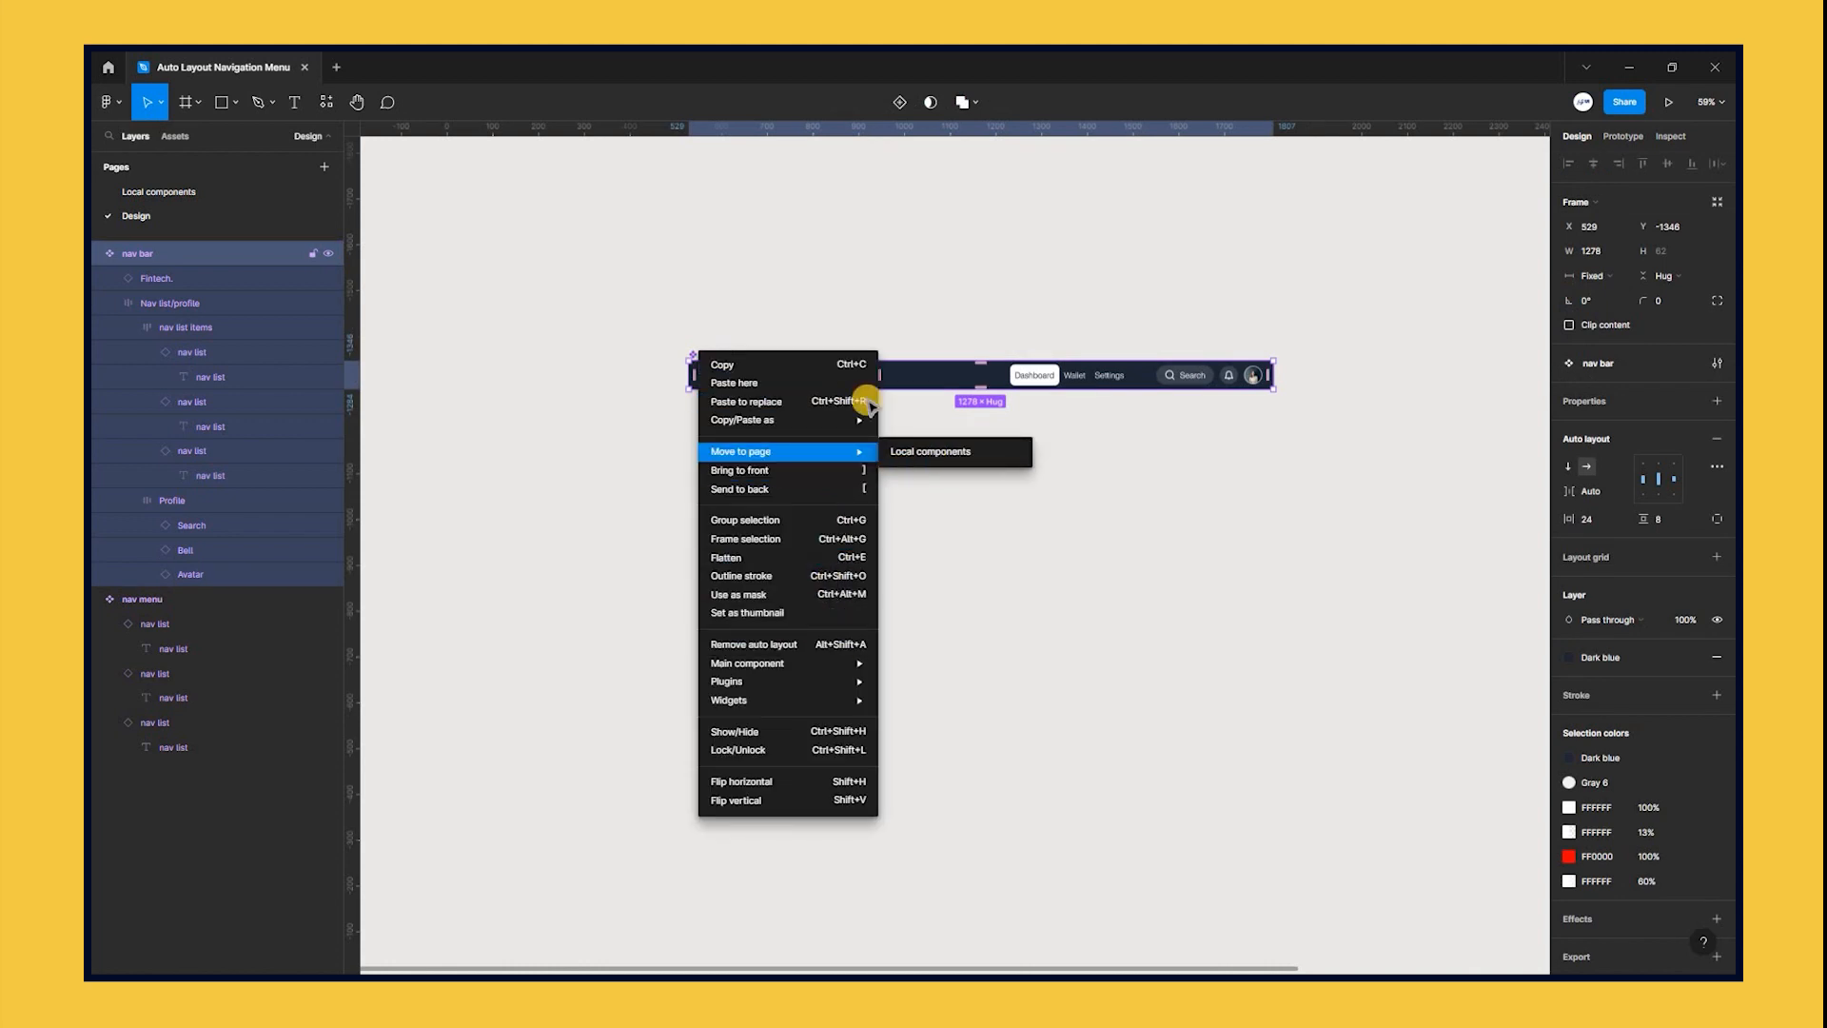
left_click(931, 451)
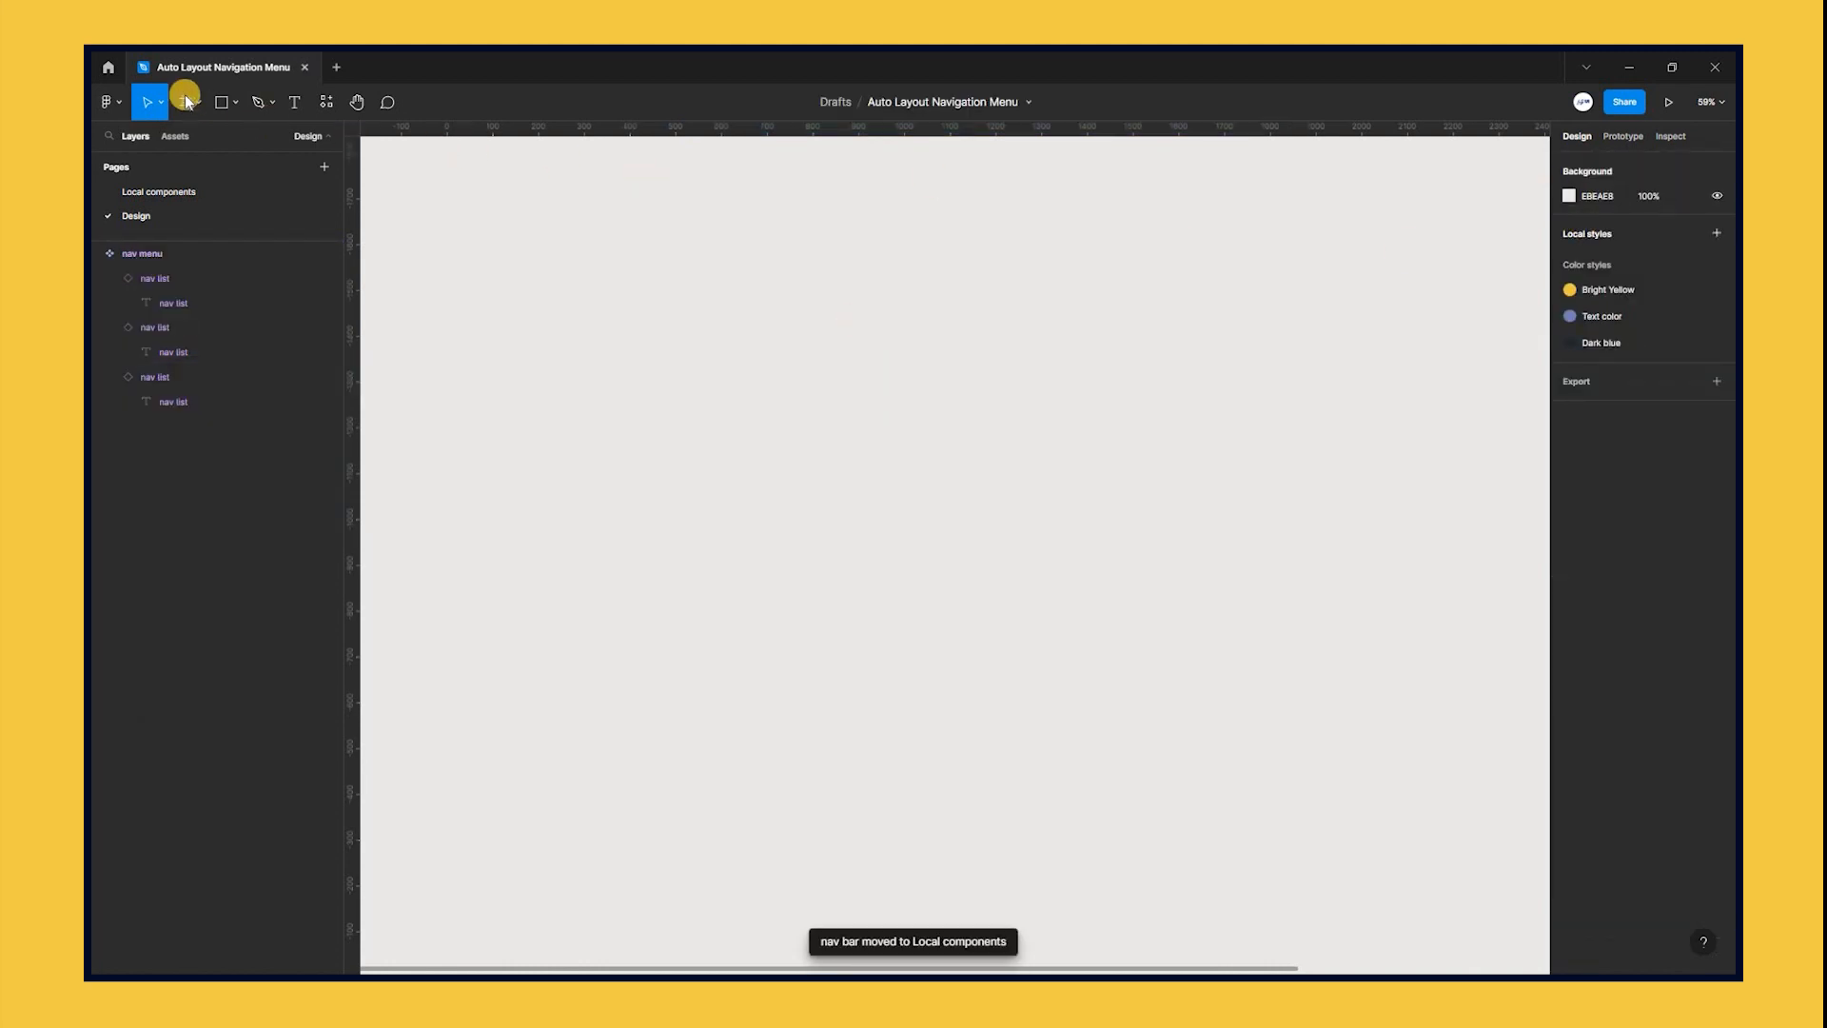
left_click(187, 101)
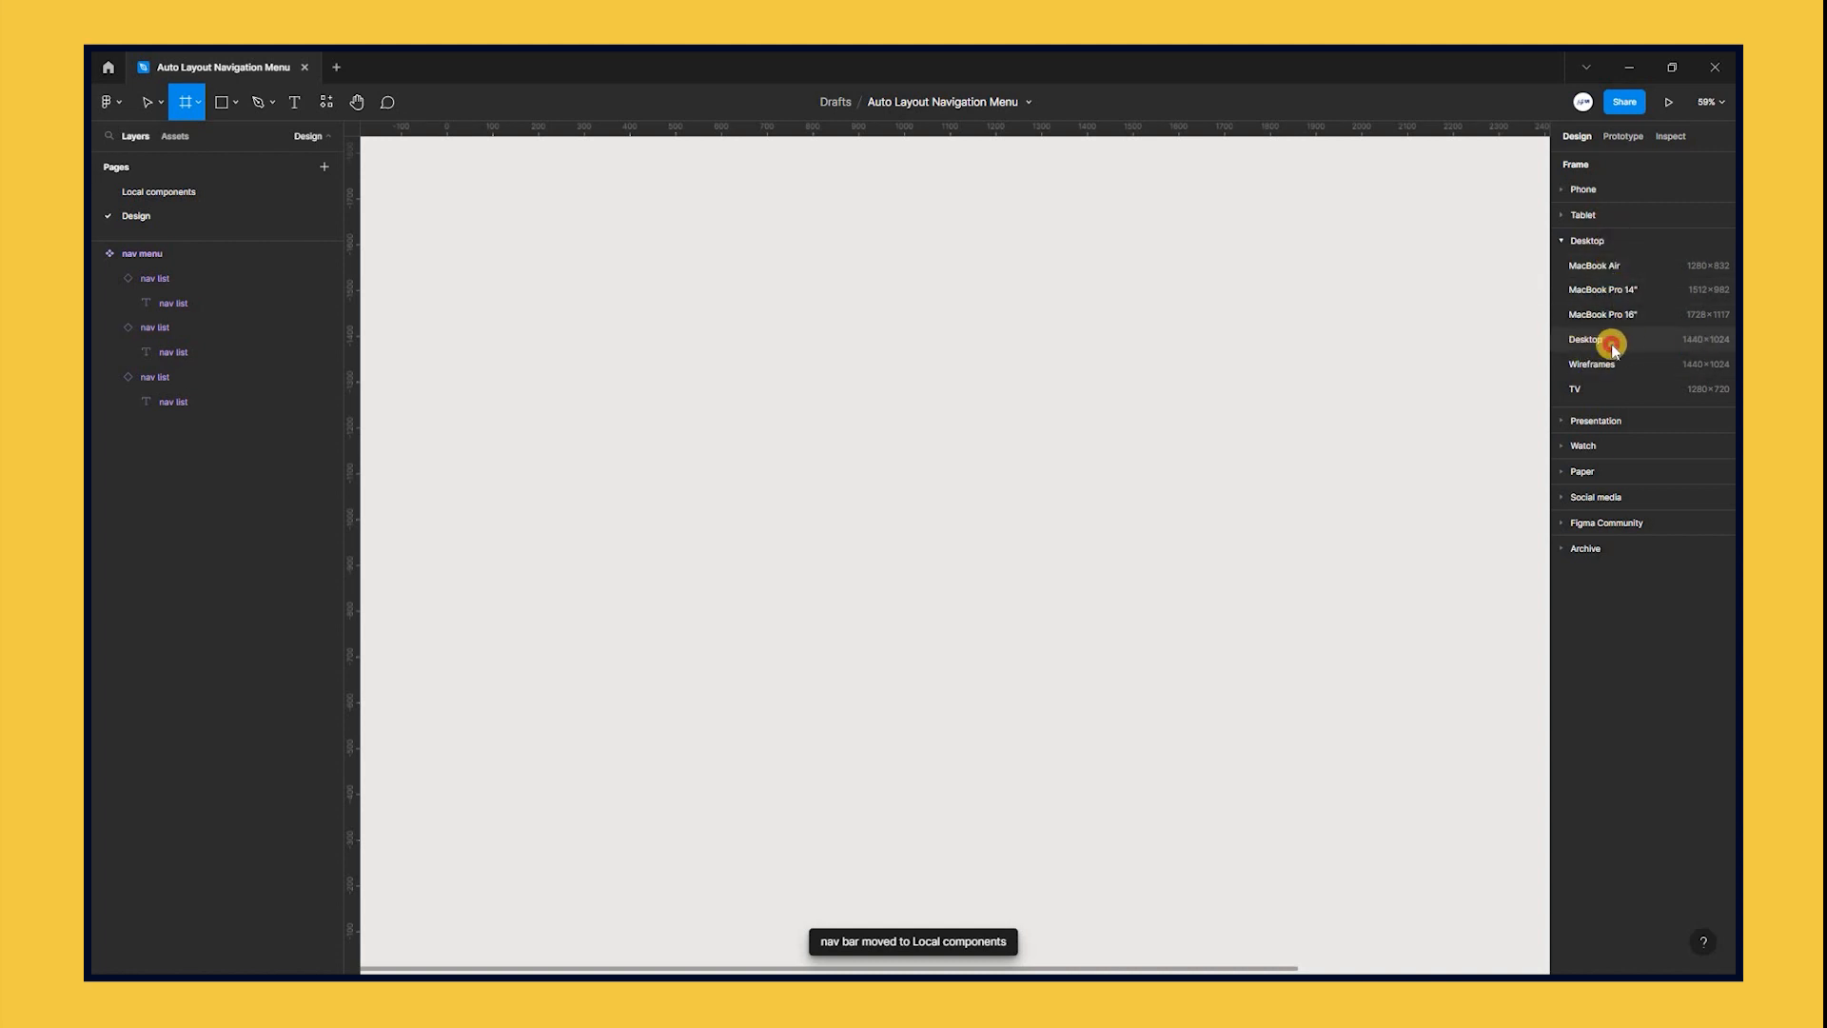
Step: Create a Desktop 1440×1024 frame and resize it by dragging its corner
left_click(1613, 344)
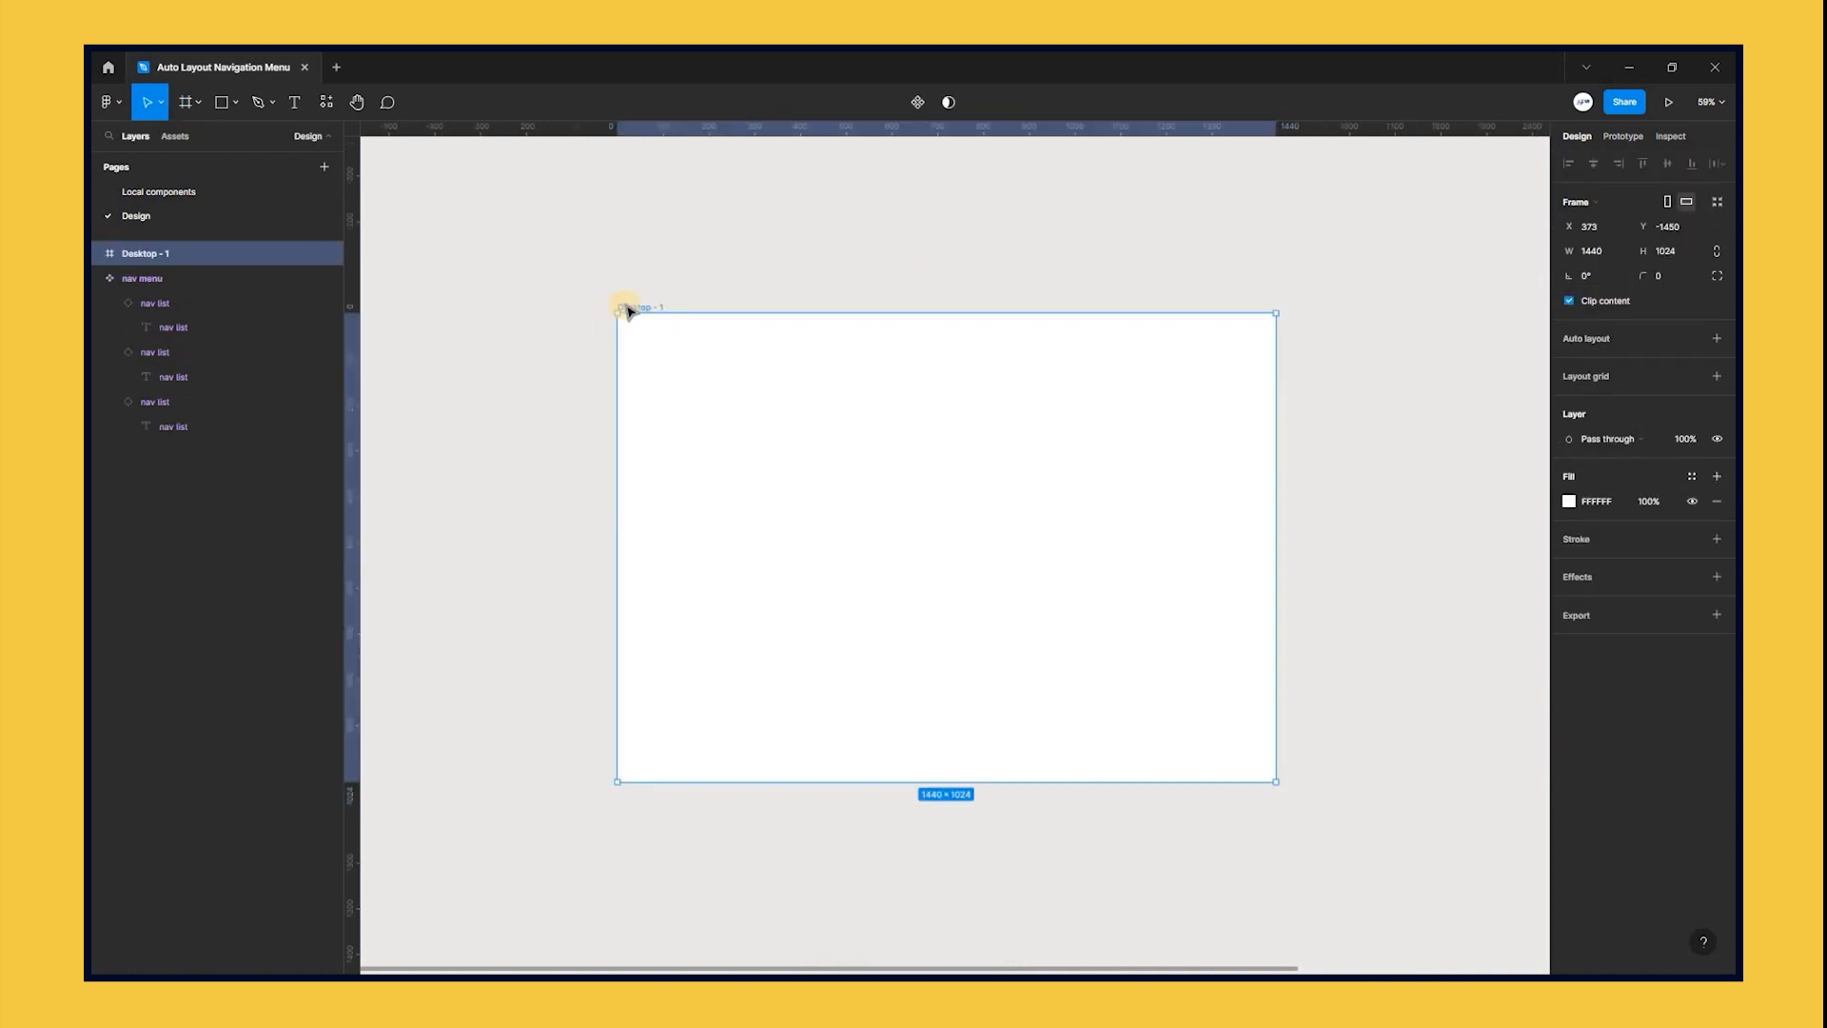
left_click(328, 102)
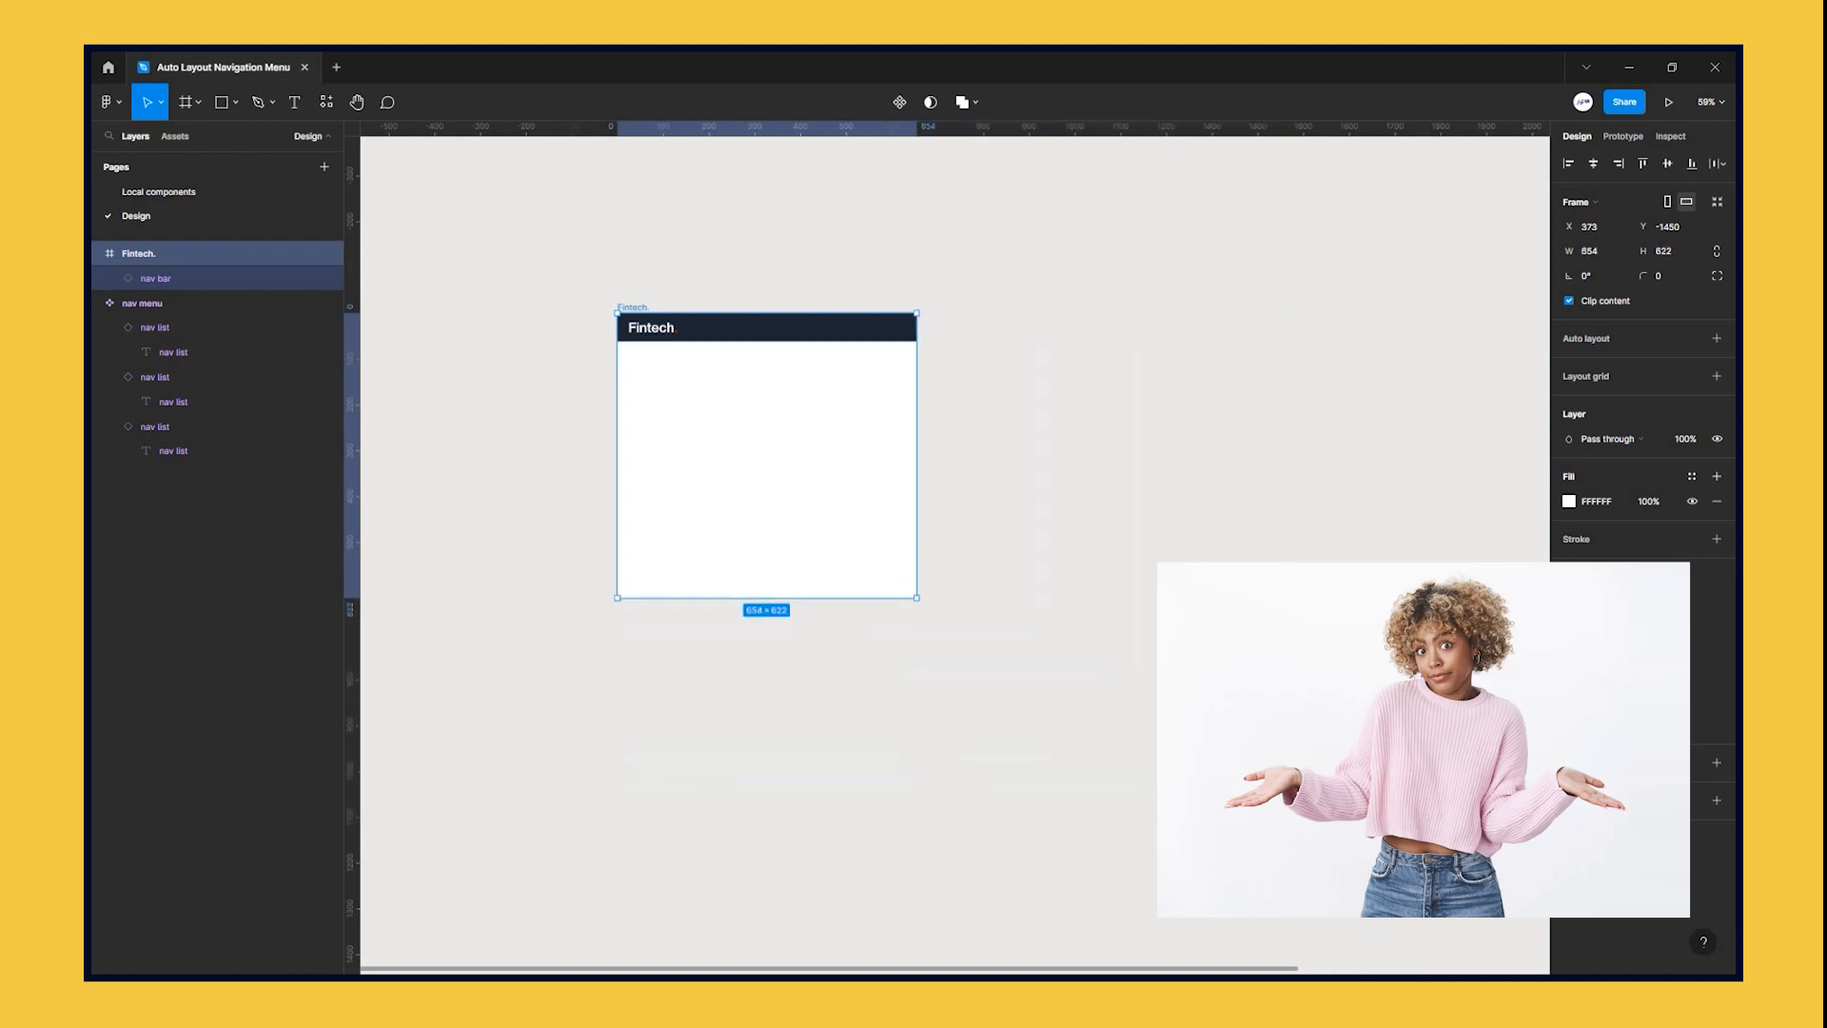
left_click_drag(918, 598, 1064, 644)
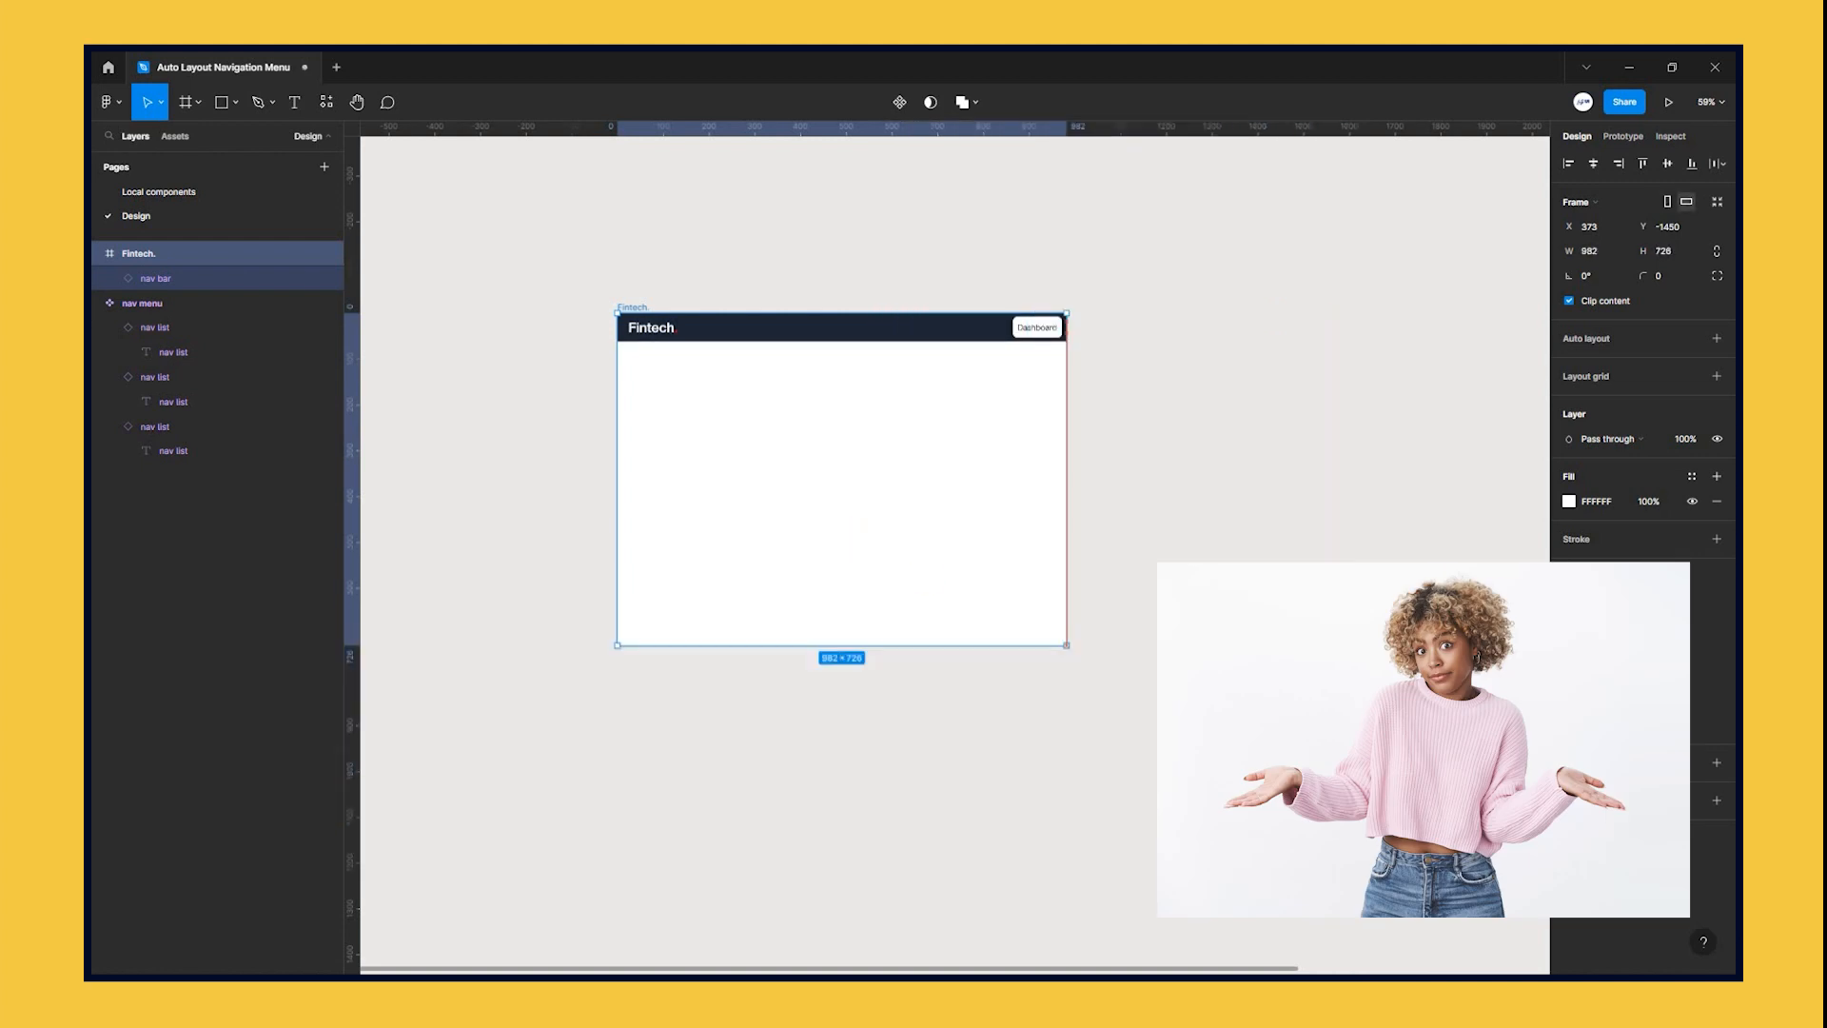
left_click_drag(1066, 644, 1178, 752)
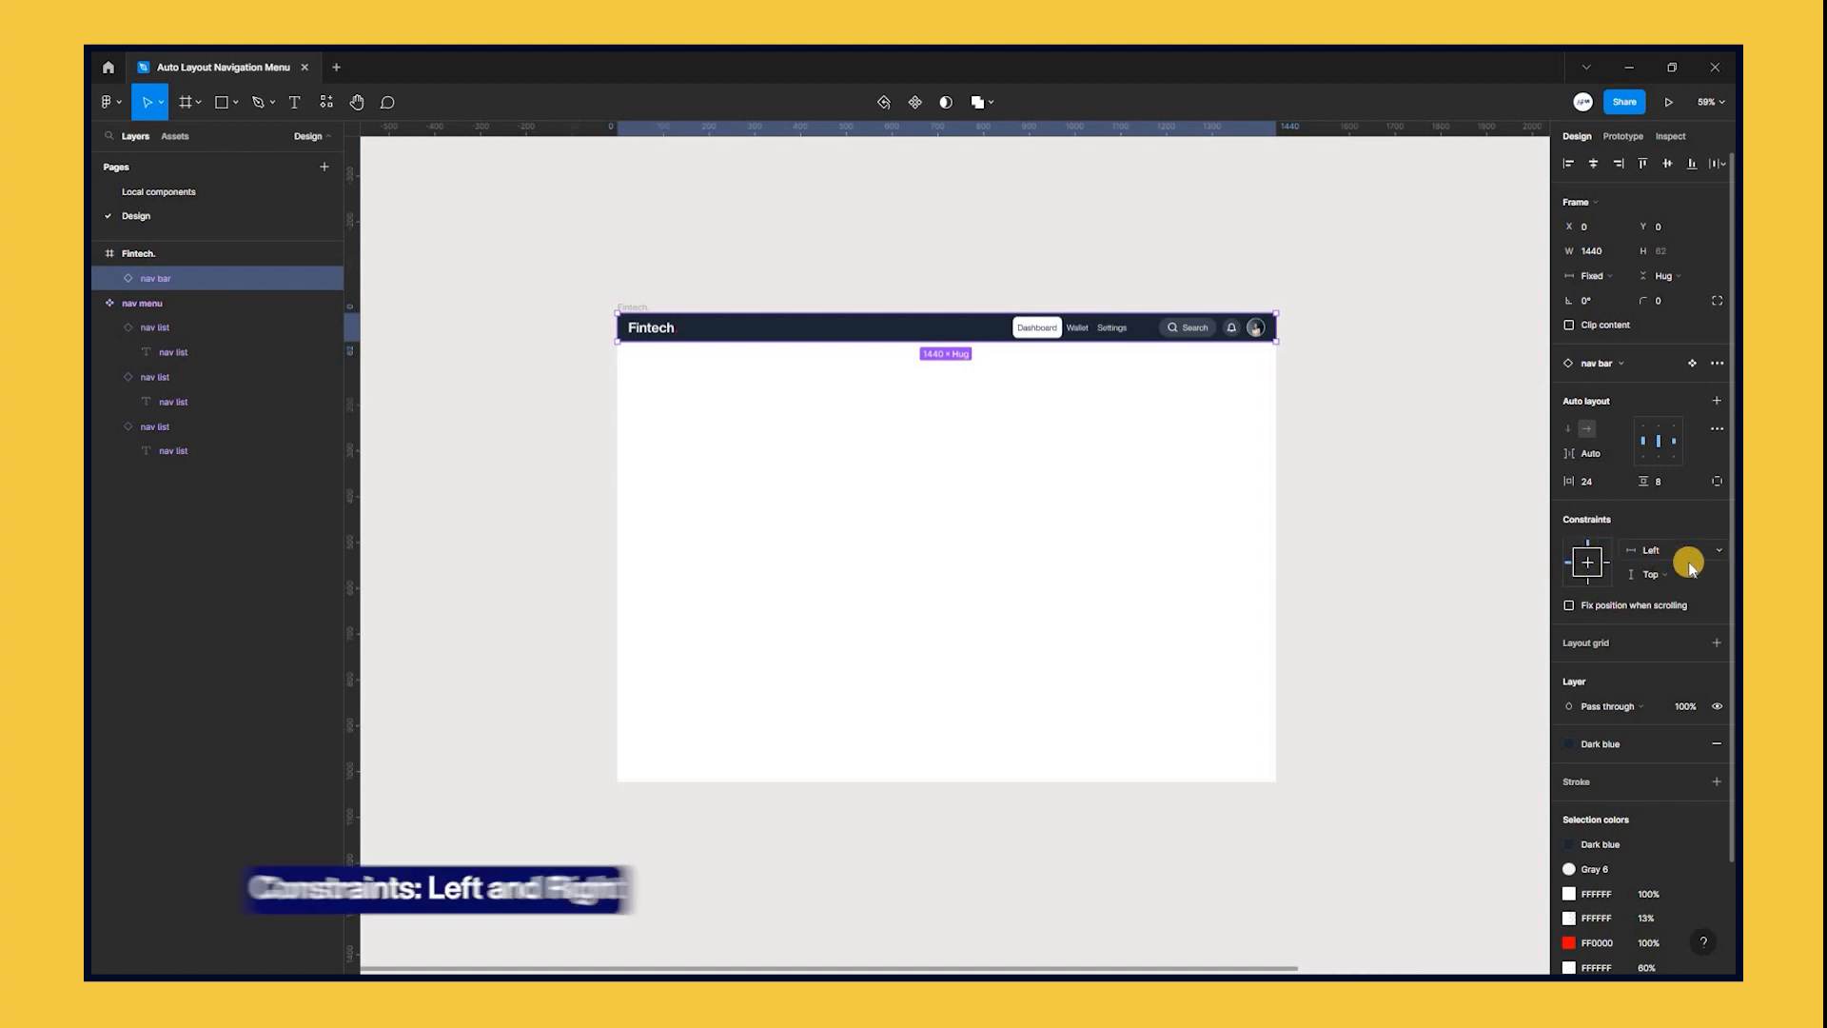
Step: Constrain the nav bar Left and Right, then resize the frame to test stretching
left_click(1672, 550)
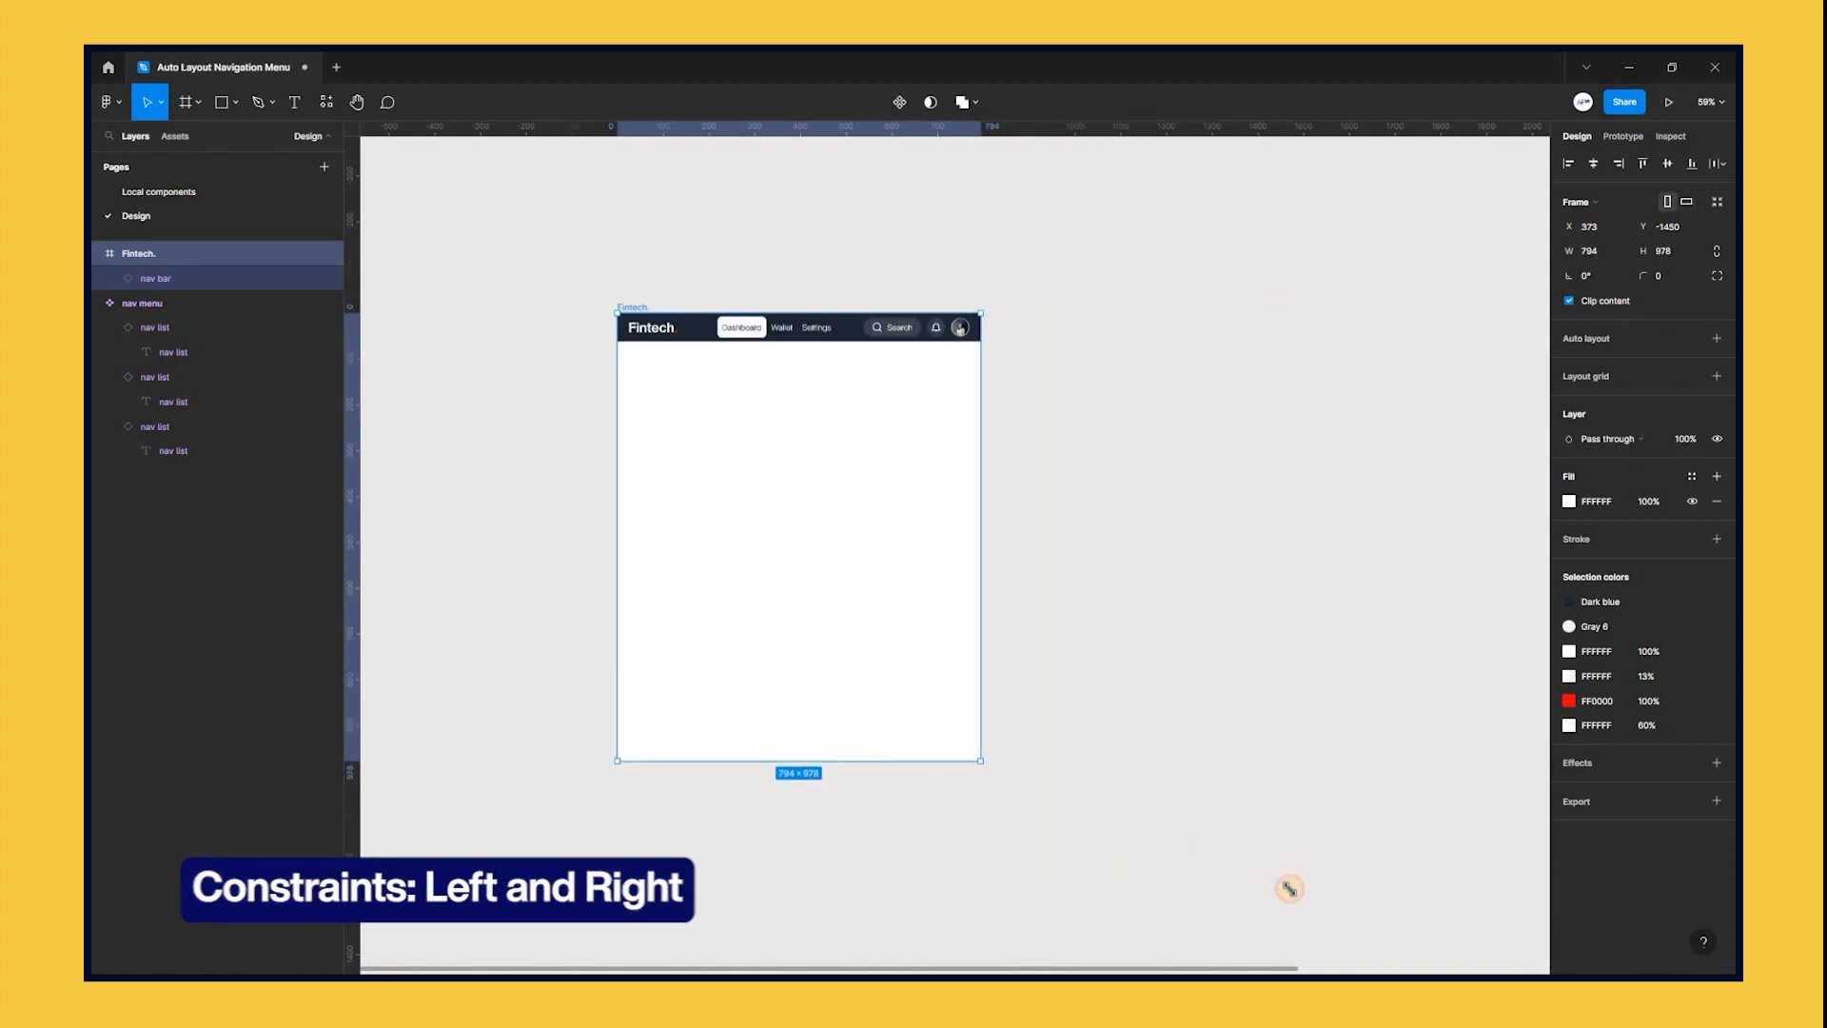
left_click_drag(981, 759, 945, 774)
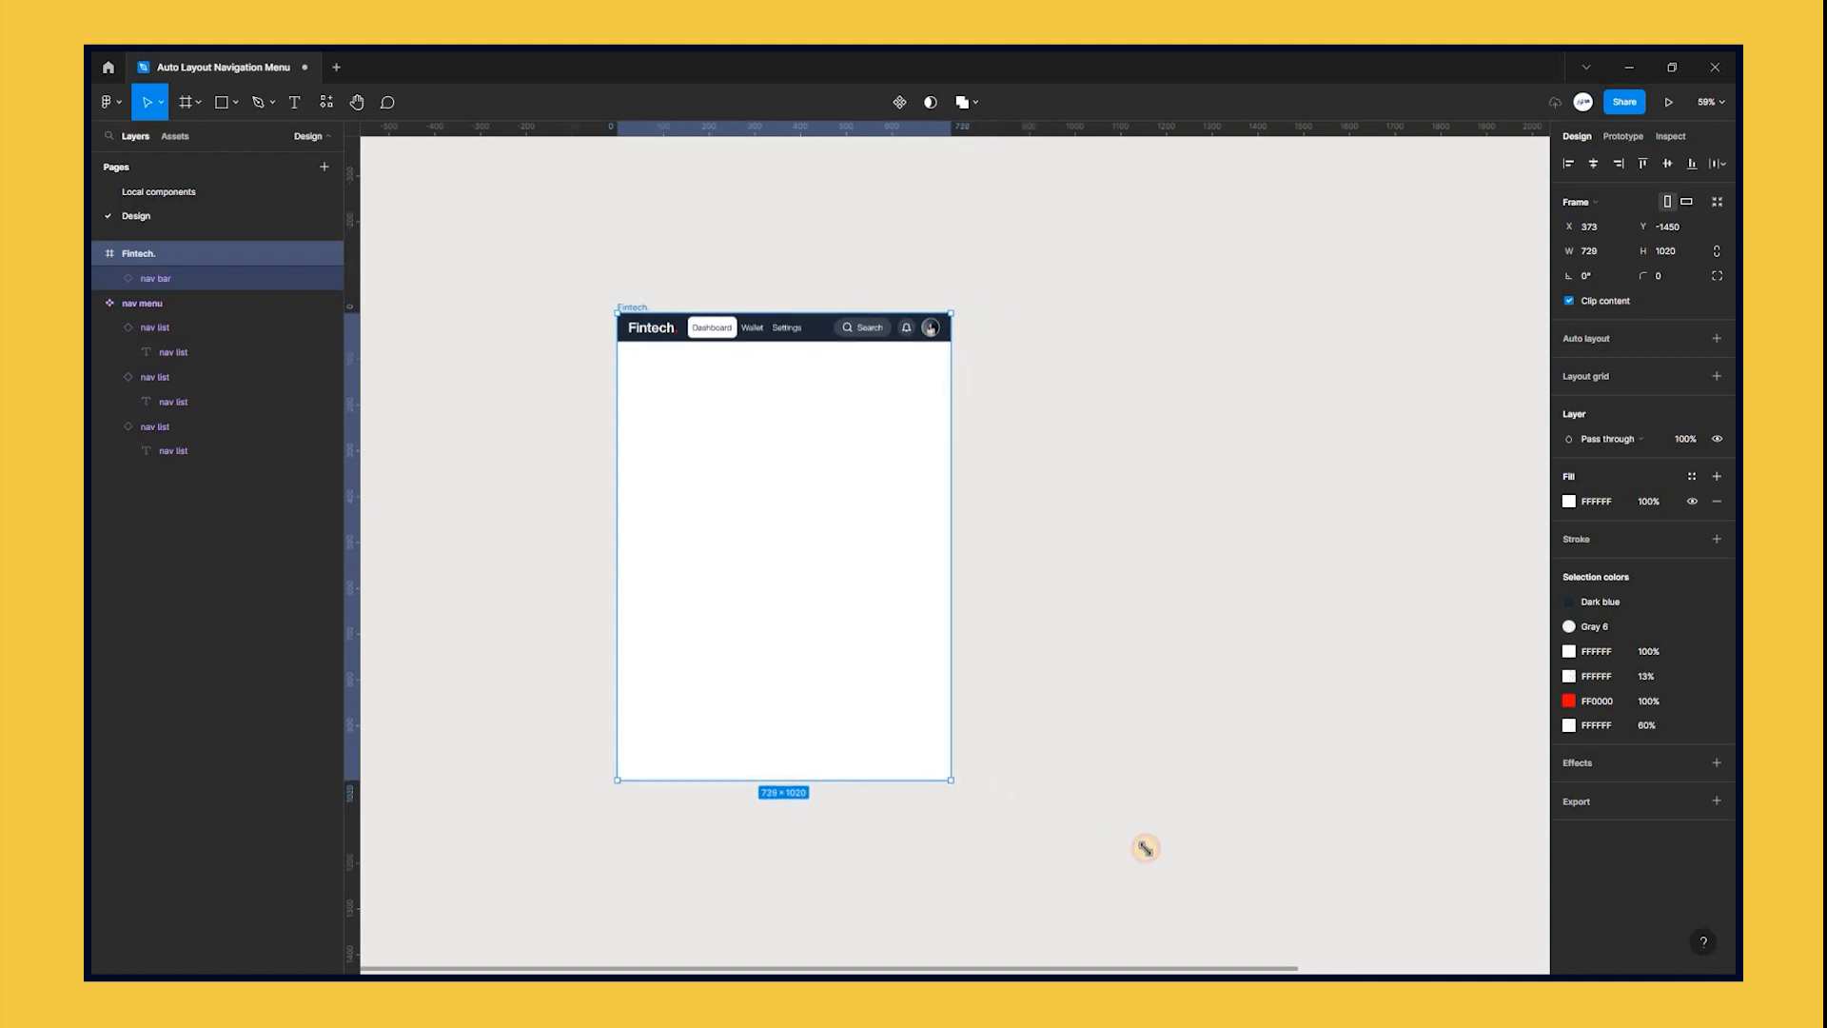
left_click_drag(950, 778, 965, 800)
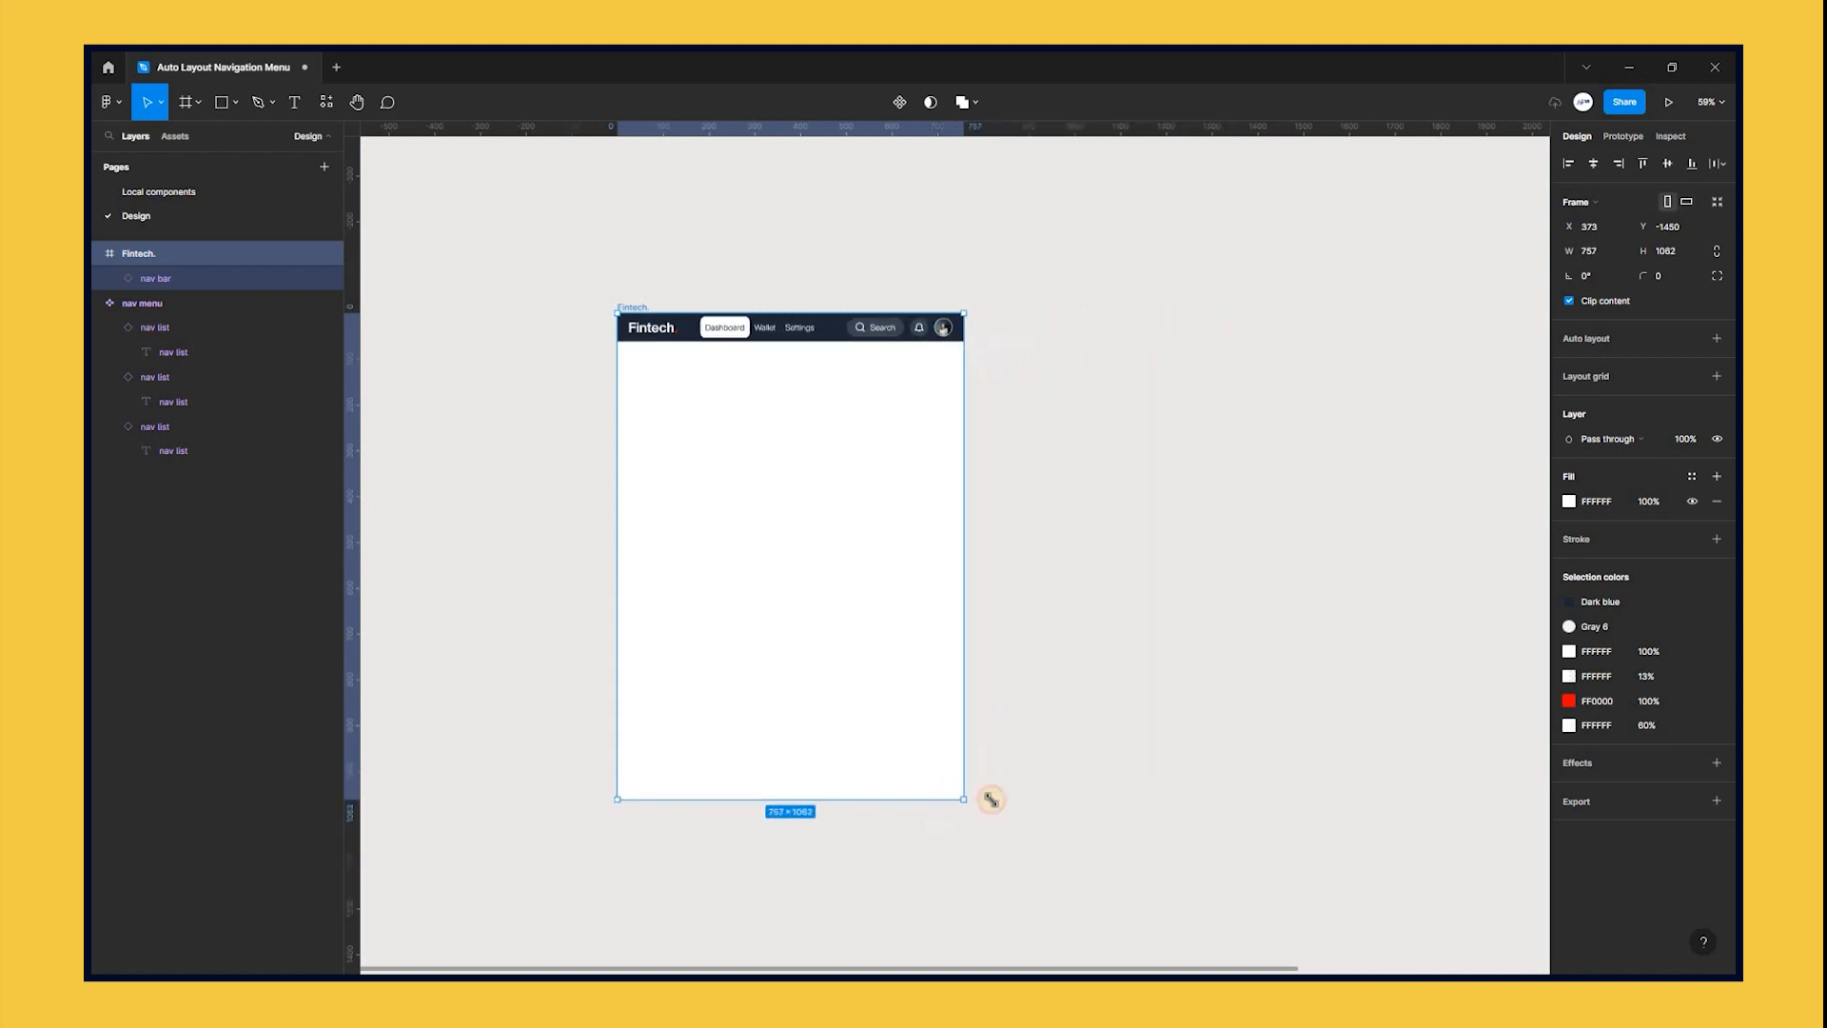
left_click_drag(965, 798, 1292, 876)
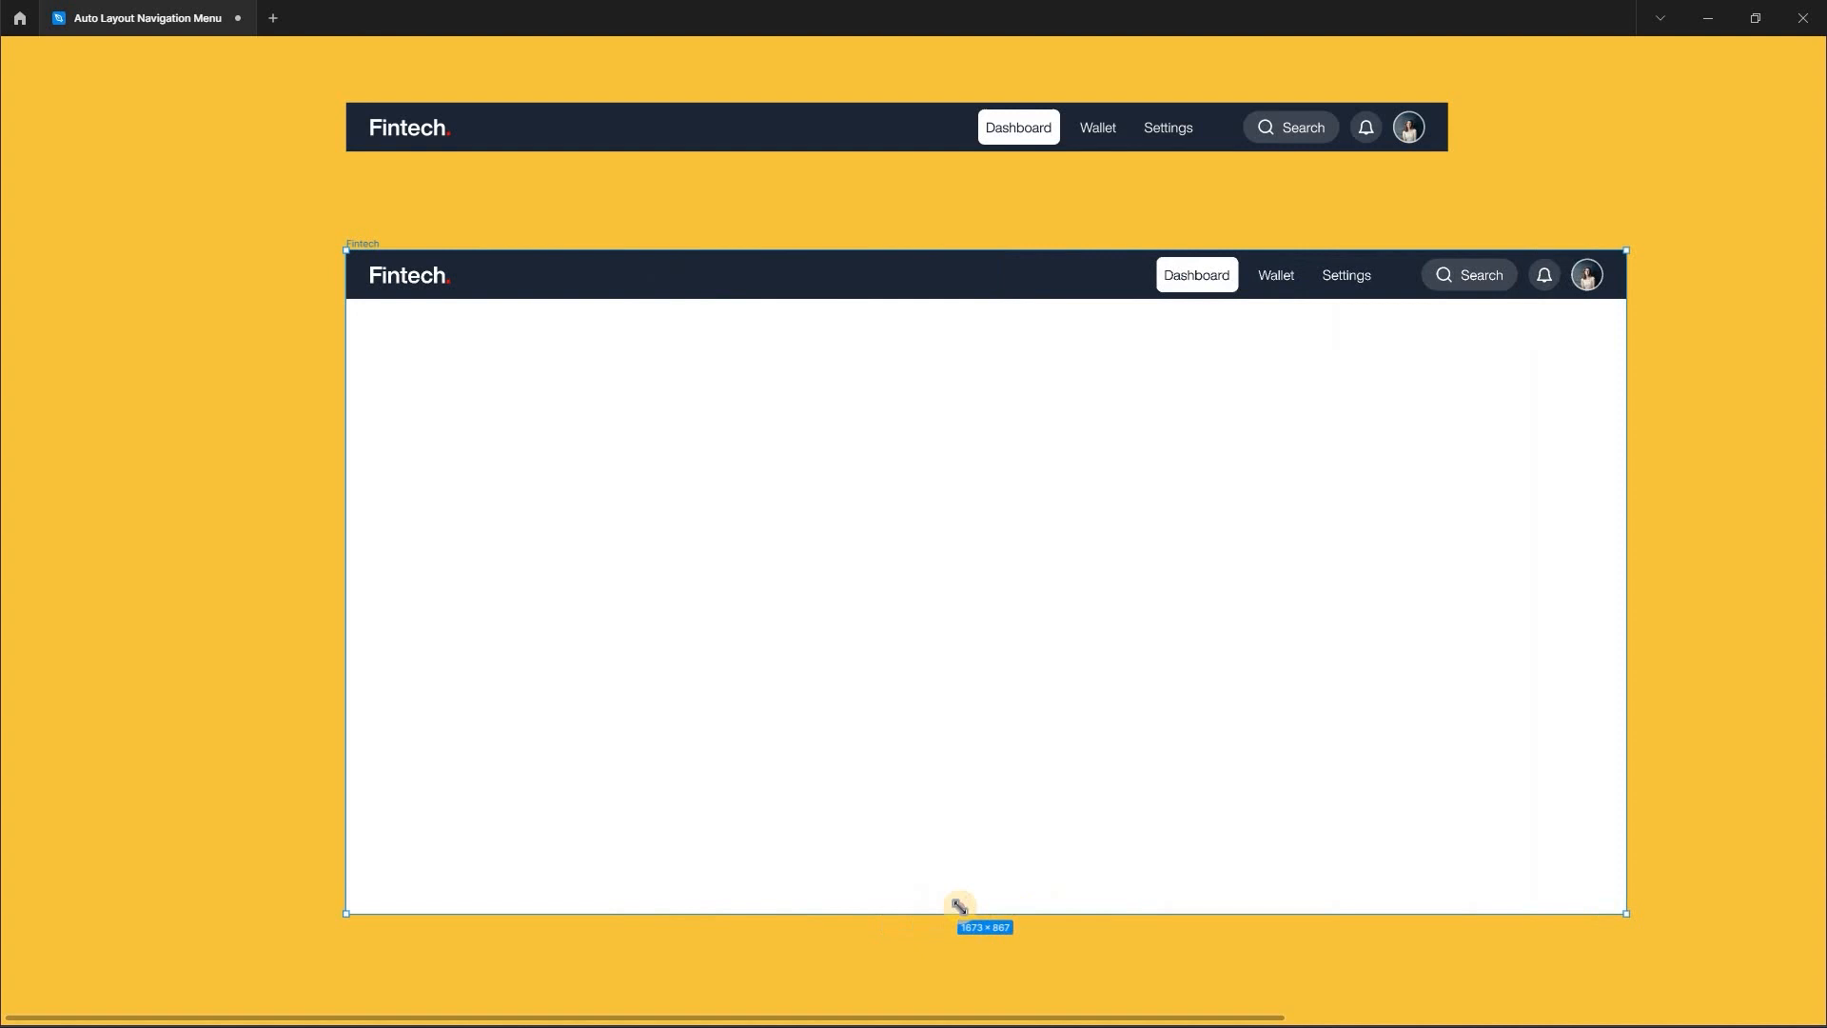
Step: Drag the Fintech frame wider and narrower, ending about 972 wide, to check the nav bar stretches
left_click_drag(960, 907, 972, 899)
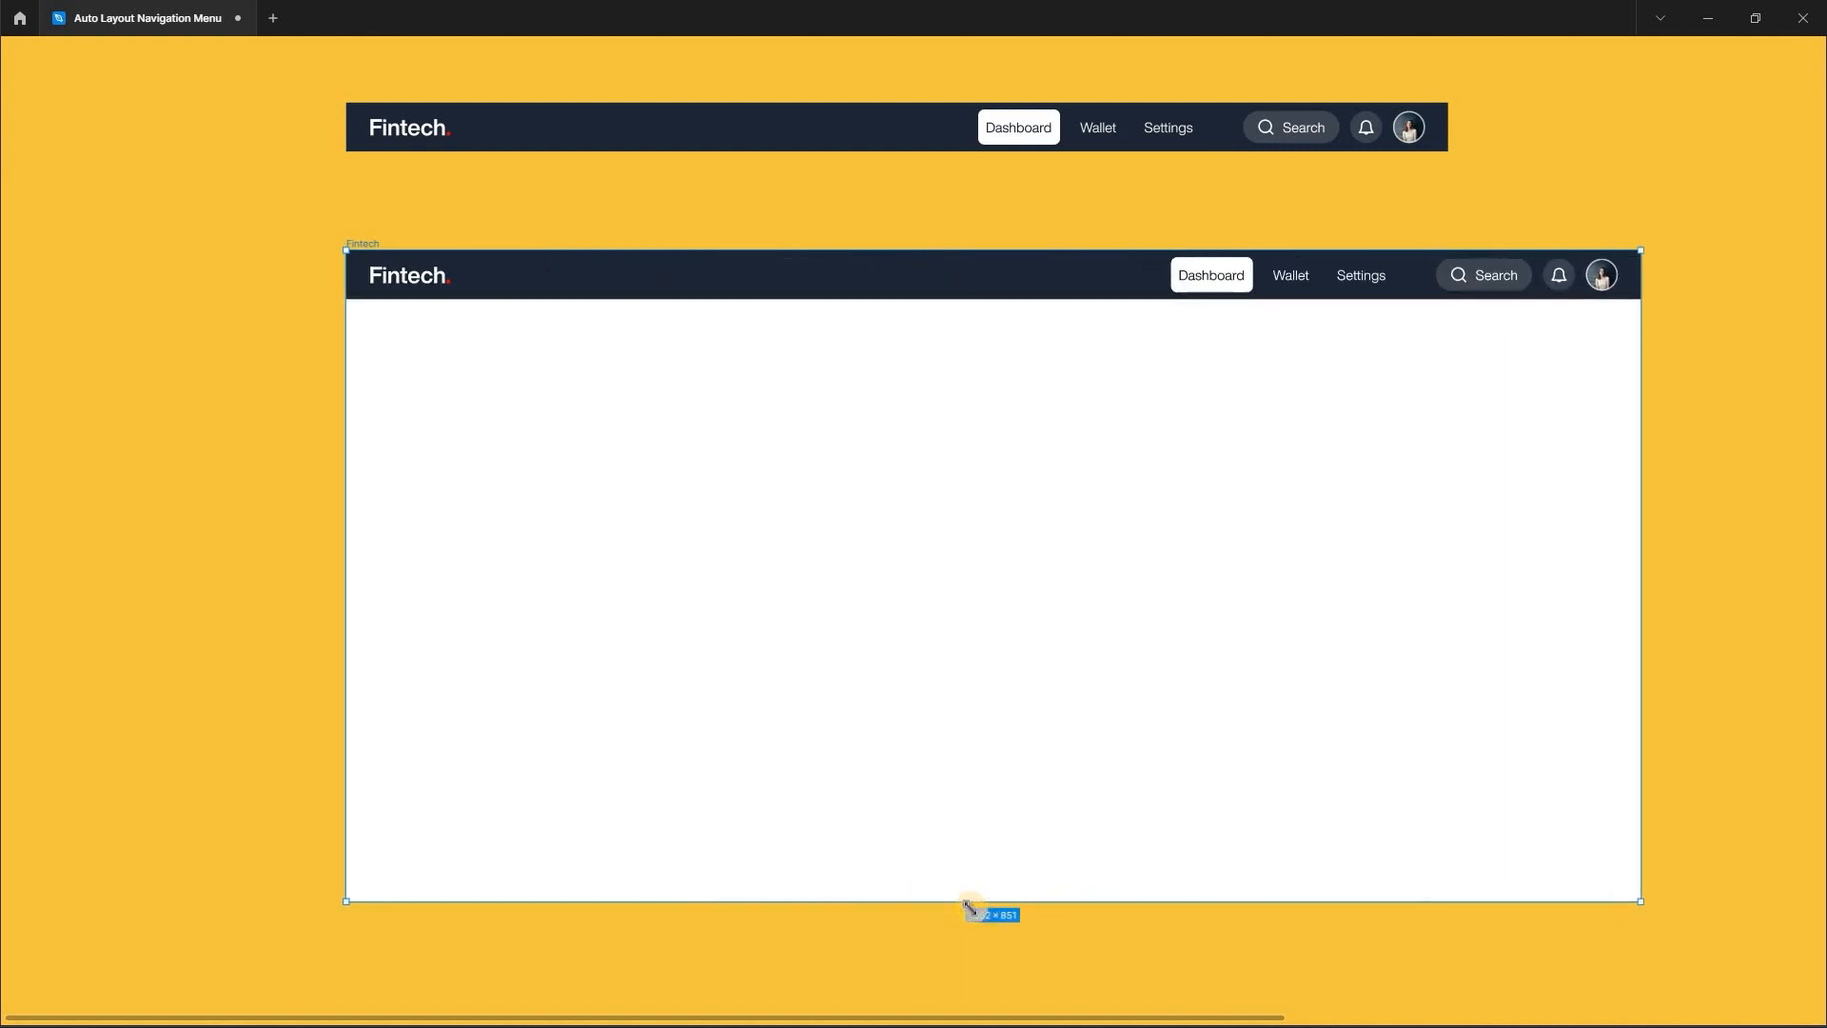
left_click_drag(1638, 898, 1567, 902)
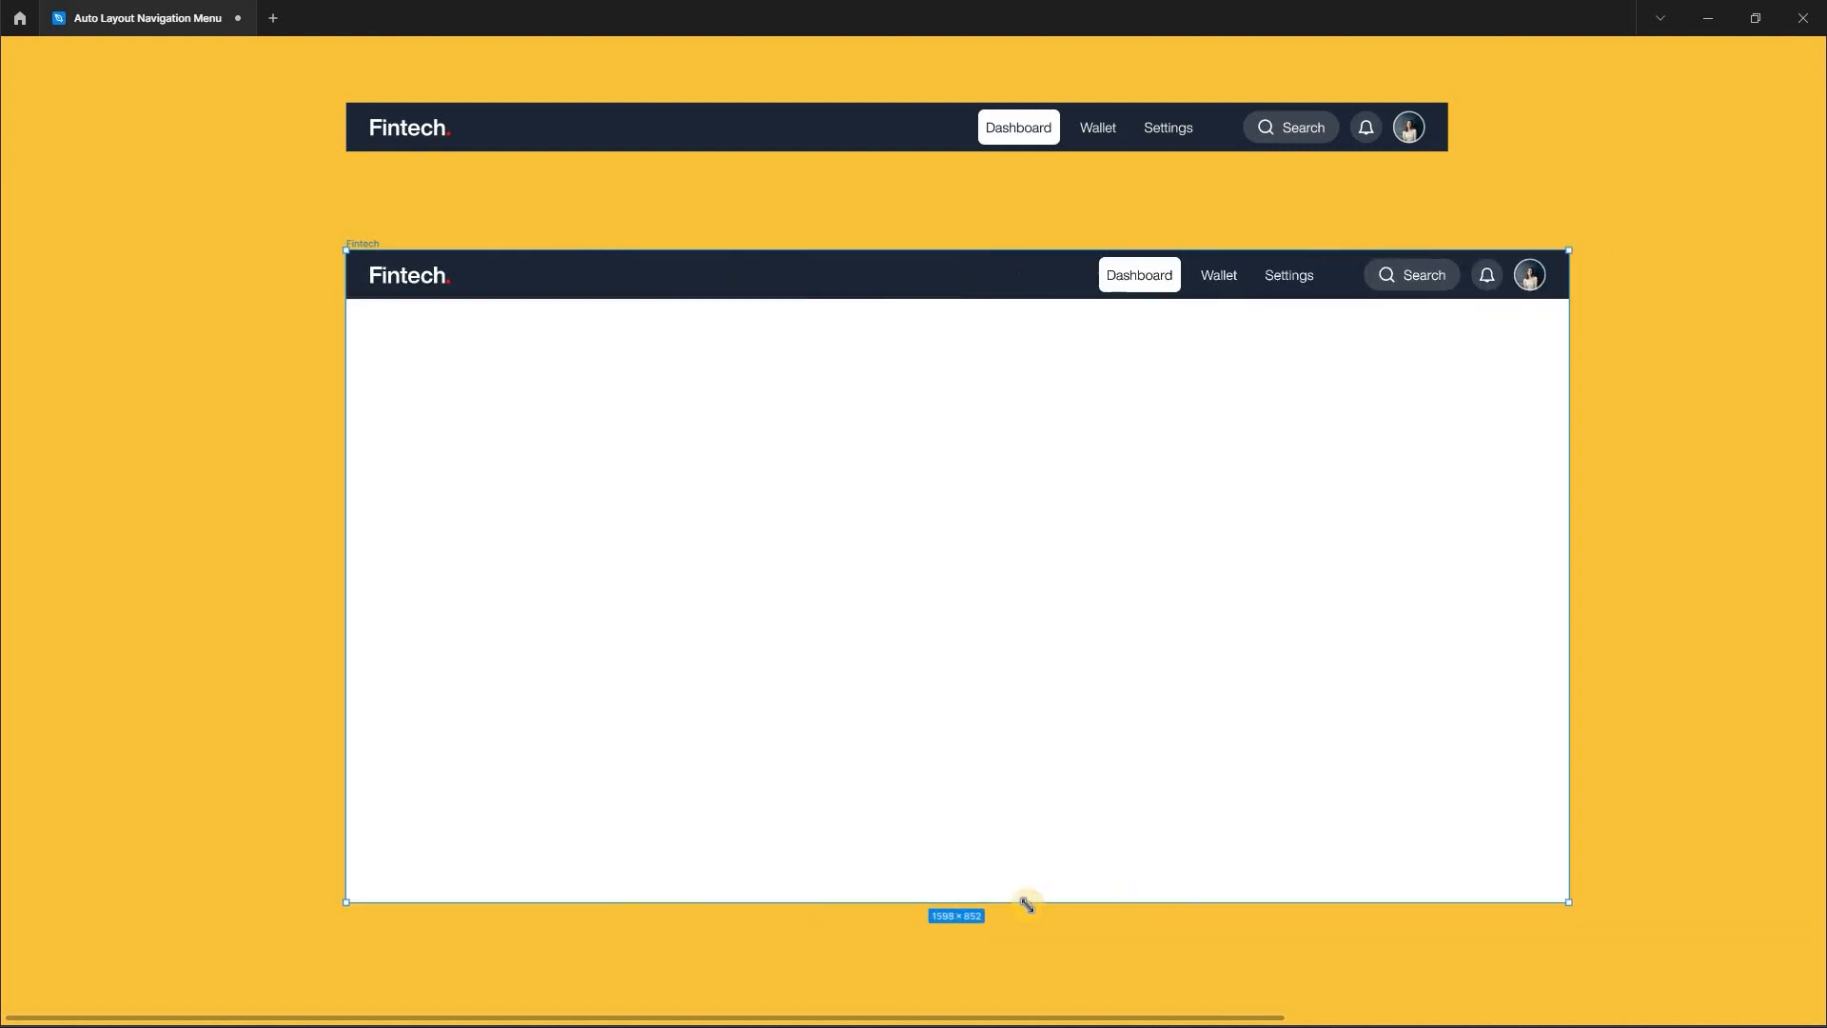
left_click_drag(1567, 901, 1089, 901)
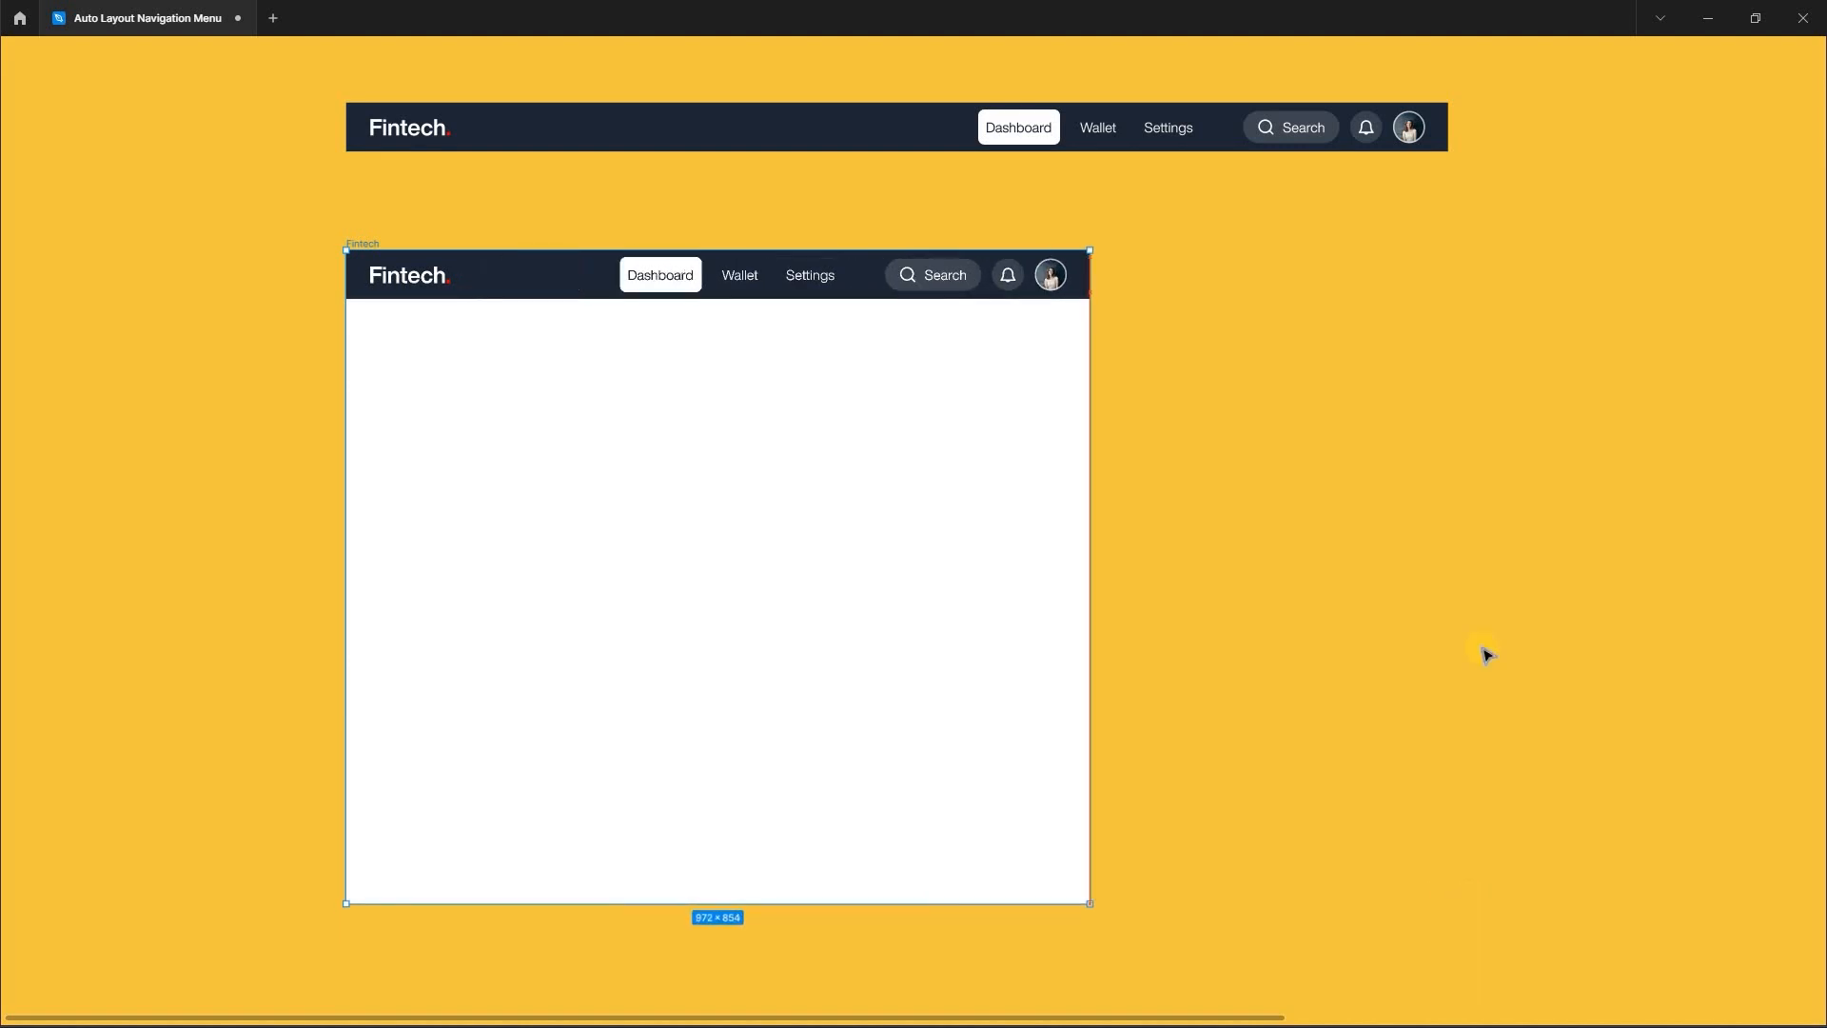